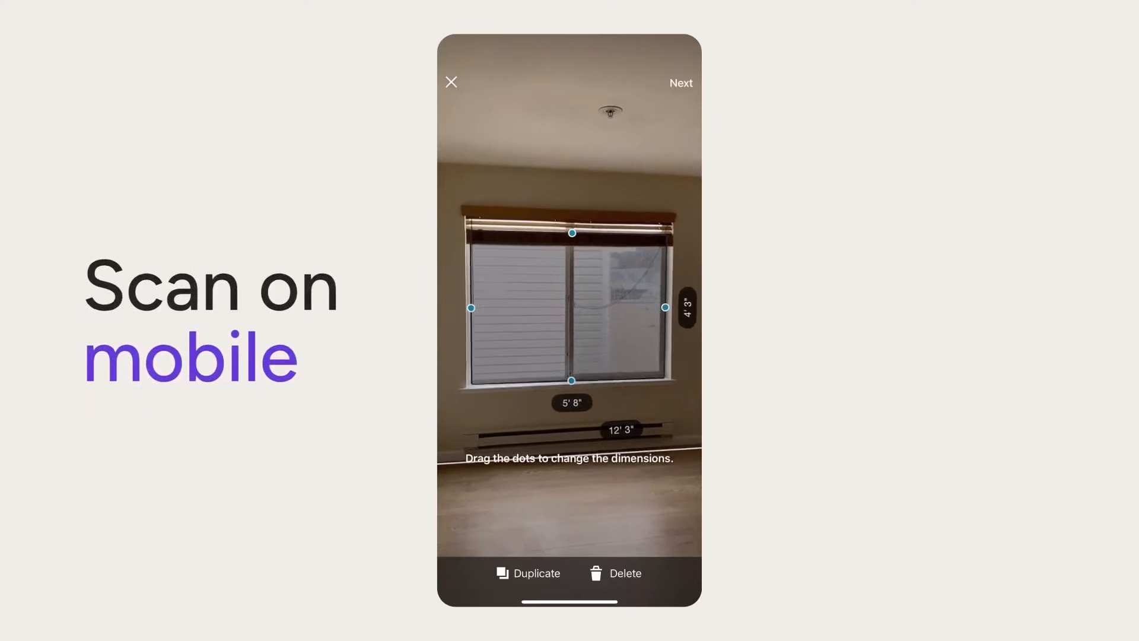
# - Open the Master Bedroom plan and draw the new room's walls along its right side
pyautogui.click(679, 83)
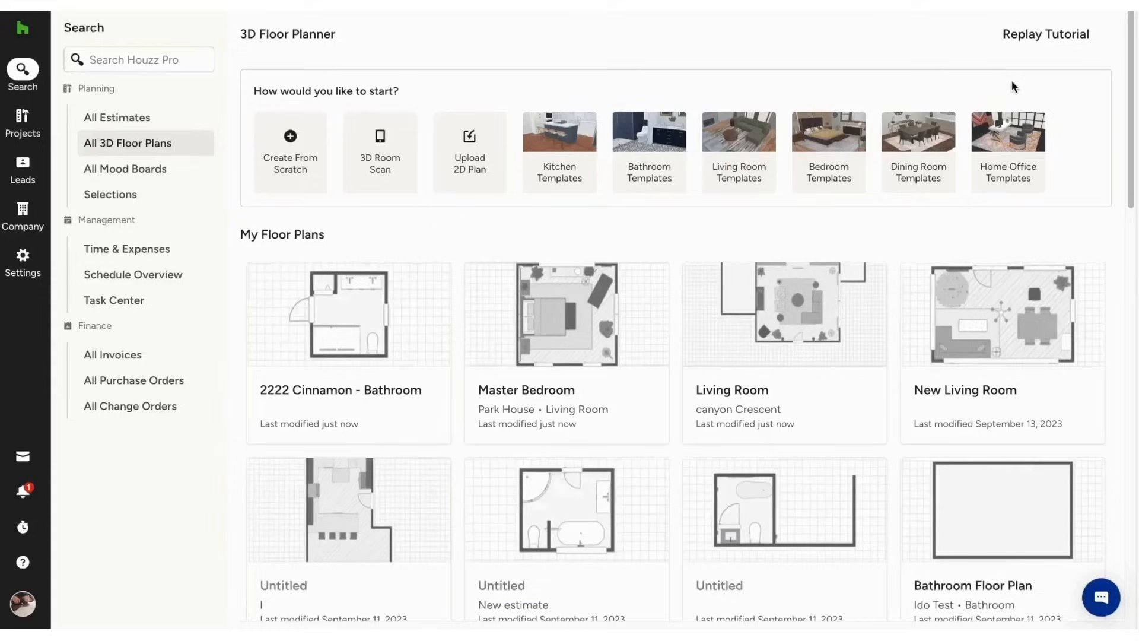
pyautogui.moveTo(729, 233)
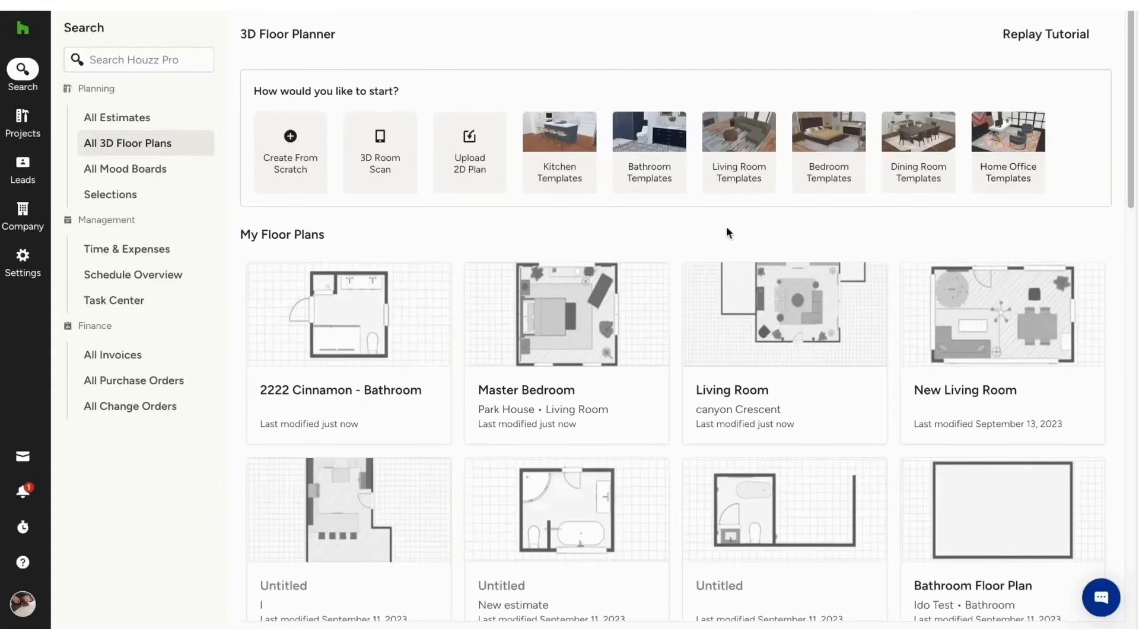
pyautogui.moveTo(445, 253)
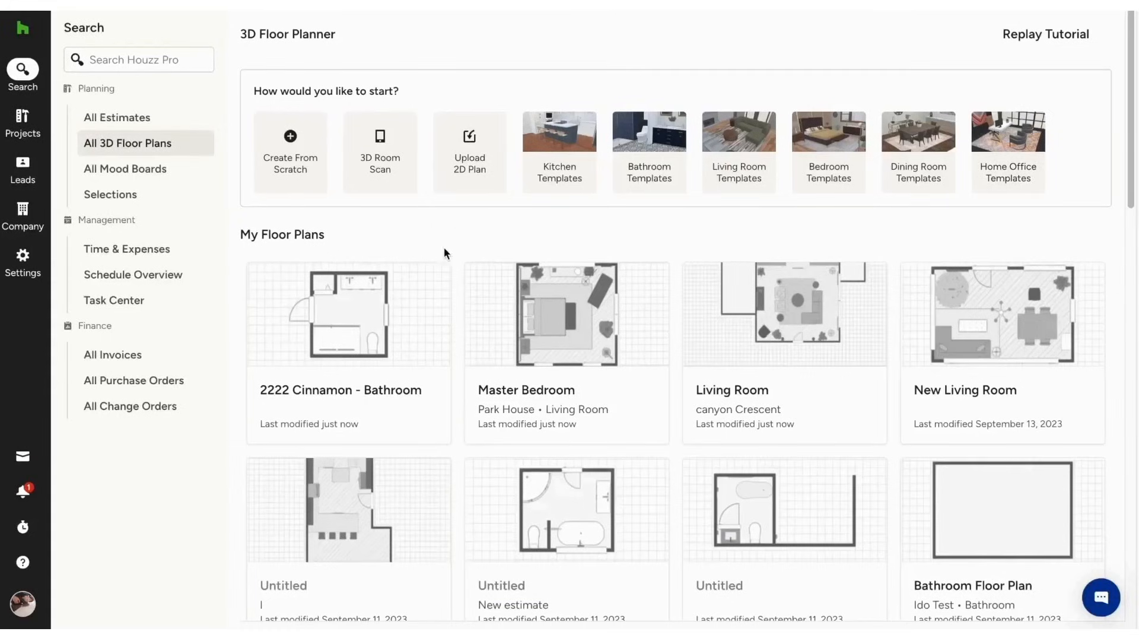
pyautogui.moveTo(478, 300)
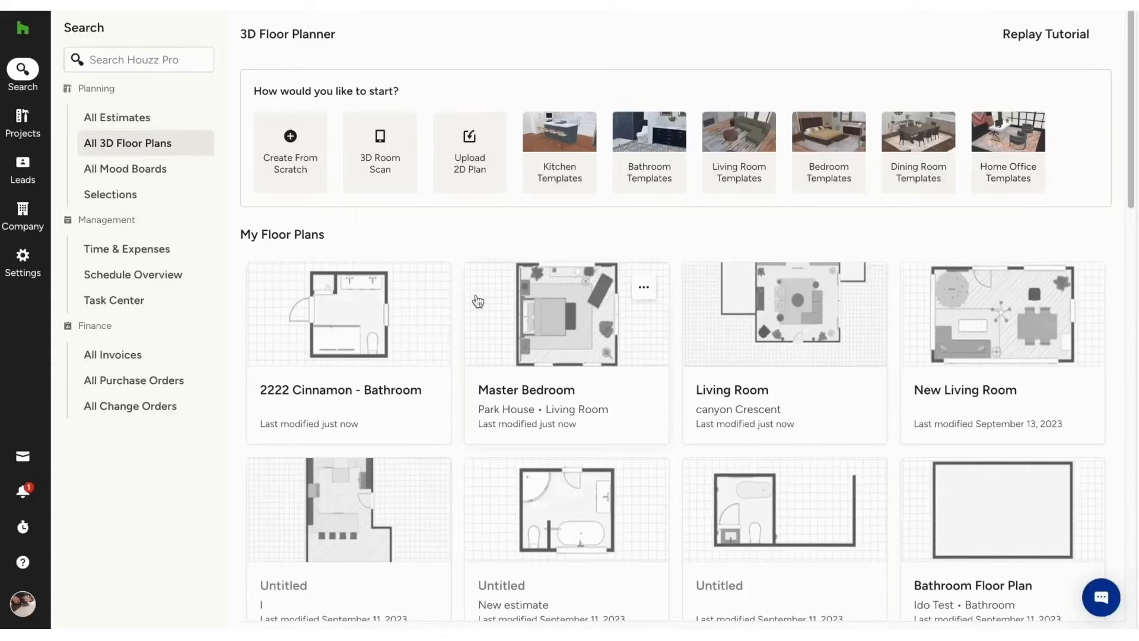
pyautogui.moveTo(352, 165)
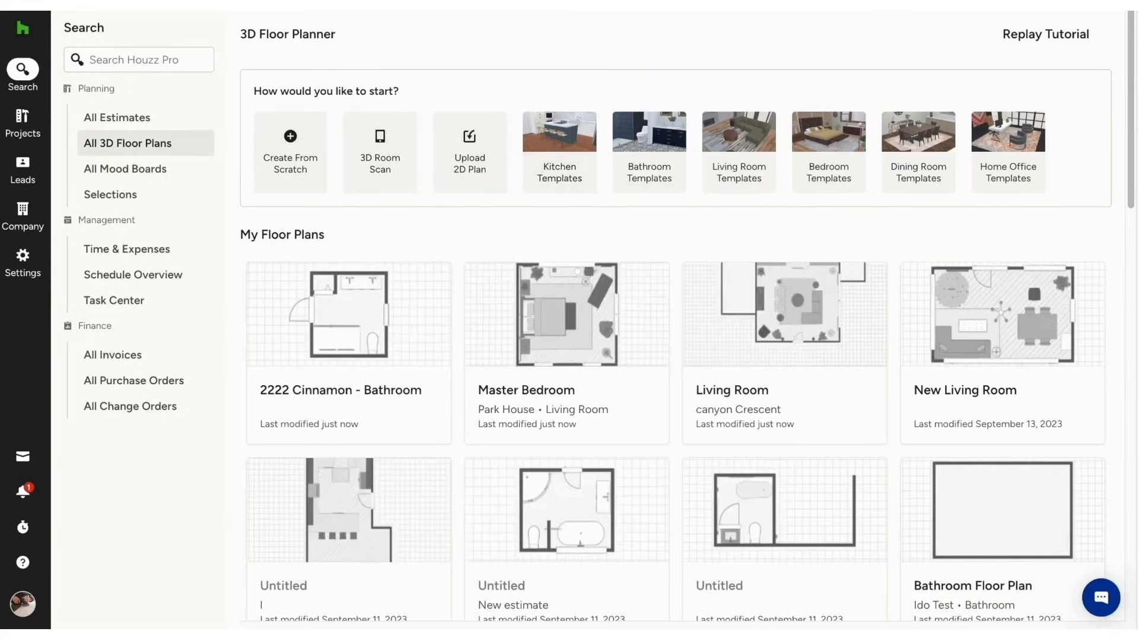
pyautogui.click(566, 313)
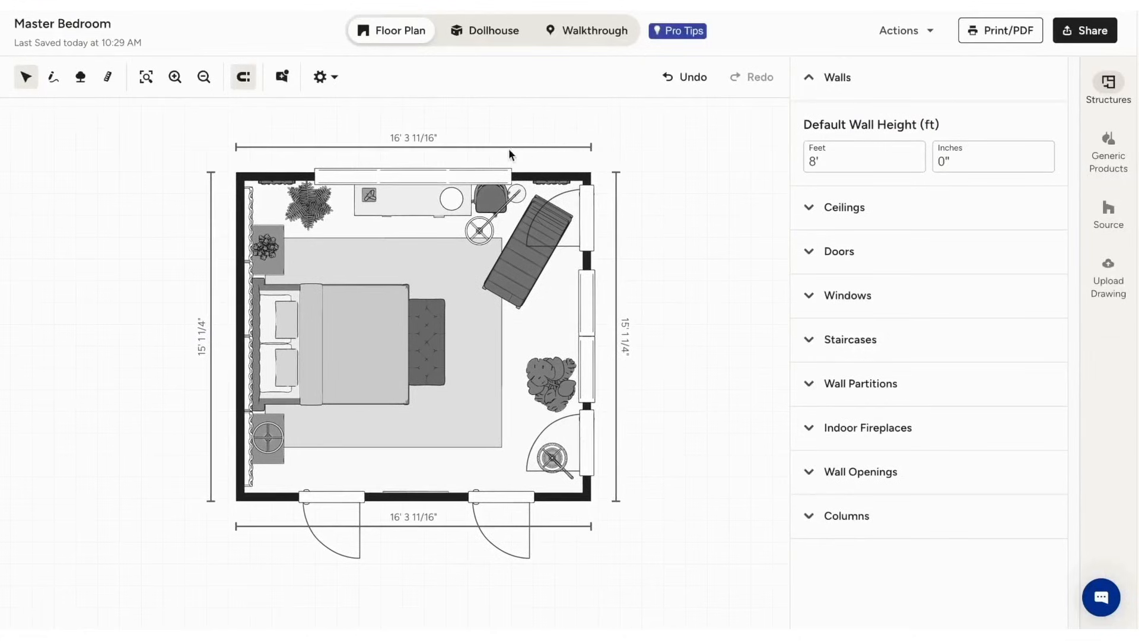
pyautogui.moveTo(80, 77)
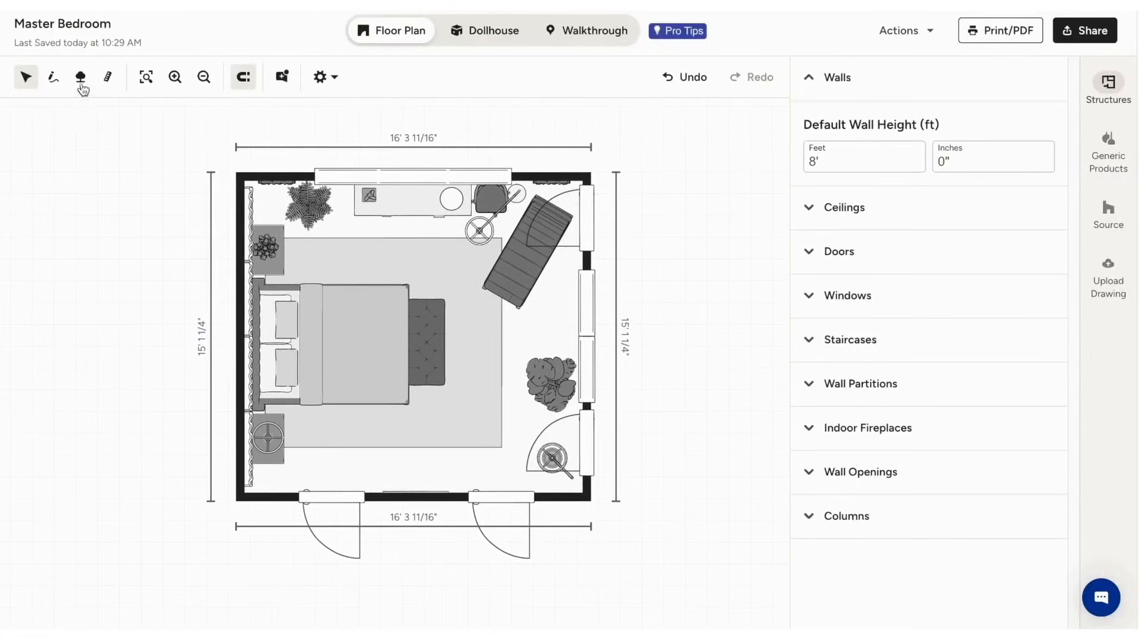
pyautogui.moveTo(296, 108)
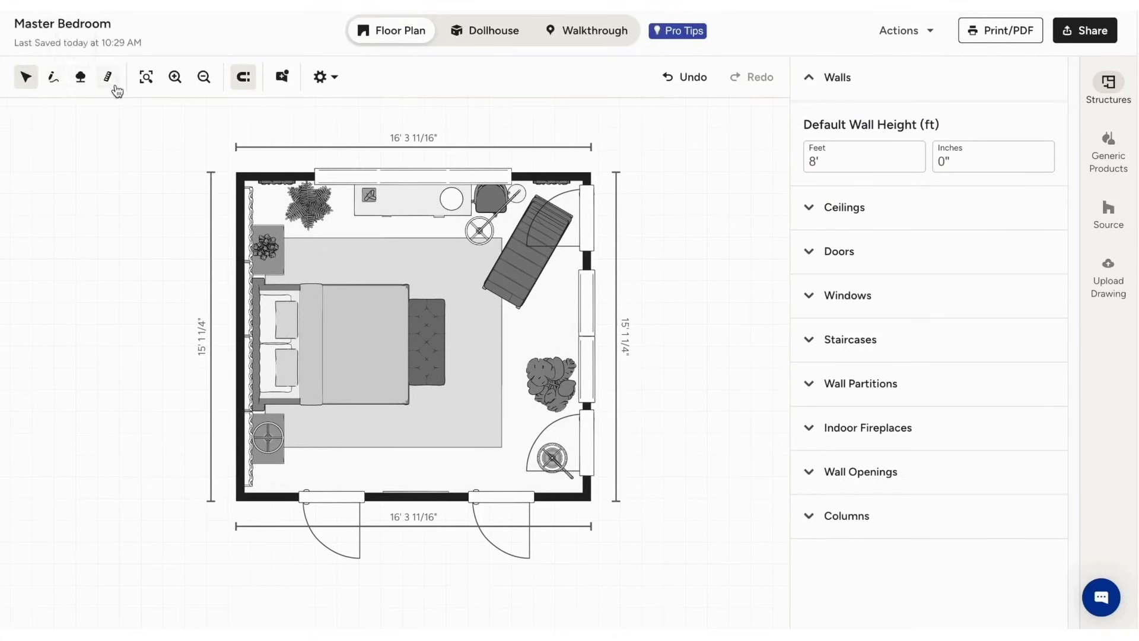
pyautogui.moveTo(307, 86)
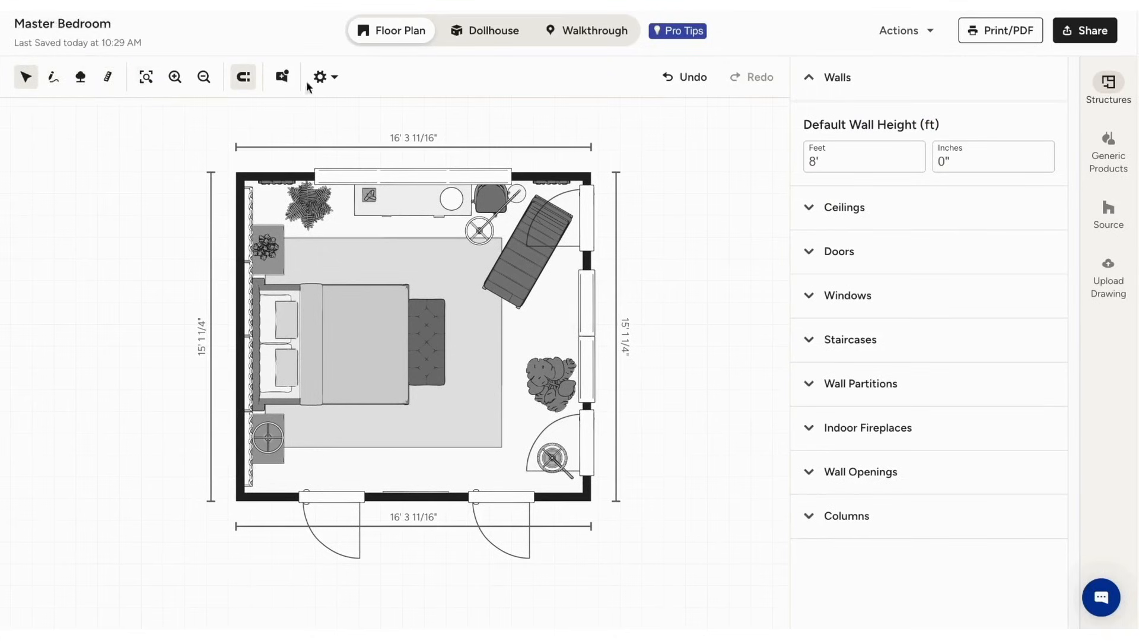
pyautogui.moveTo(175, 76)
pyautogui.write('6\' 0 7/8"')
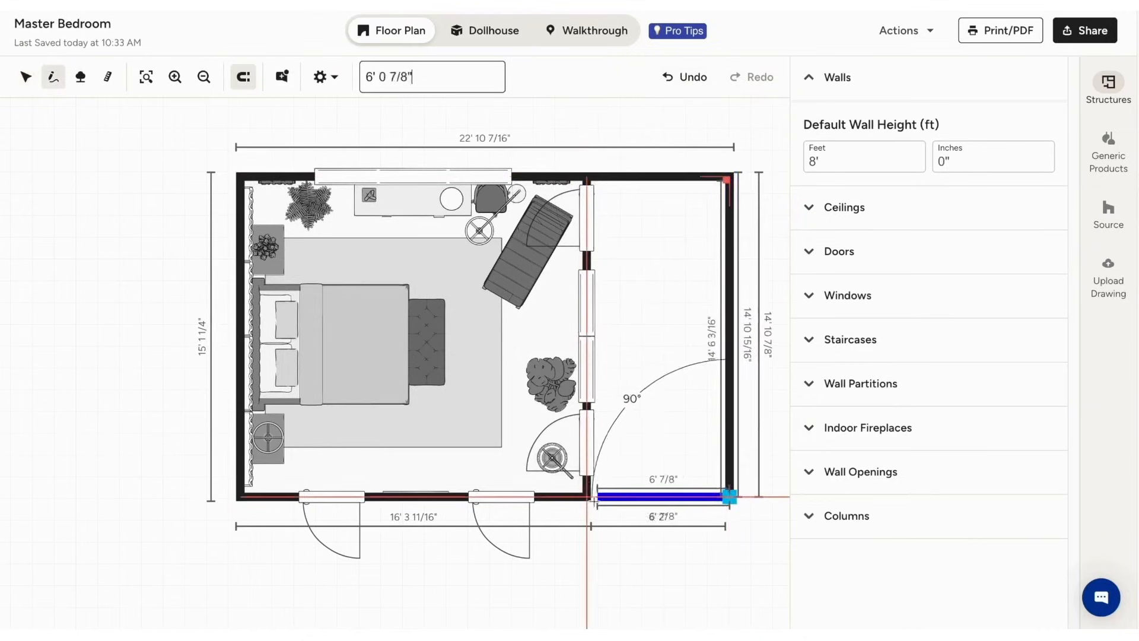
pyautogui.click(654, 327)
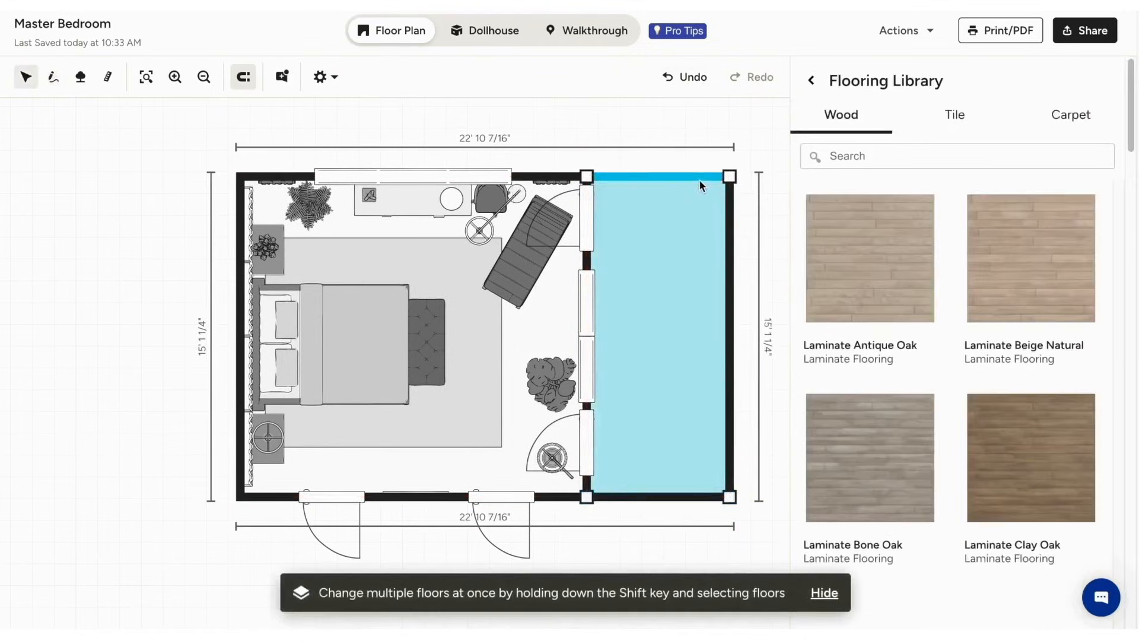
# - Select the new room's top wall and set its length in the Wall panel
pyautogui.click(719, 176)
pyautogui.write('6')
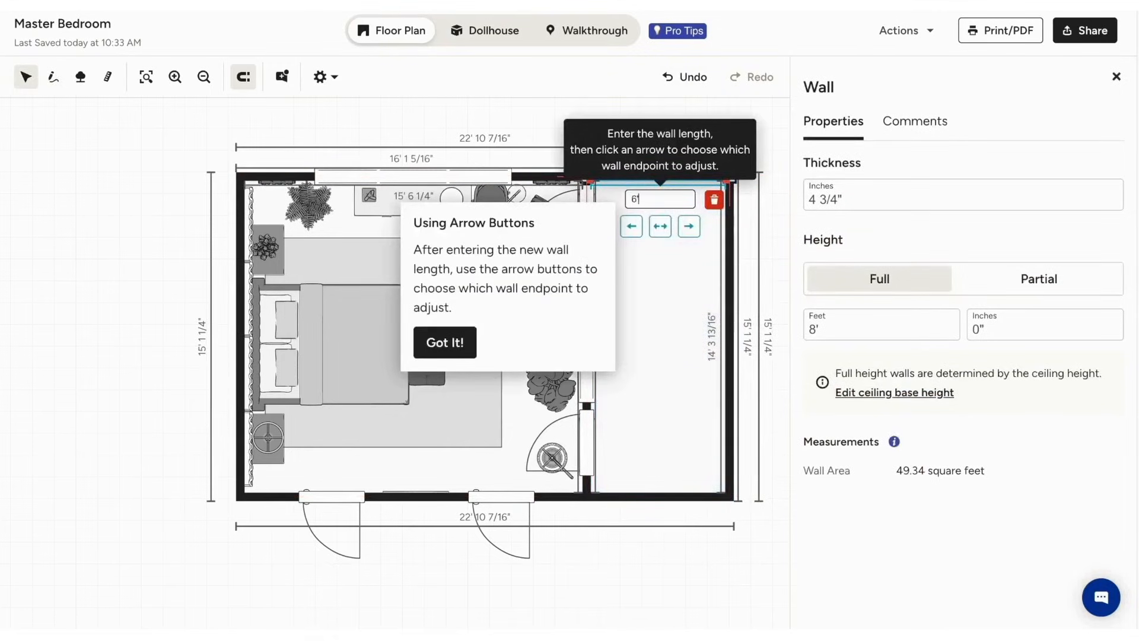
pyautogui.click(659, 225)
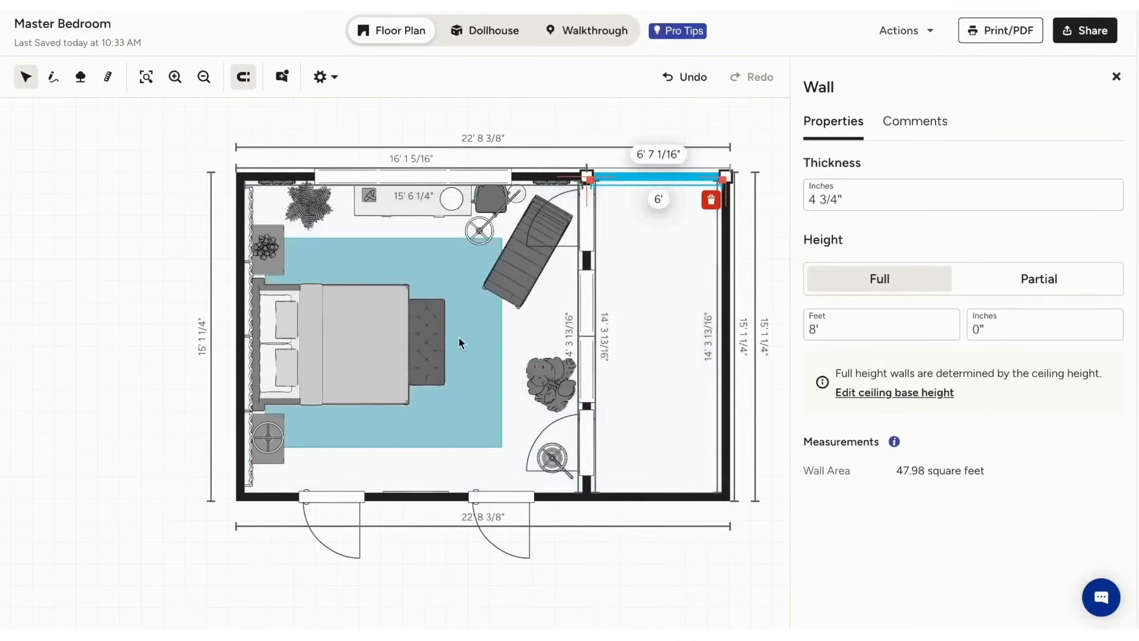
pyautogui.click(962, 198)
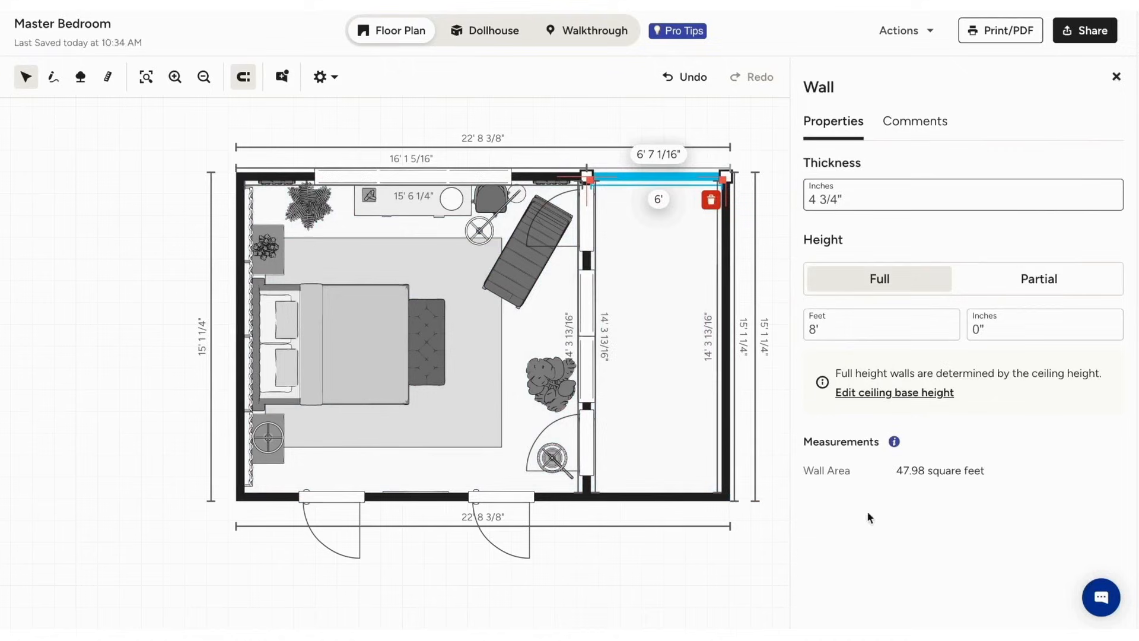
pyautogui.click(1107, 85)
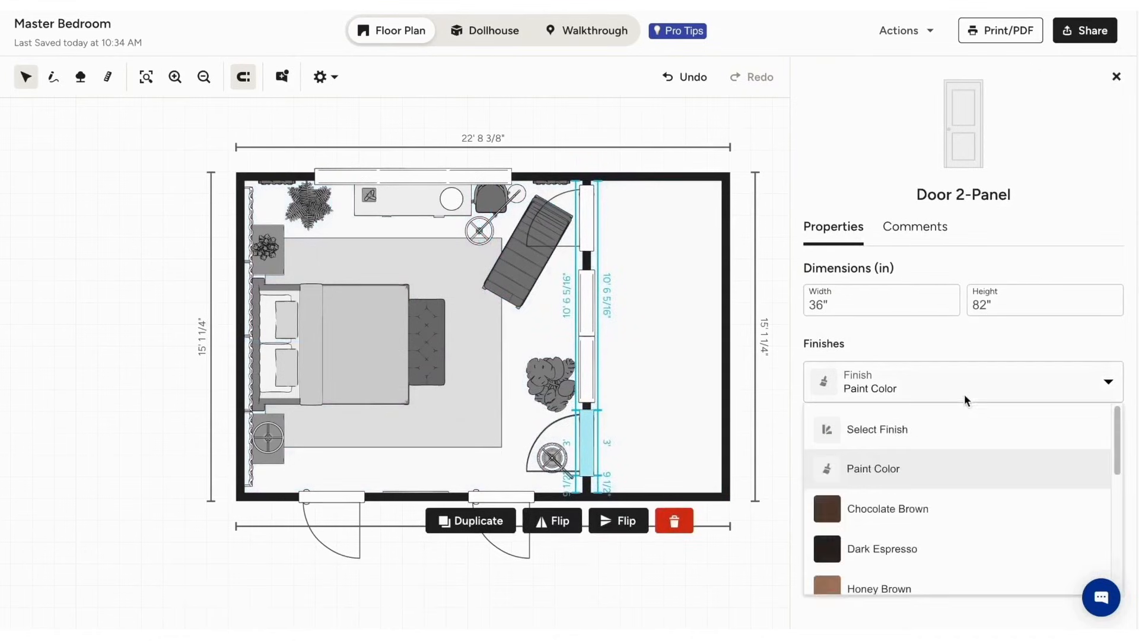
pyautogui.click(872, 468)
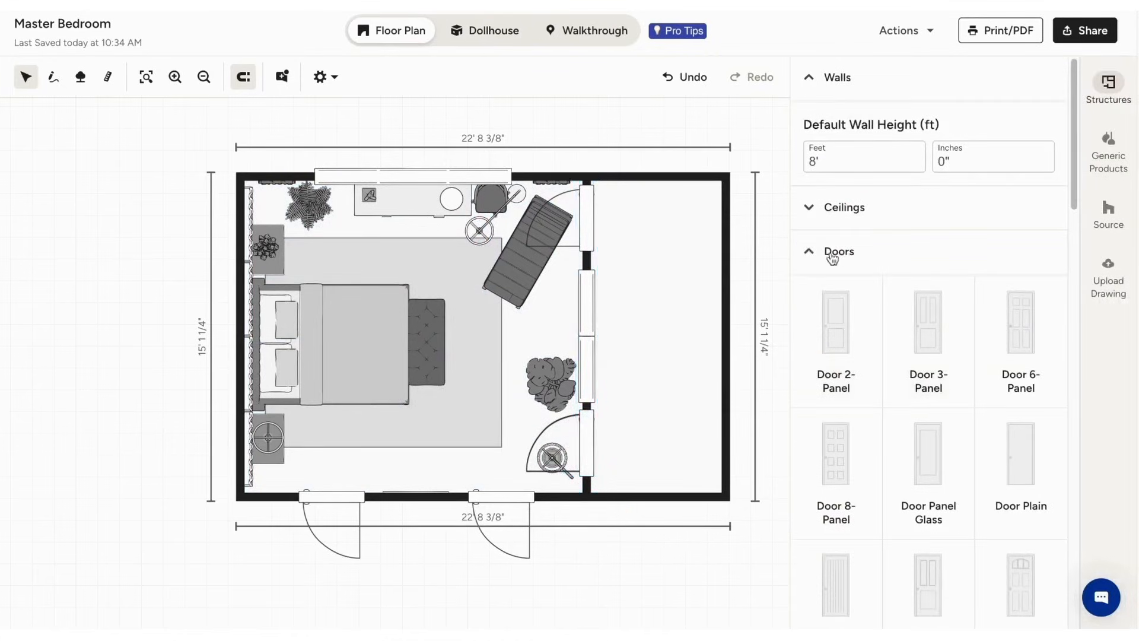
pyautogui.click(843, 207)
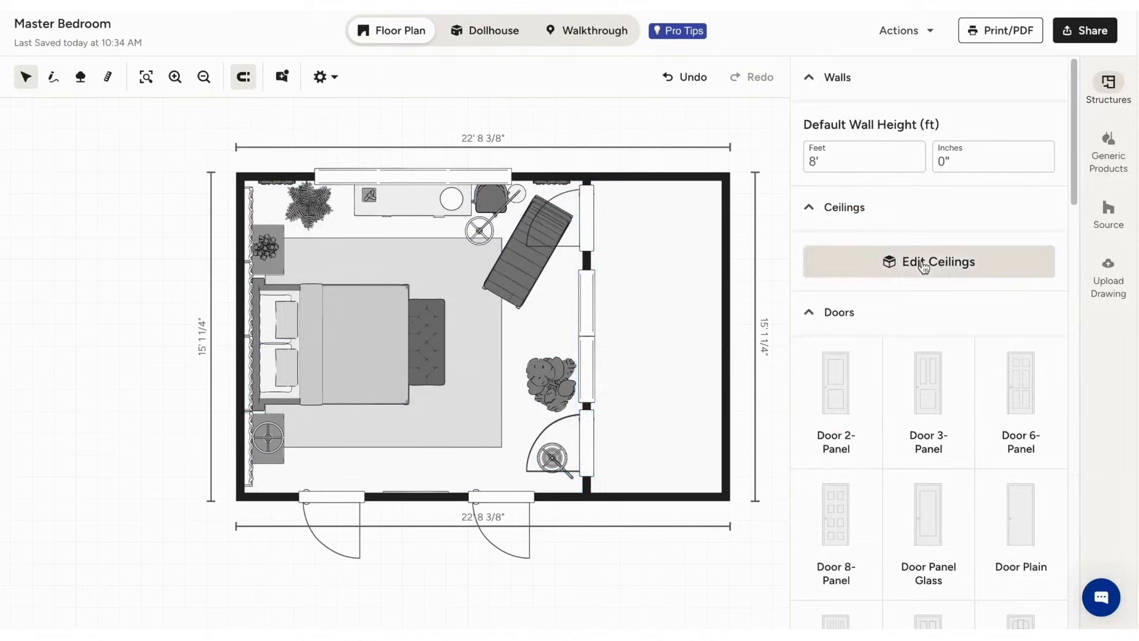
pyautogui.click(928, 261)
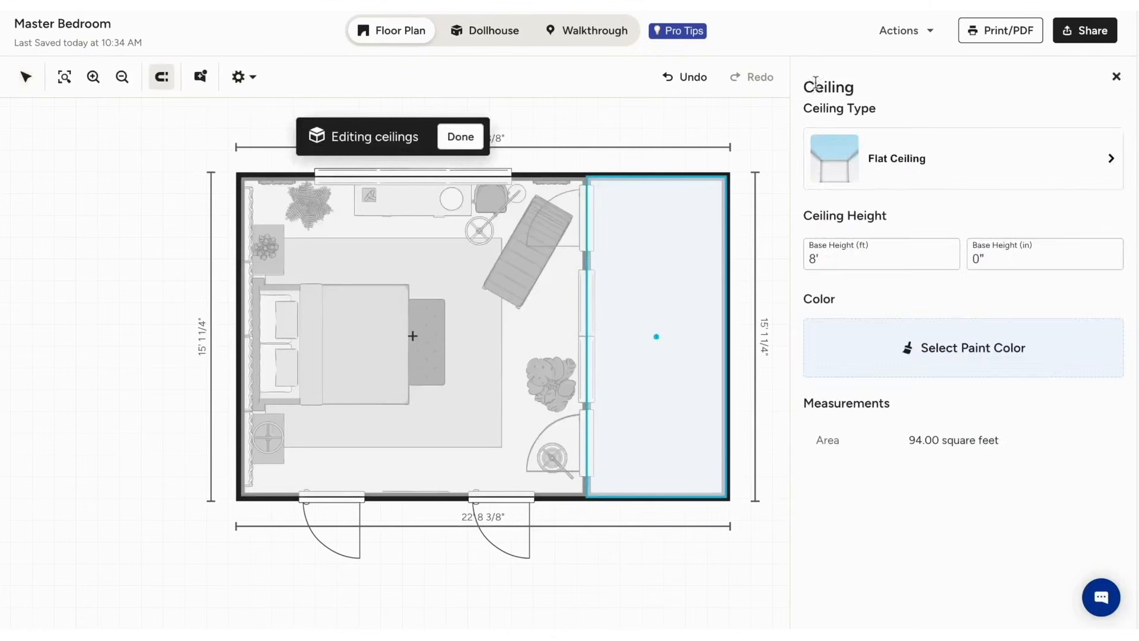
pyautogui.click(459, 137)
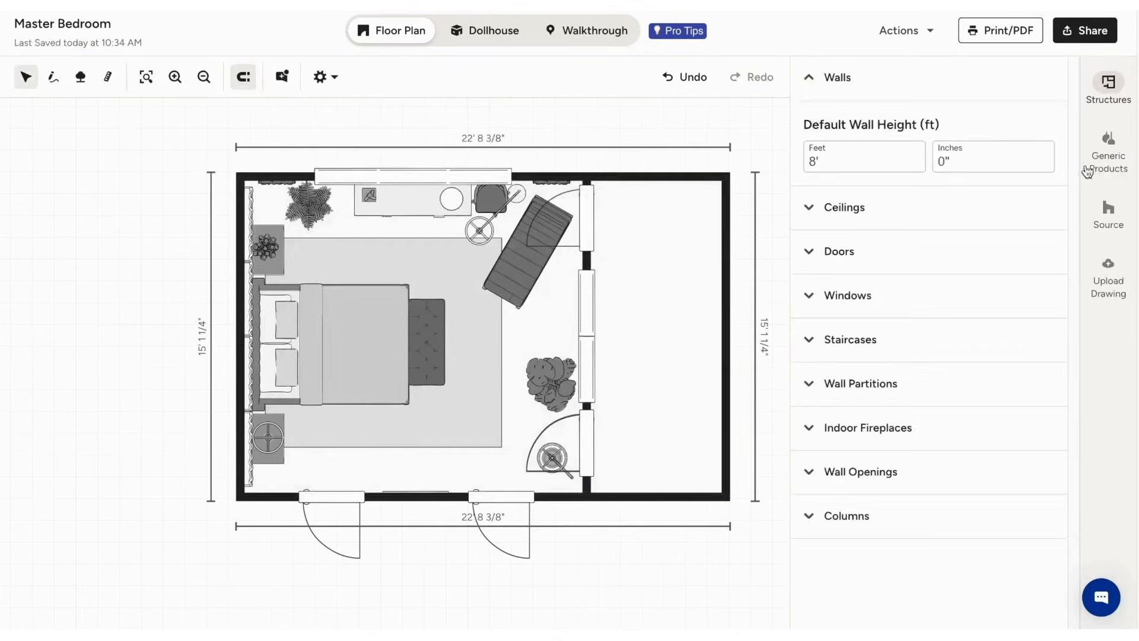
# - Place a Dryer from Generic Products > Laundry Products in the new room
pyautogui.click(1107, 150)
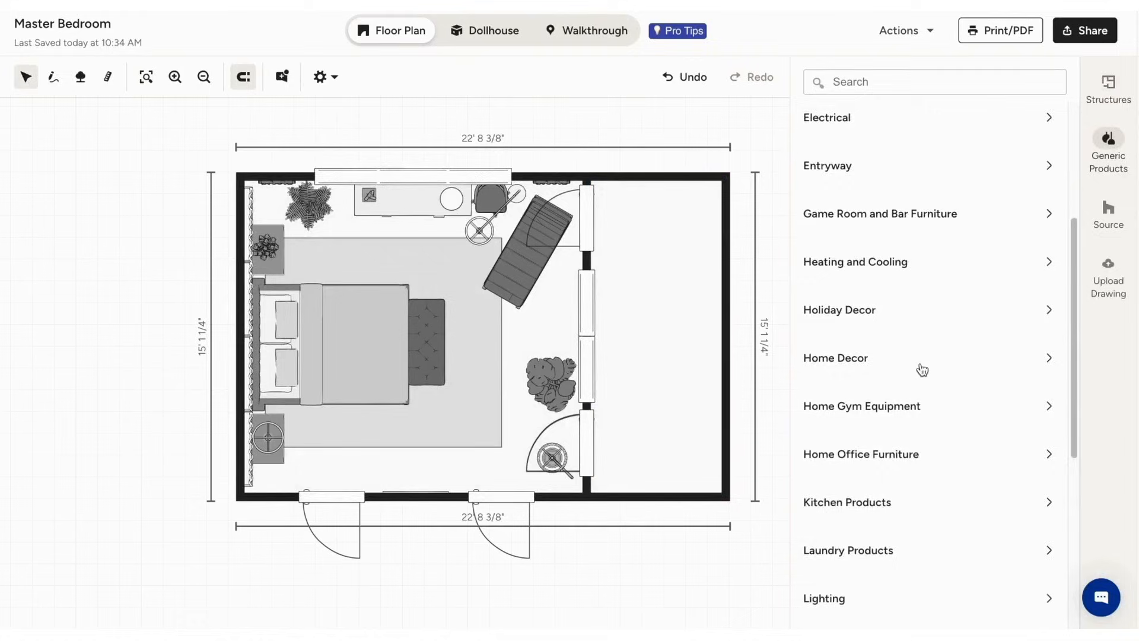
pyautogui.click(847, 550)
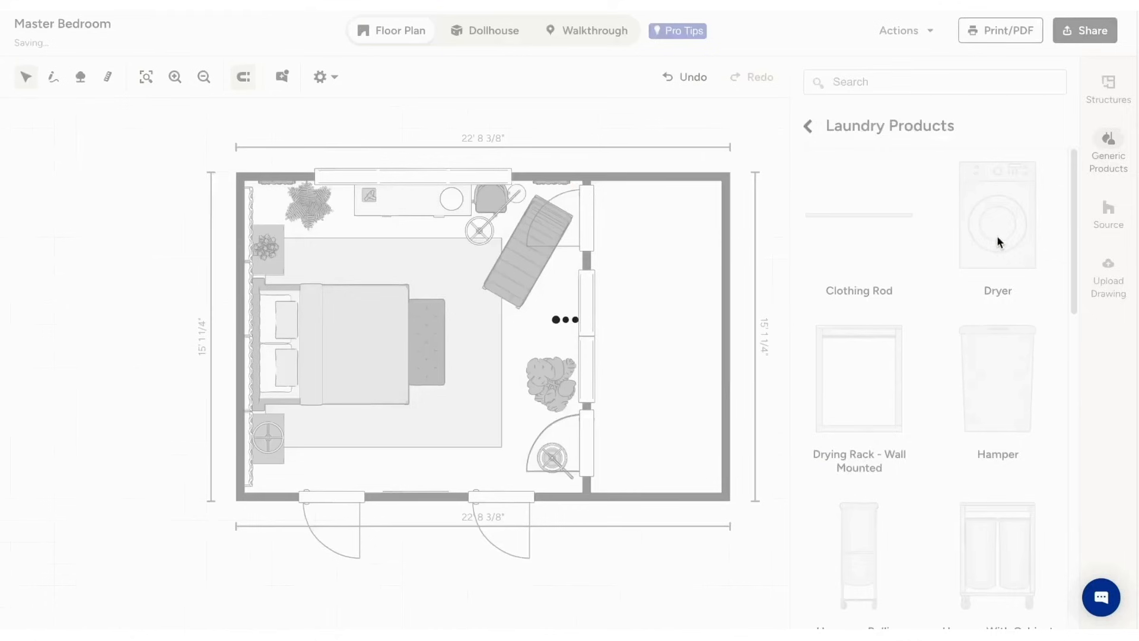
pyautogui.click(998, 212)
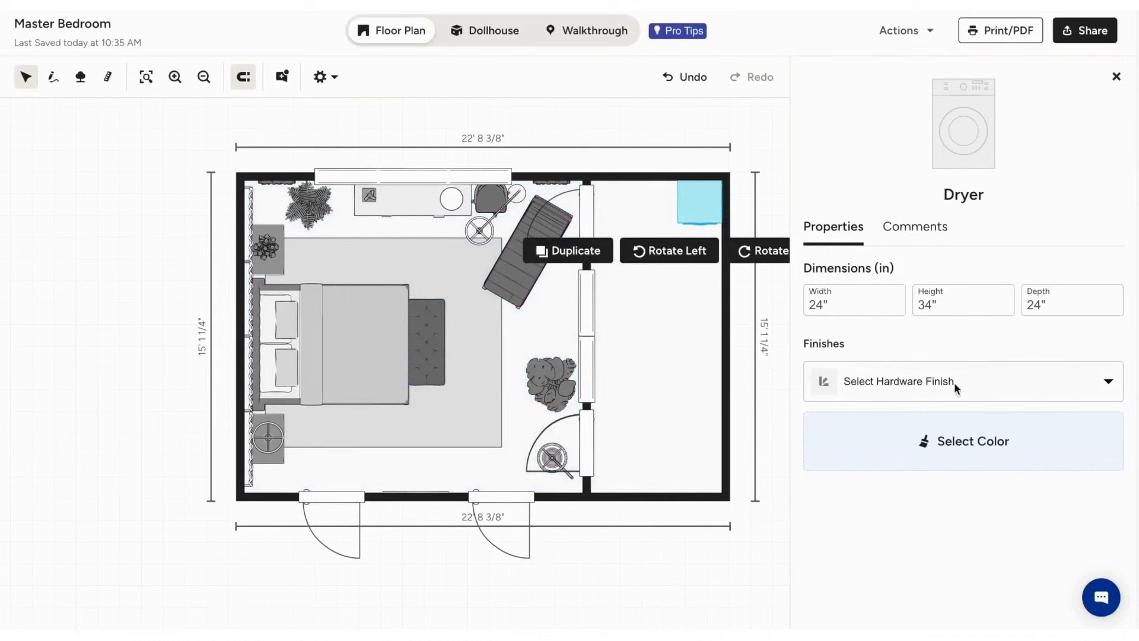
# - Add a bathroom vanity from the Source > Bath catalogue to the new room
pyautogui.click(959, 381)
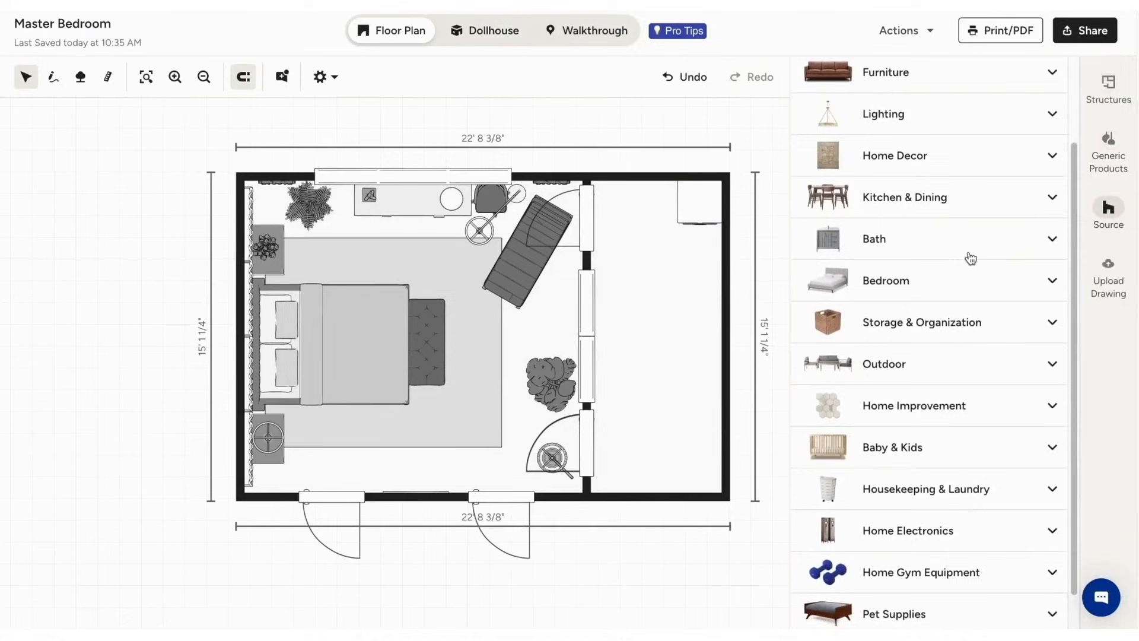
pyautogui.click(875, 239)
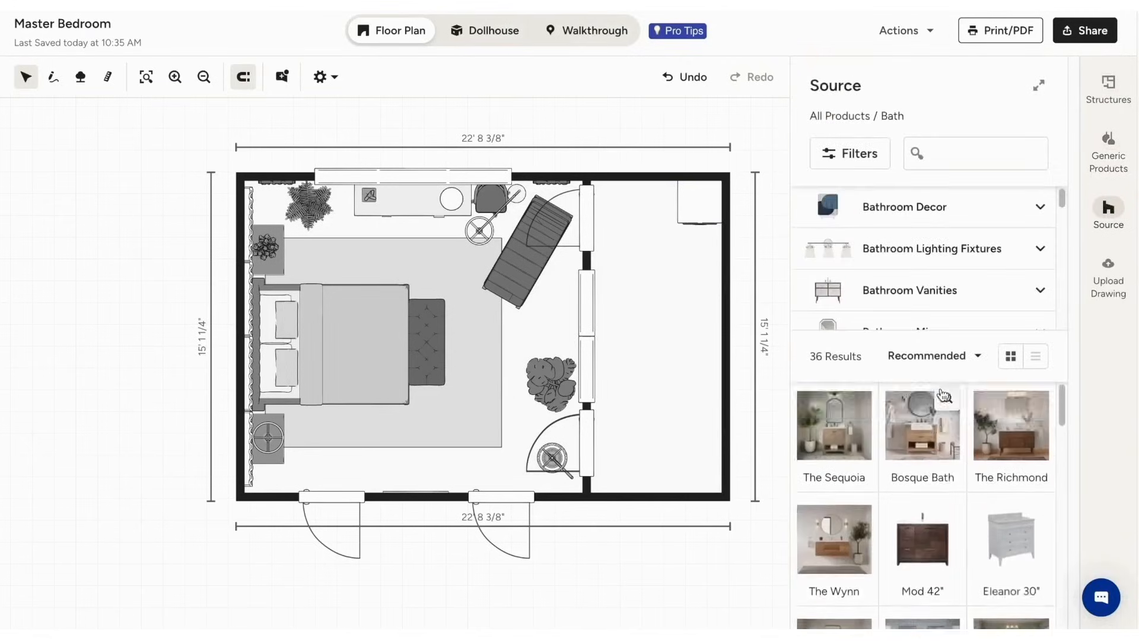
pyautogui.click(833, 425)
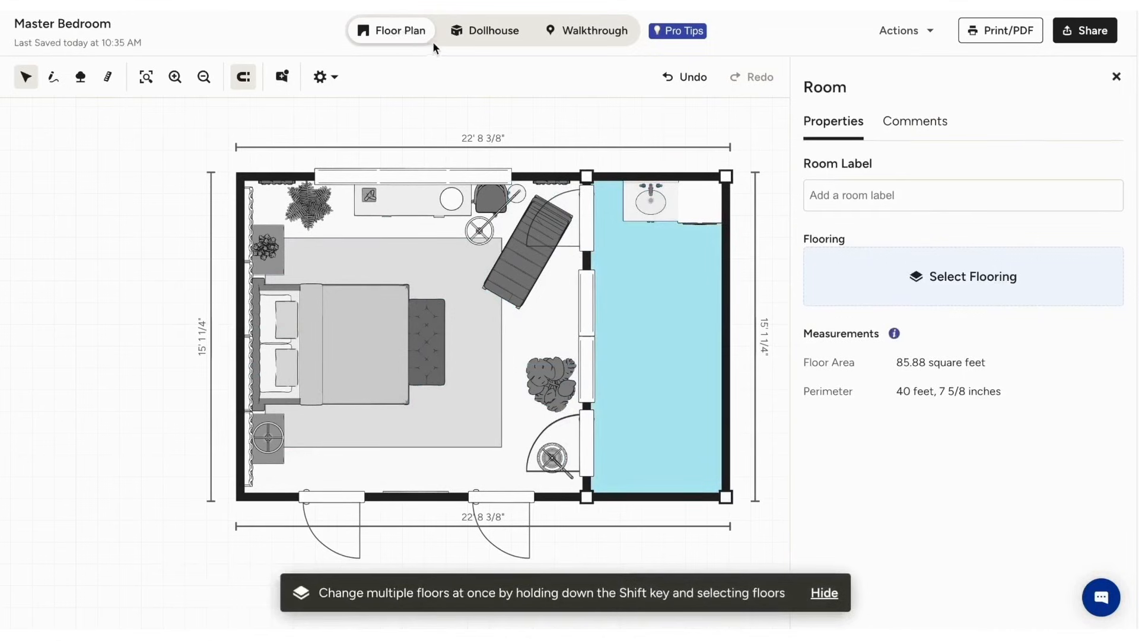
# - View the plan as a 3D dollhouse, set the side room's flooring and check its Bath label
pyautogui.click(484, 31)
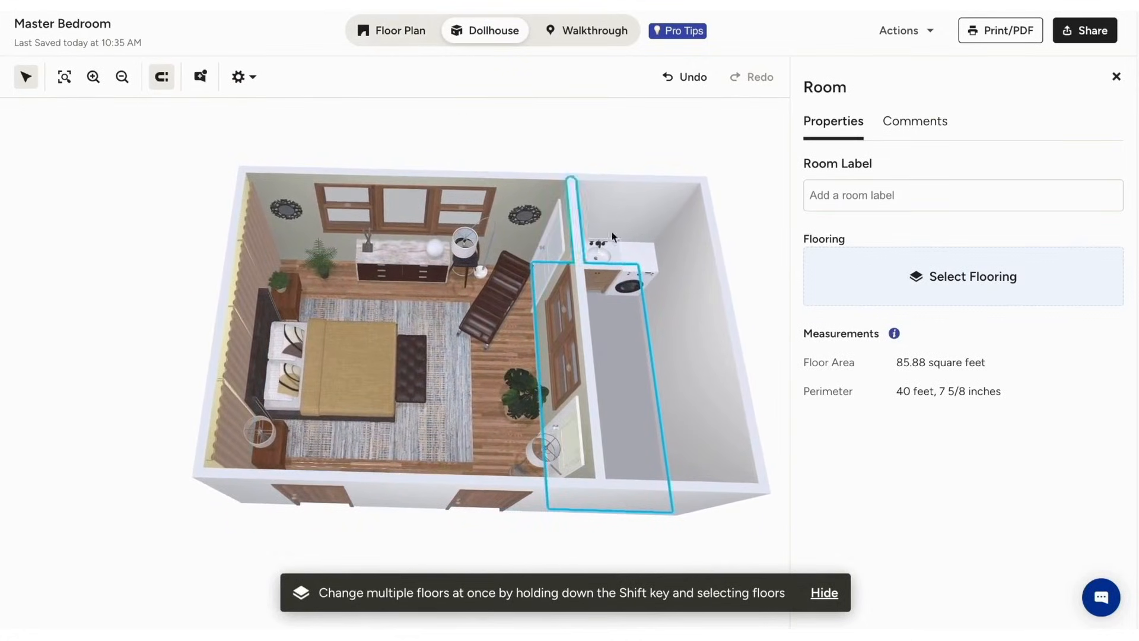
pyautogui.click(621, 285)
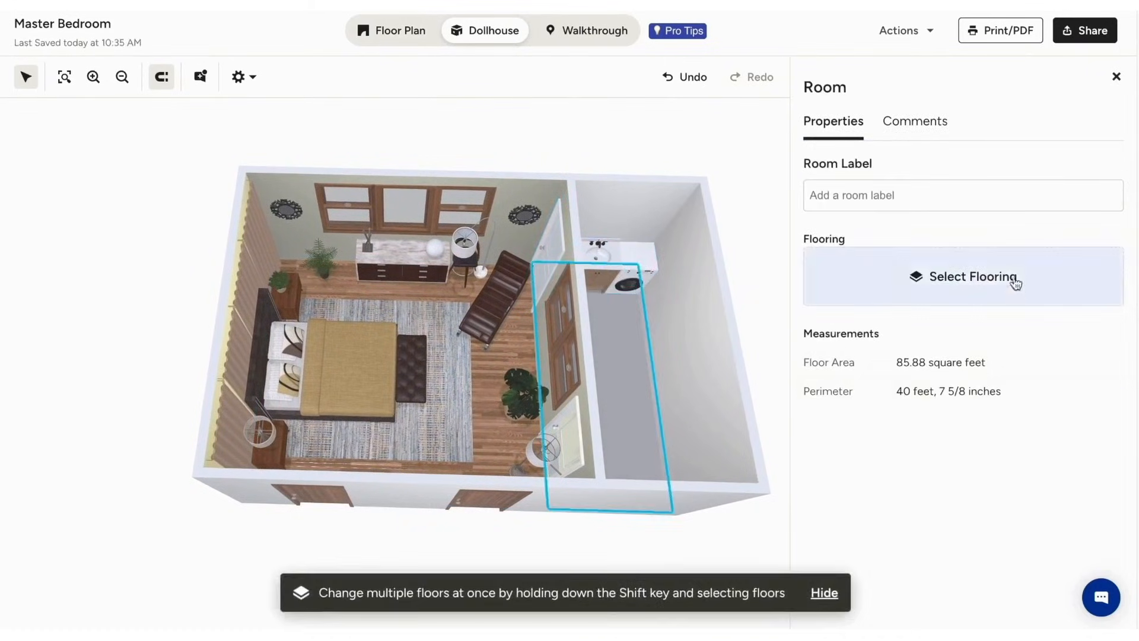
pyautogui.click(963, 276)
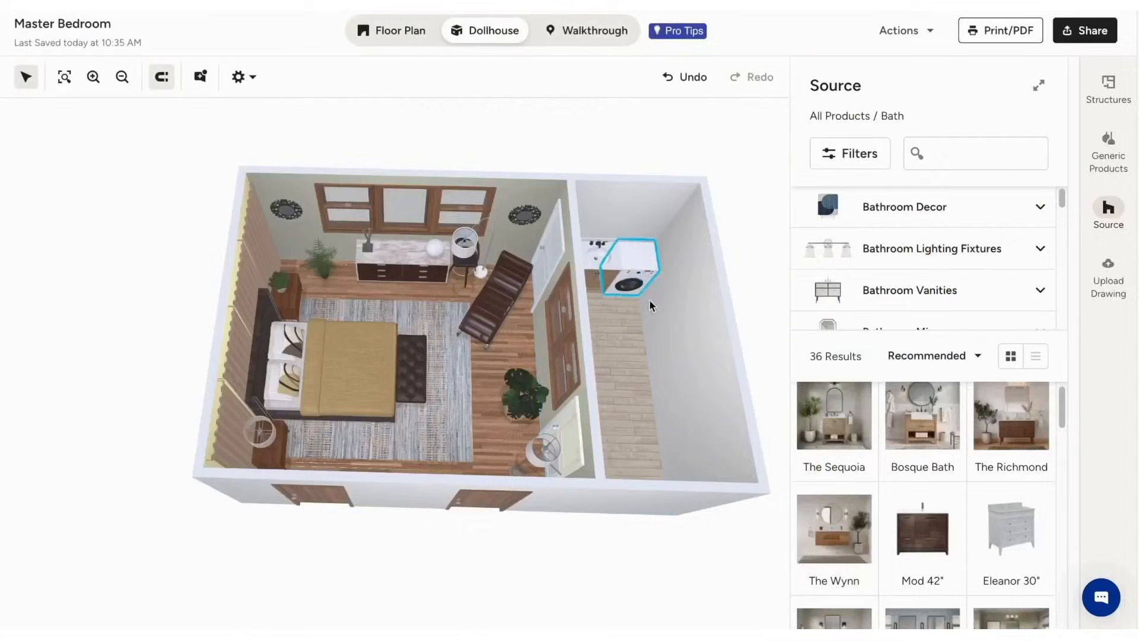
pyautogui.click(618, 363)
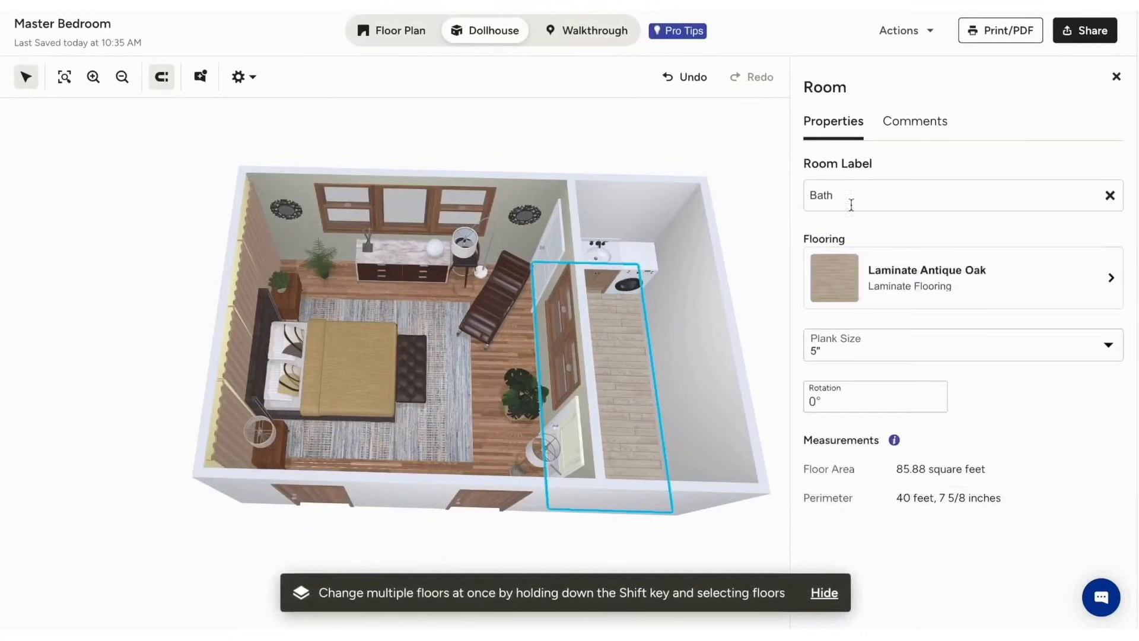
# - Leave the client comment "Review the measurements" on the Bath room
pyautogui.click(915, 121)
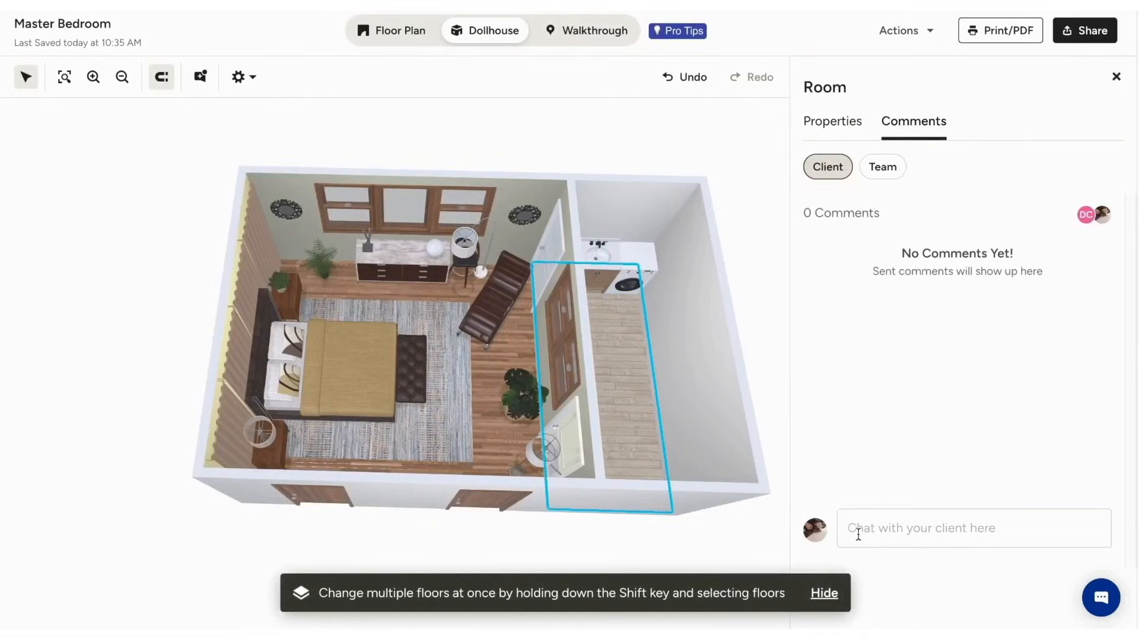
pyautogui.write('Review the me')
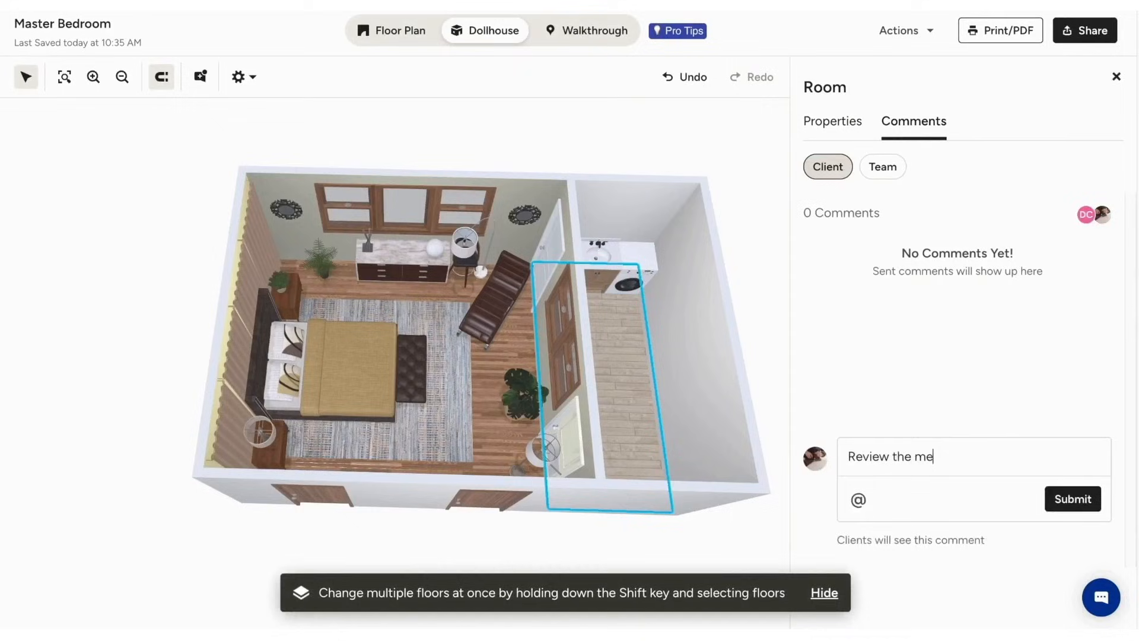
pyautogui.write('asurements')
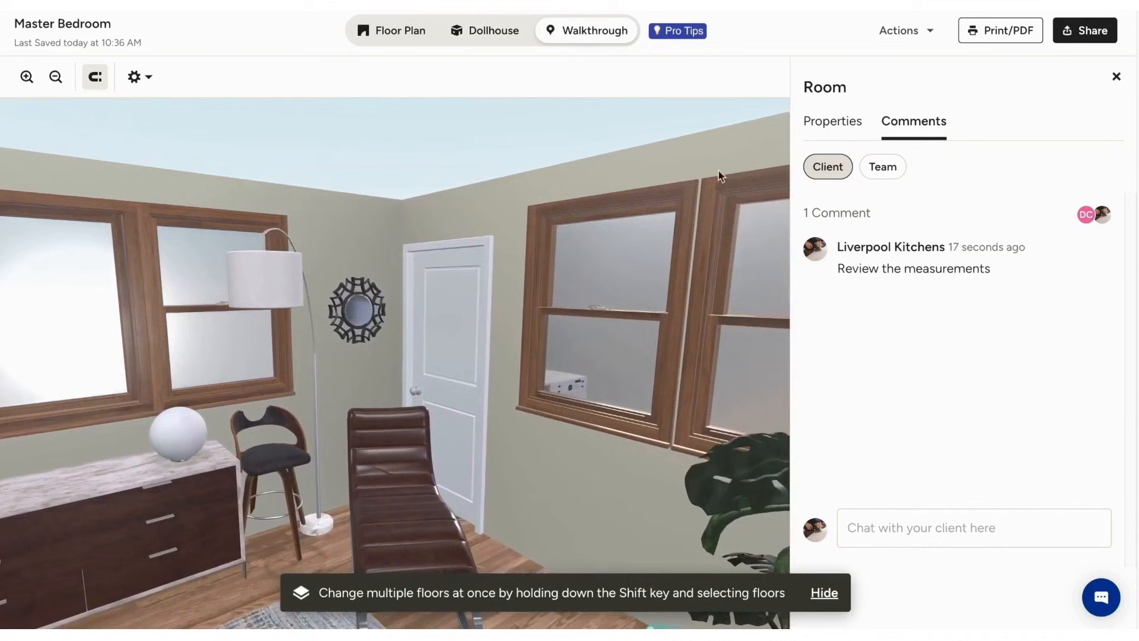
# - Show the Actions options, then toggle between the 2D floor plan and walkthrough view
pyautogui.click(904, 31)
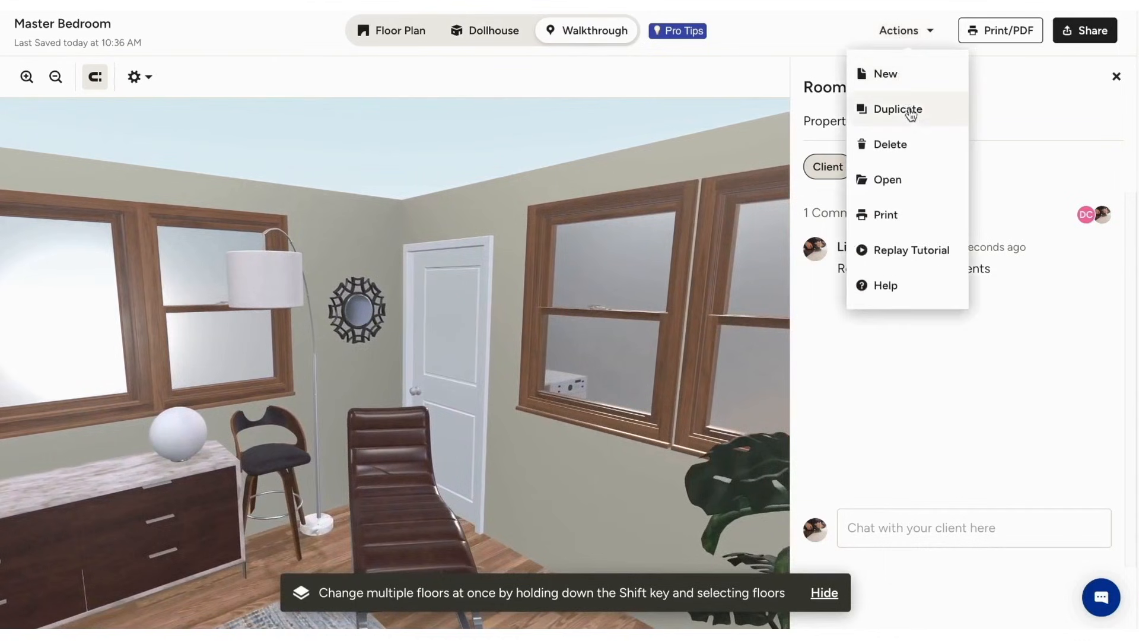
pyautogui.moveTo(1089, 35)
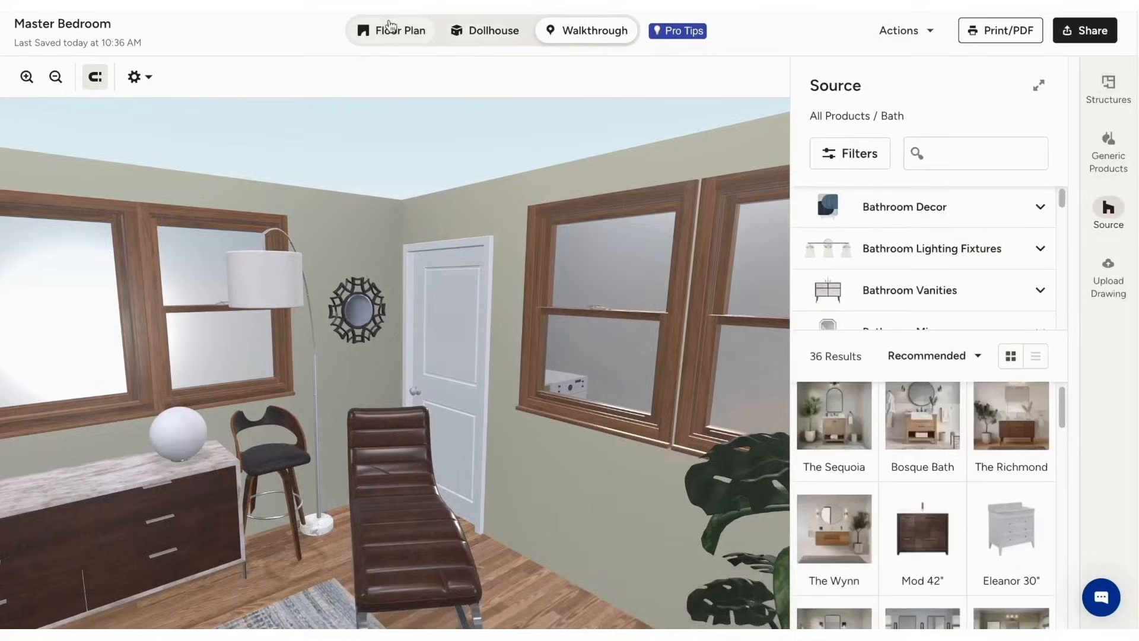
pyautogui.click(392, 31)
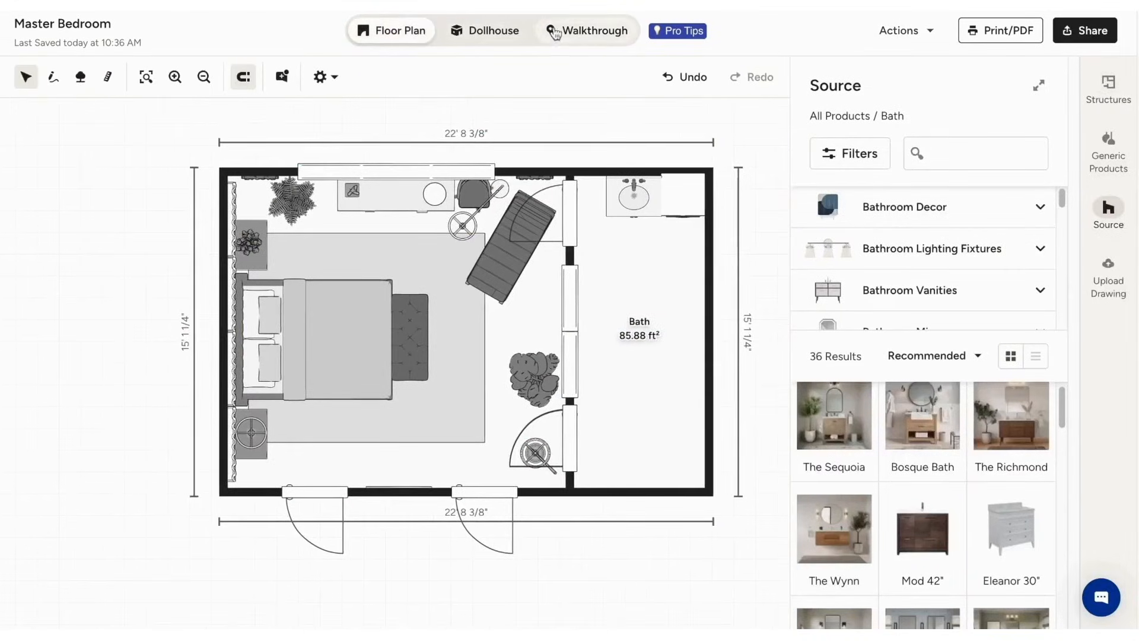
pyautogui.click(594, 31)
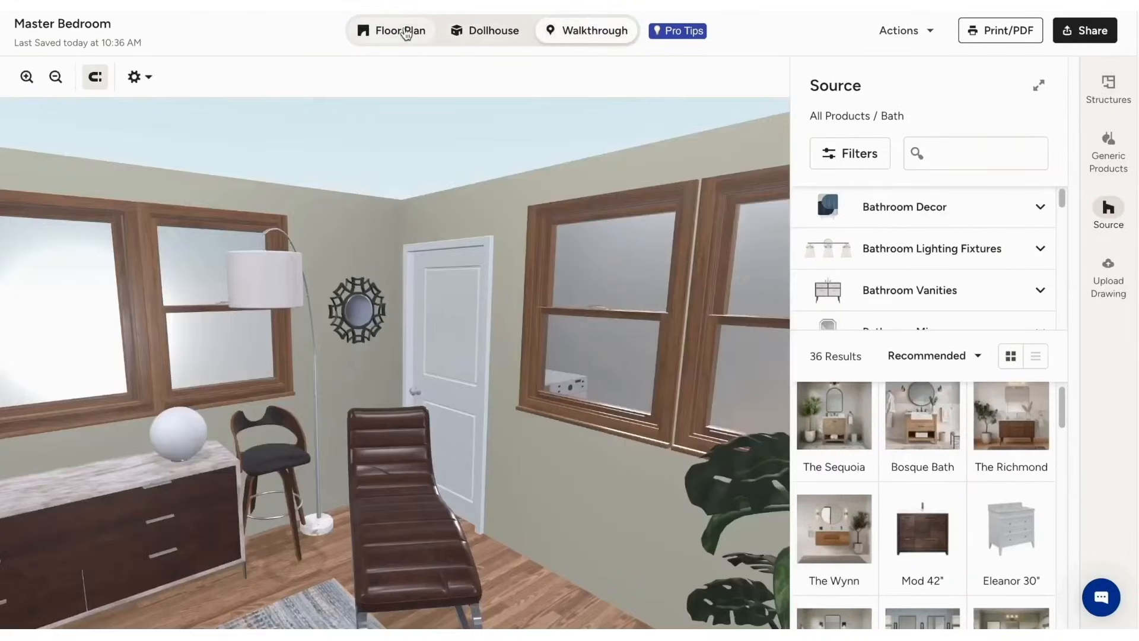
pyautogui.click(400, 31)
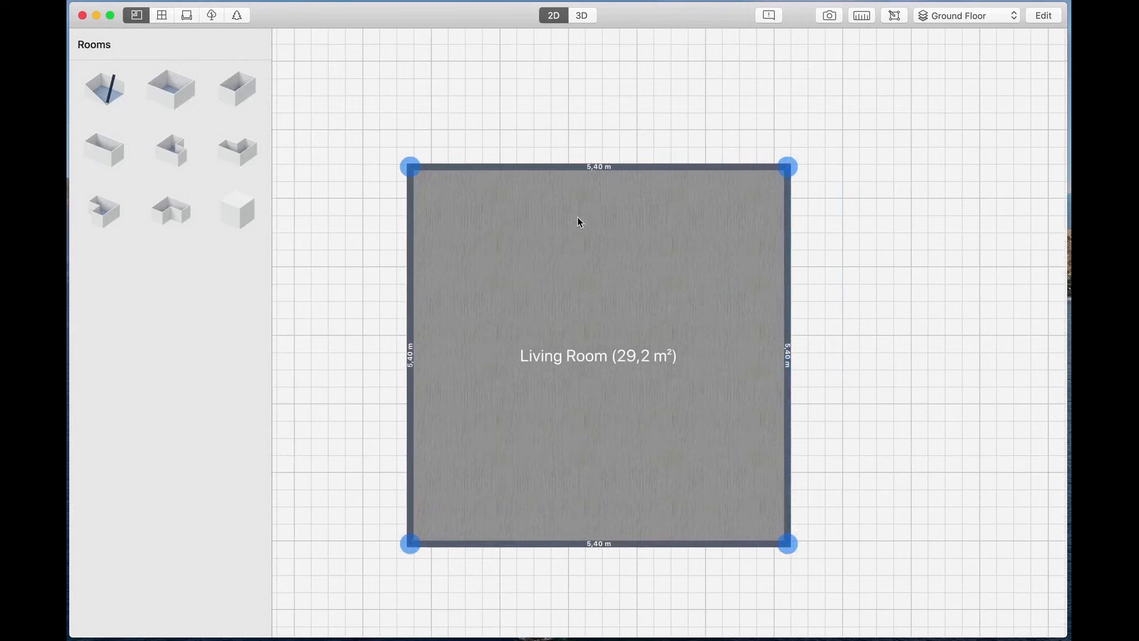
# - Apply a wooden parquet floor in 3D, then add a window, curtains and a door in 2D
pyautogui.click(580, 16)
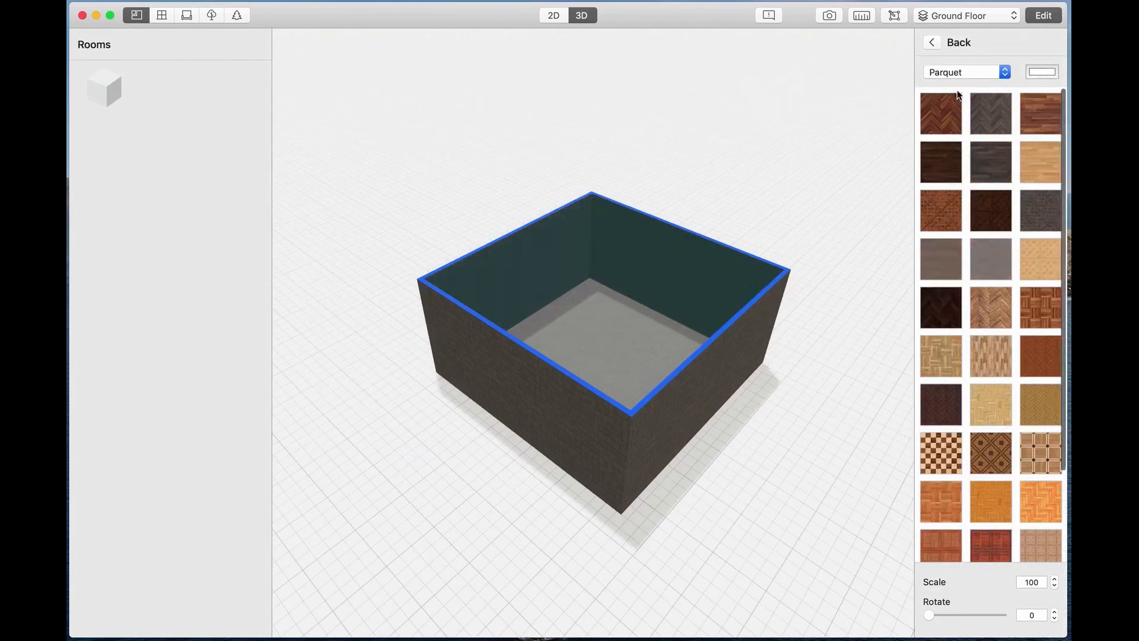
pyautogui.click(966, 72)
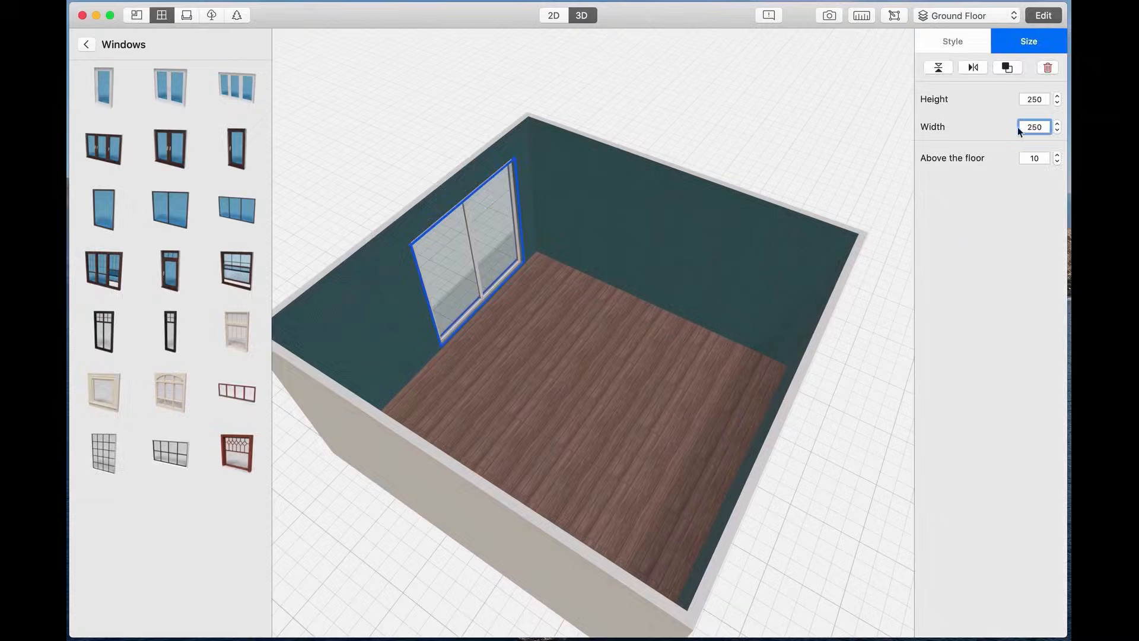
pyautogui.click(552, 15)
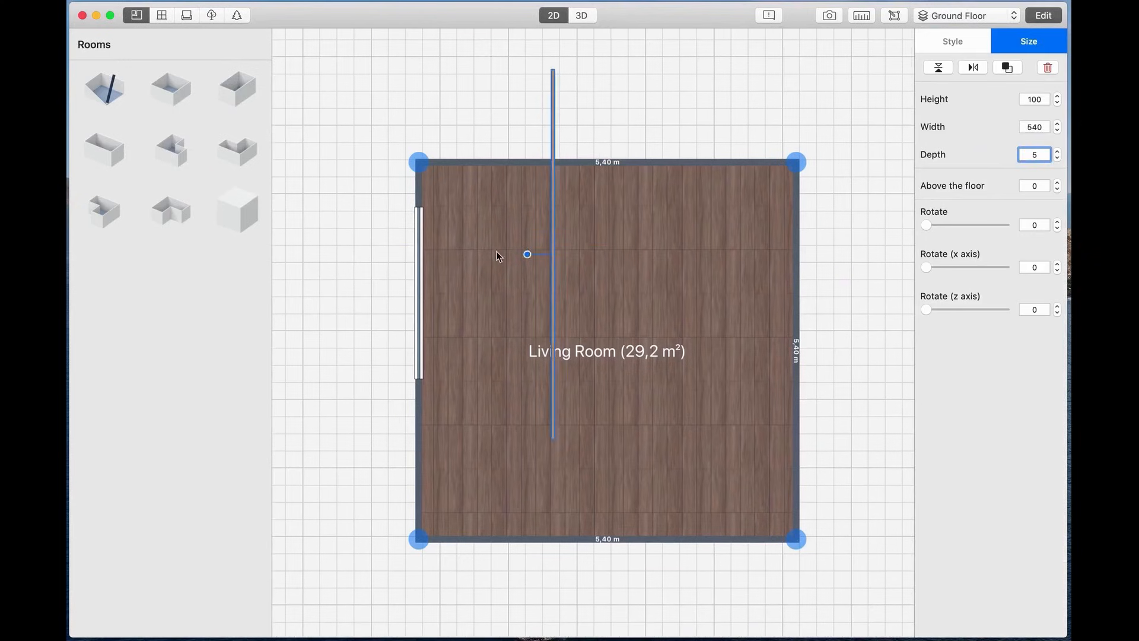
pyautogui.click(162, 14)
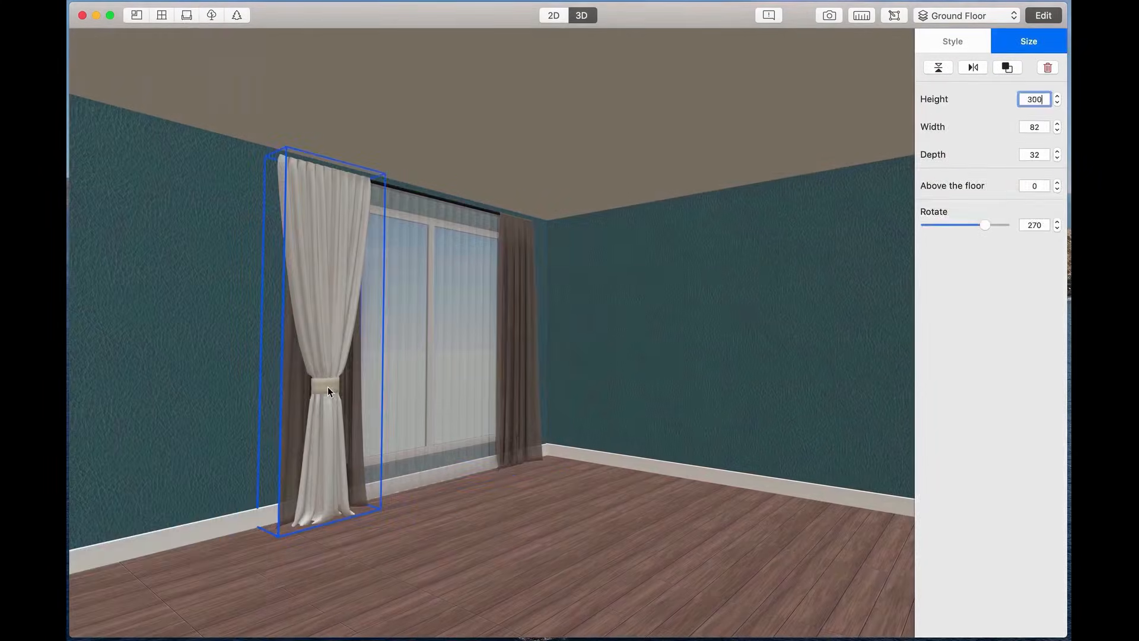
pyautogui.click(554, 16)
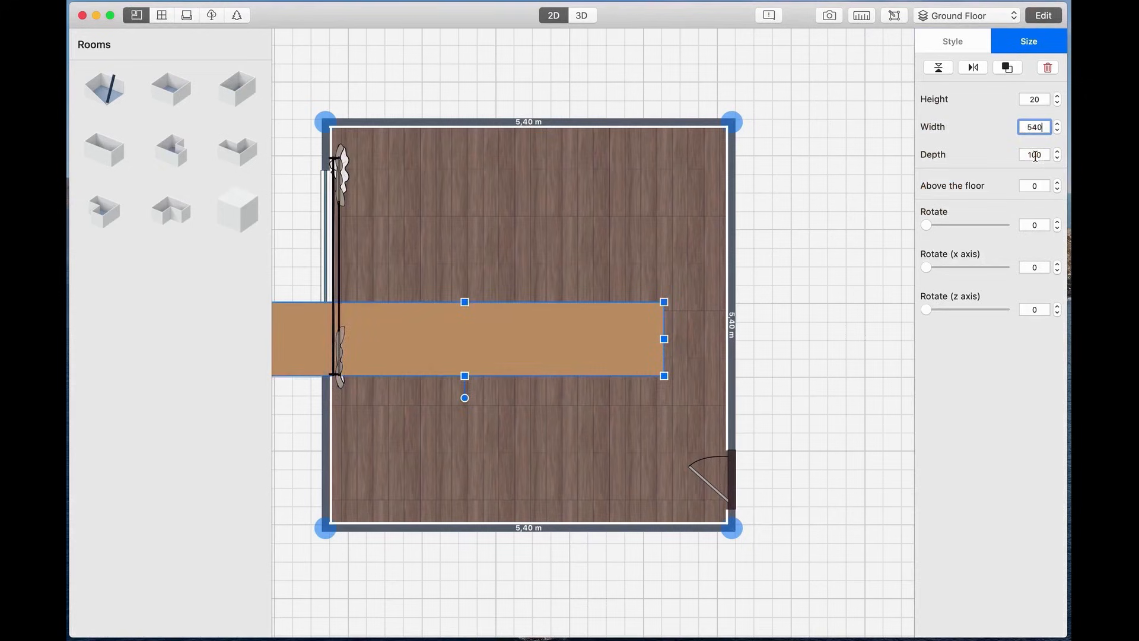
# - Furnish the bedroom with paintings, bed, nightstands and armchair, checking it in 3D
pyautogui.click(582, 16)
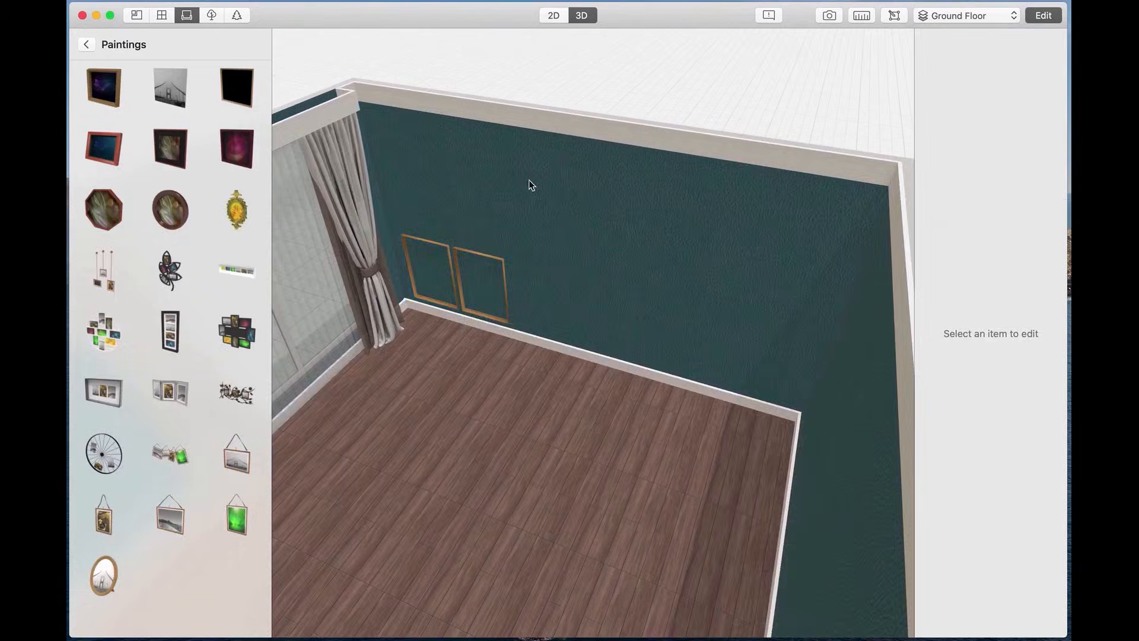
pyautogui.click(553, 15)
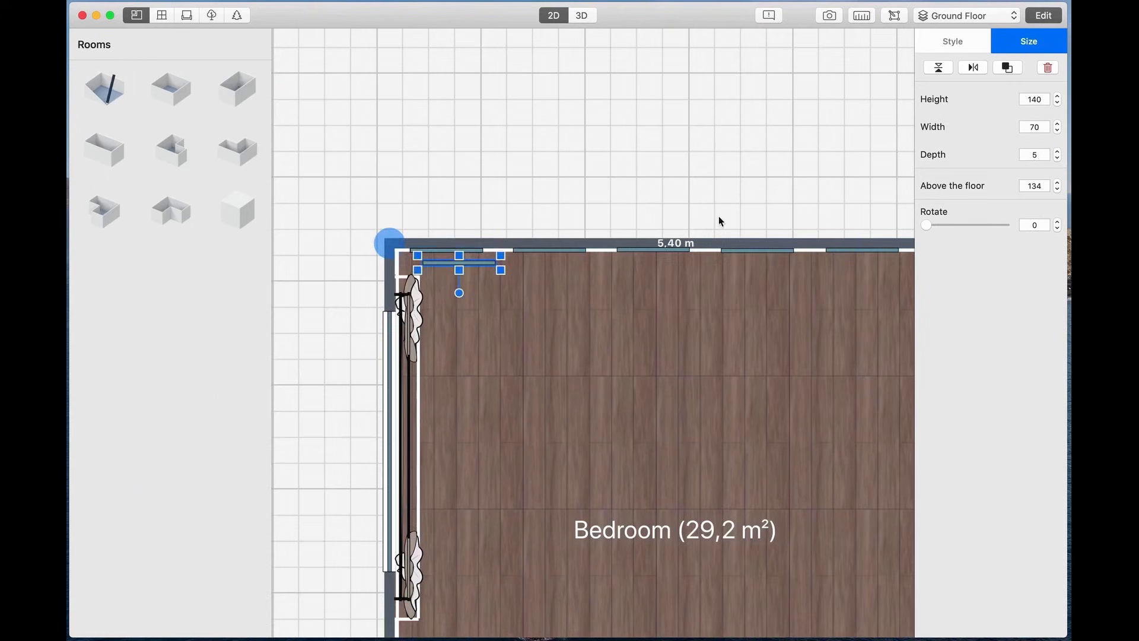
pyautogui.click(581, 15)
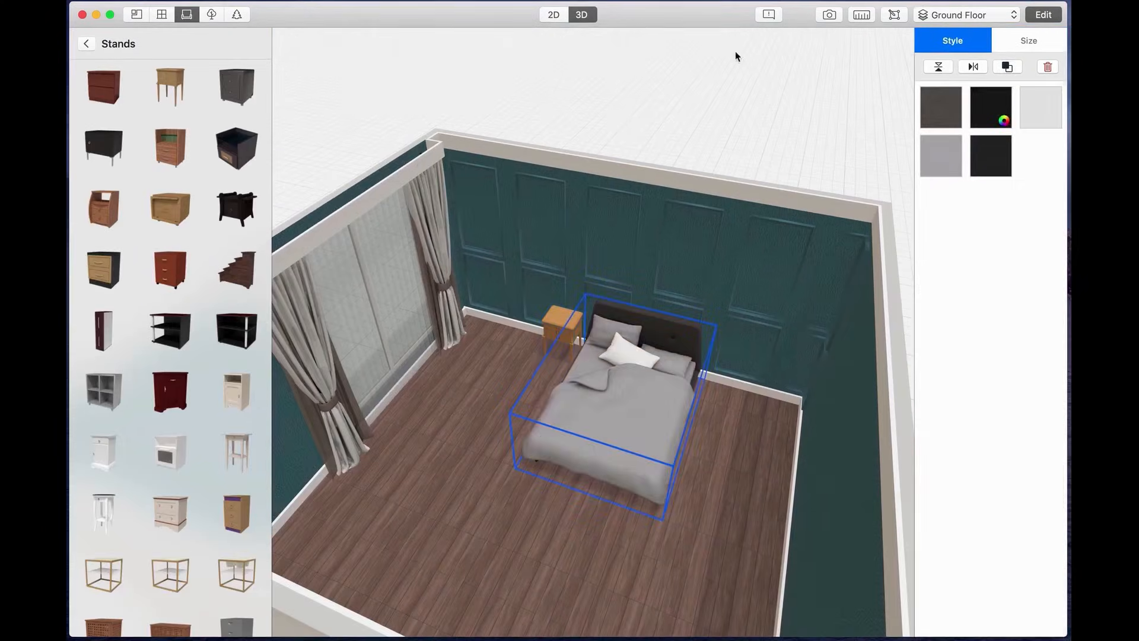
pyautogui.click(1028, 41)
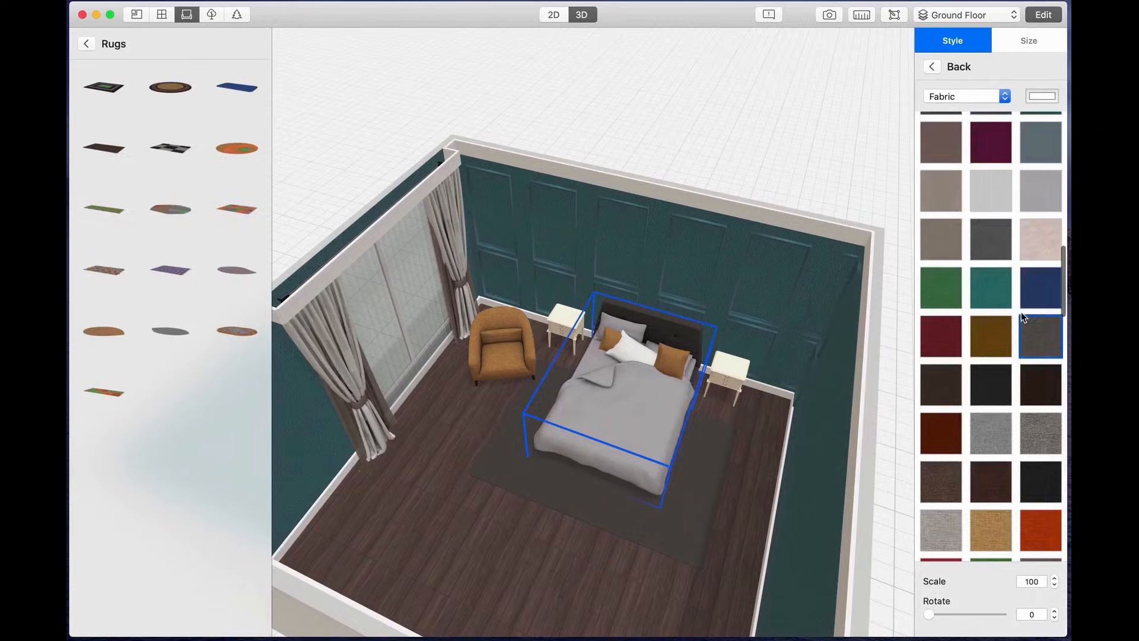
# - Add the rug, chandelier and plants, then show the two-room project in 3D
pyautogui.click(553, 15)
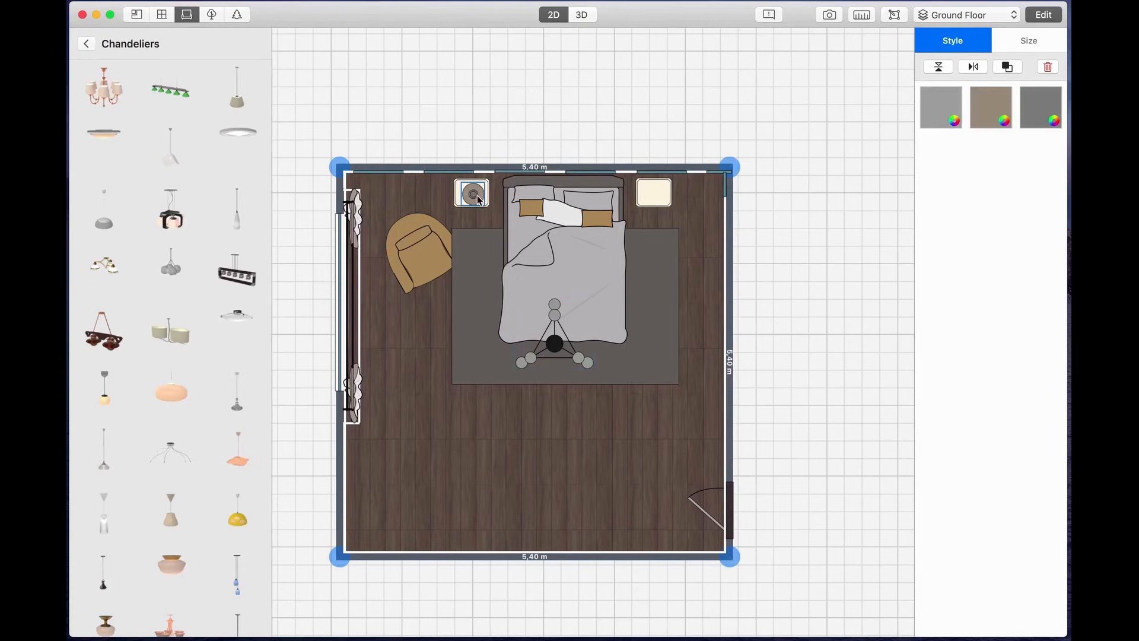
pyautogui.click(580, 14)
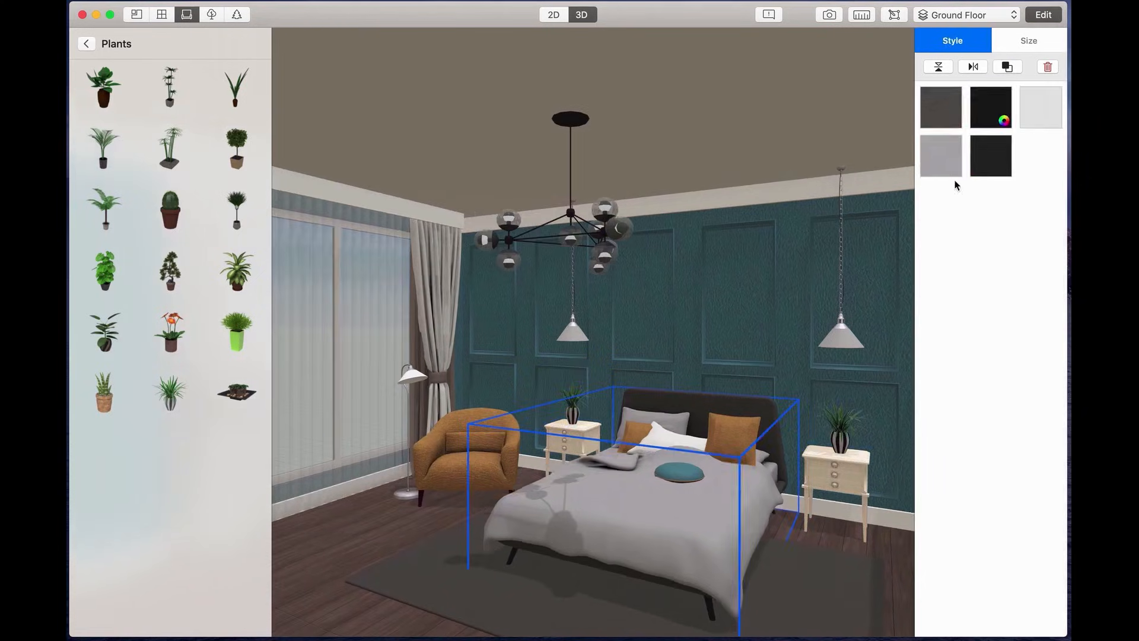
pyautogui.click(698, 264)
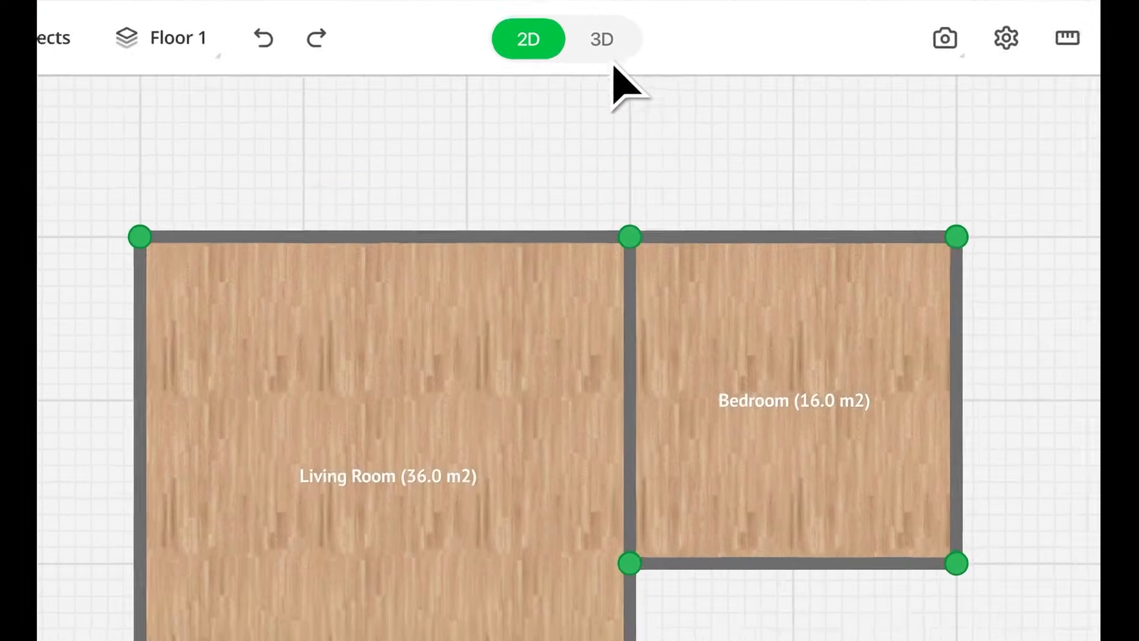
pyautogui.click(593, 29)
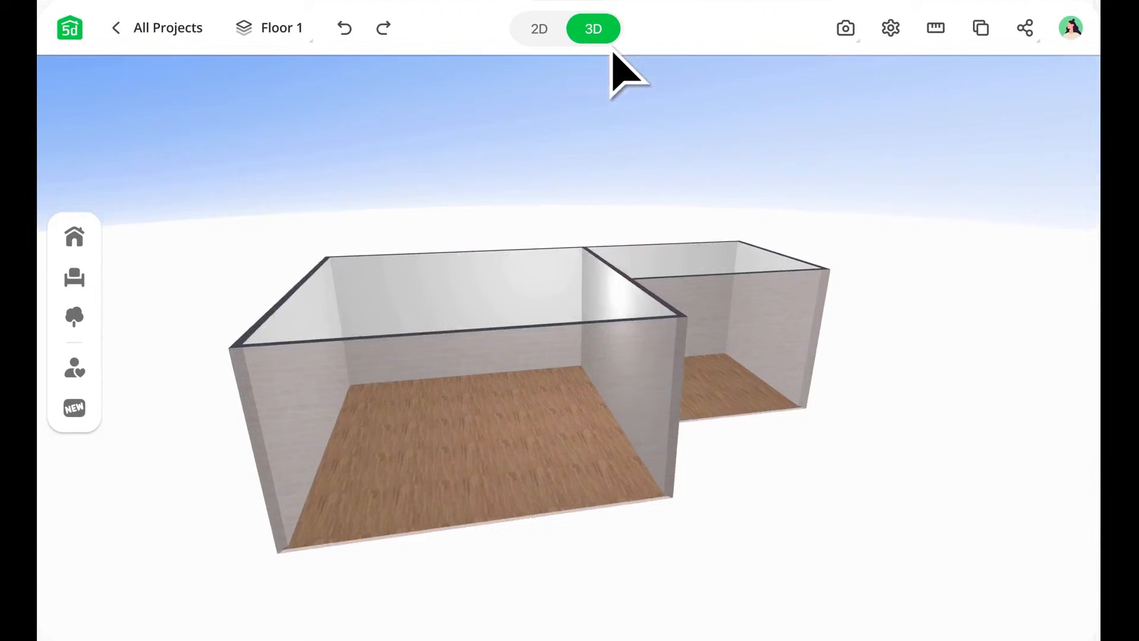
# - Place the dining table set from My Items in the kitchen and view the patio in 3D
pyautogui.click(538, 28)
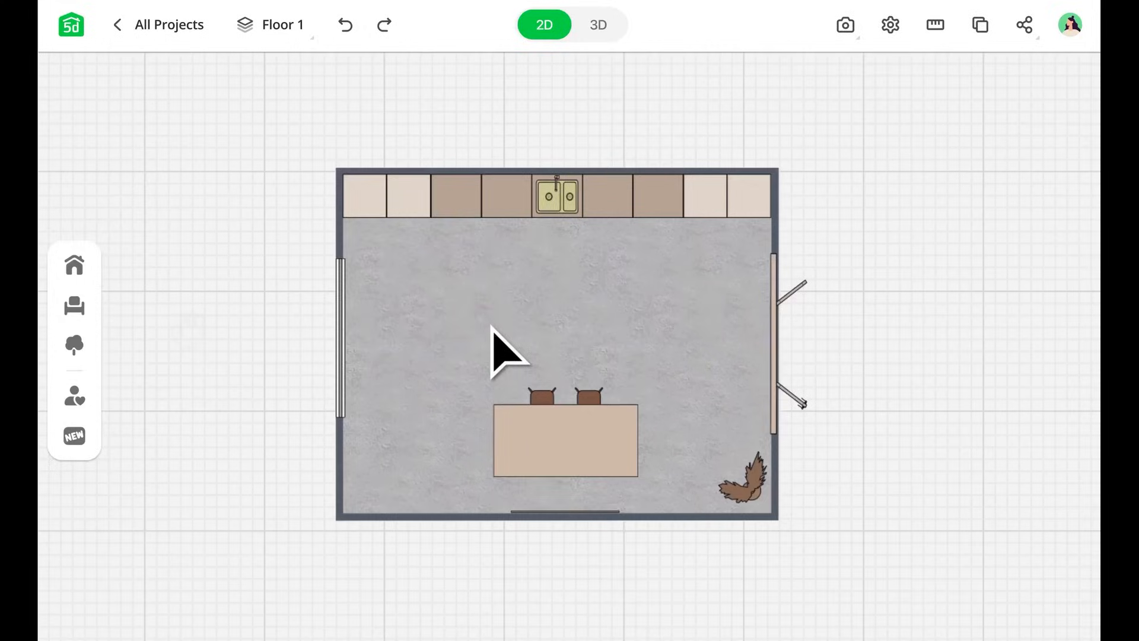
pyautogui.click(74, 396)
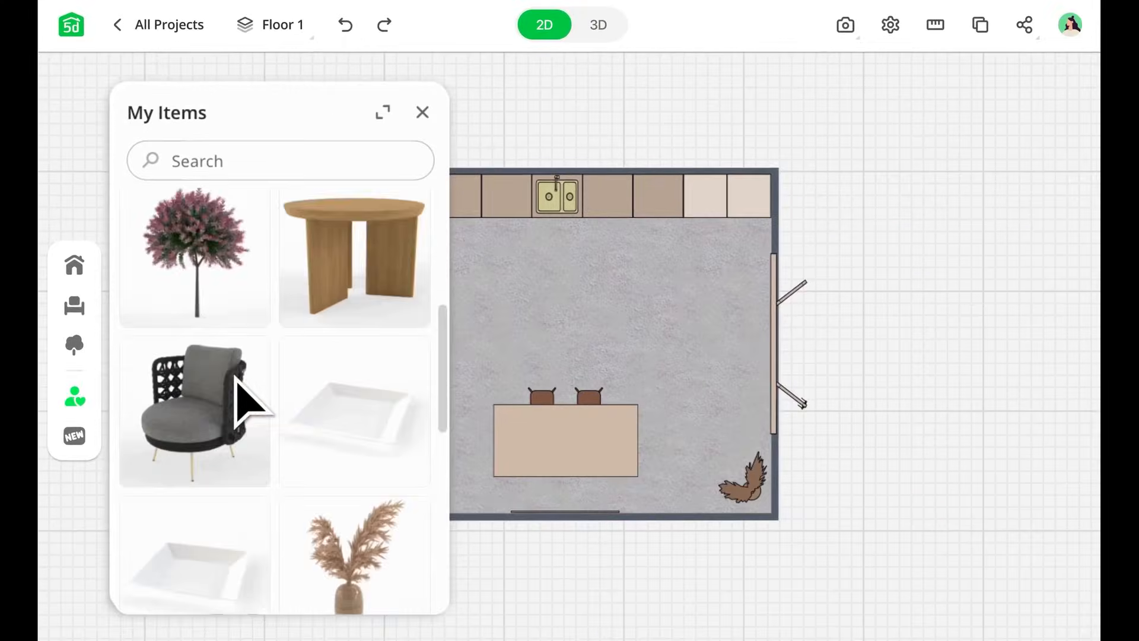
pyautogui.scroll(-3)
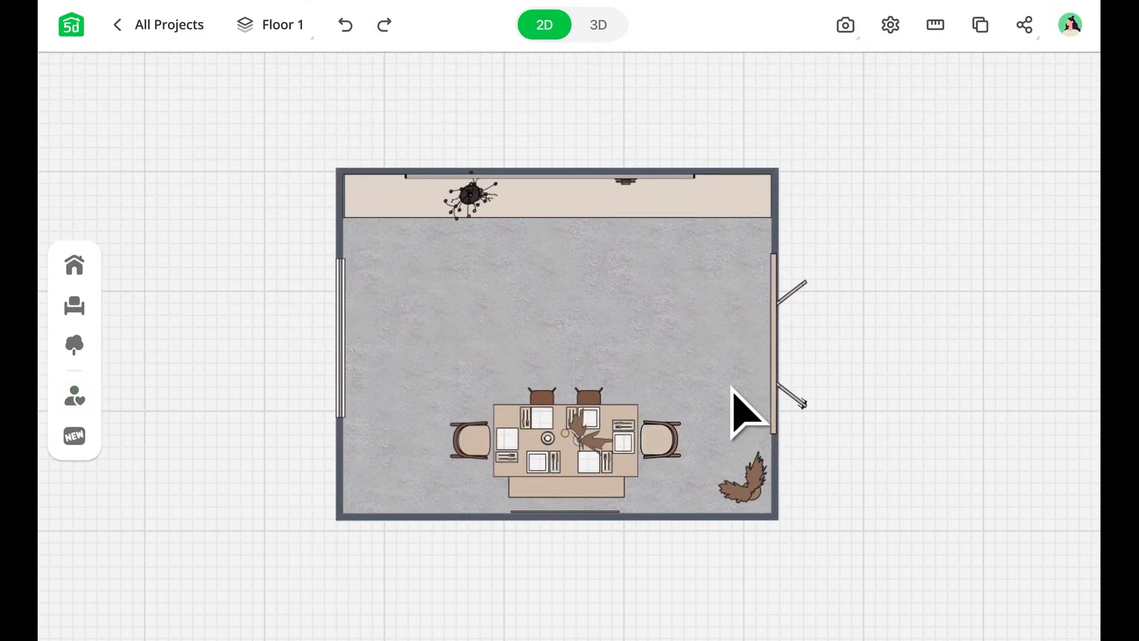
pyautogui.click(598, 25)
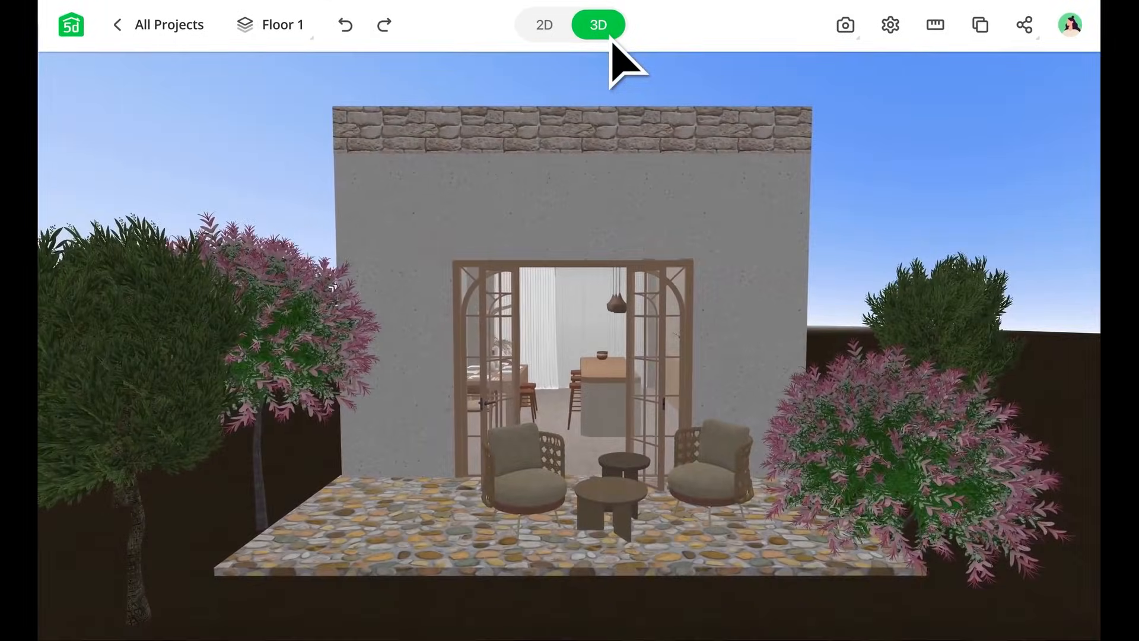
# - Render the red-walled bedroom as a Realistic Render at 4K with a 4:3 frame
pyautogui.click(844, 24)
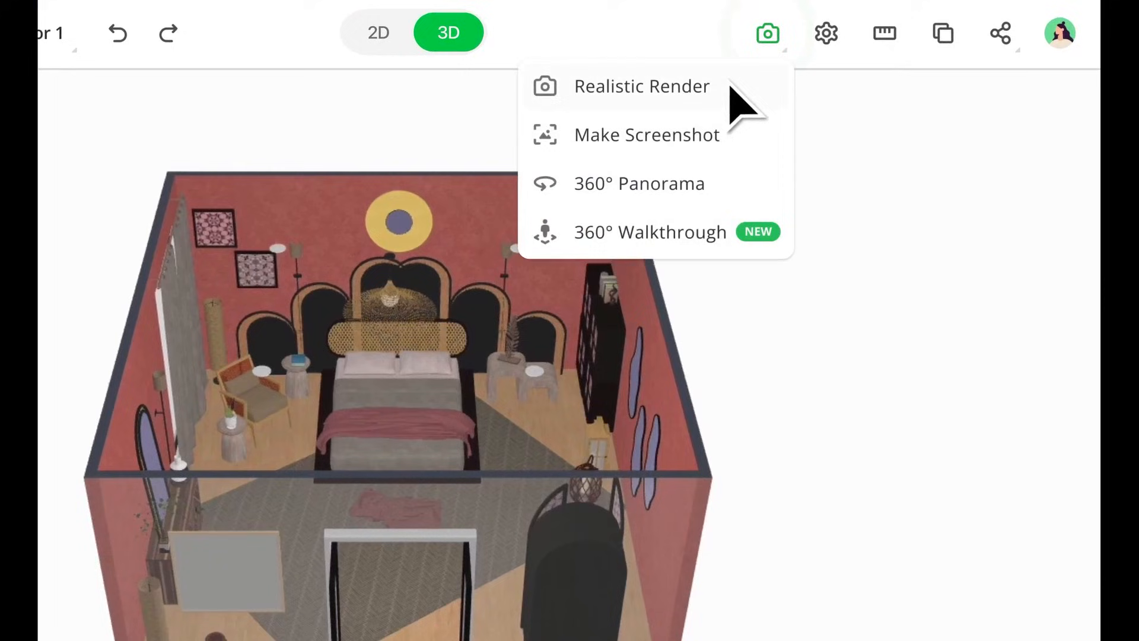
pyautogui.click(642, 85)
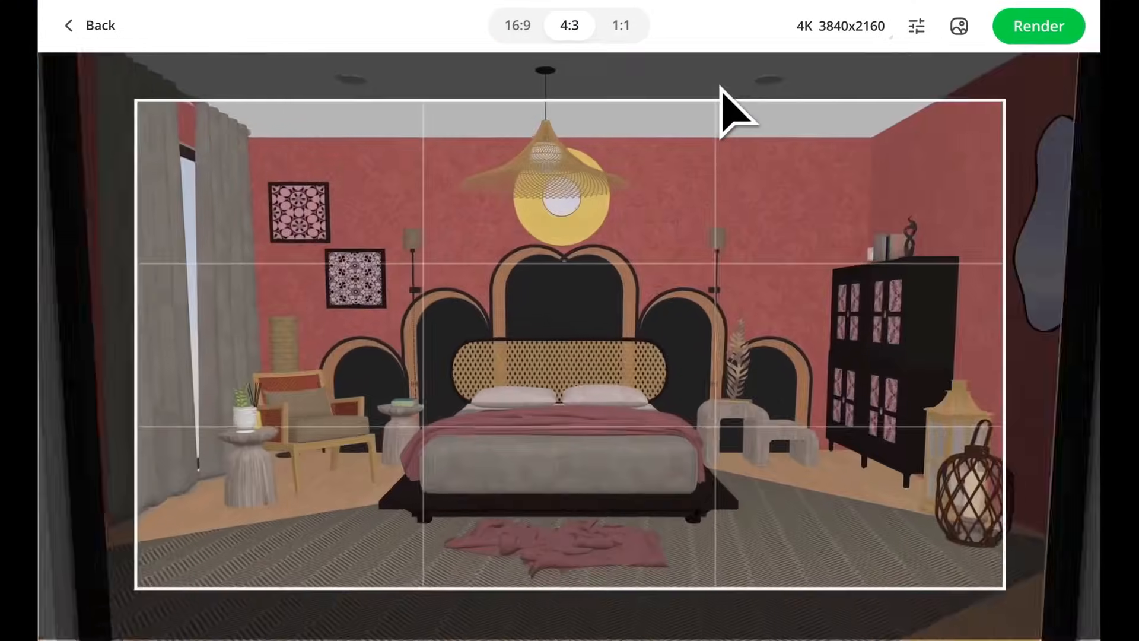
pyautogui.click(1038, 25)
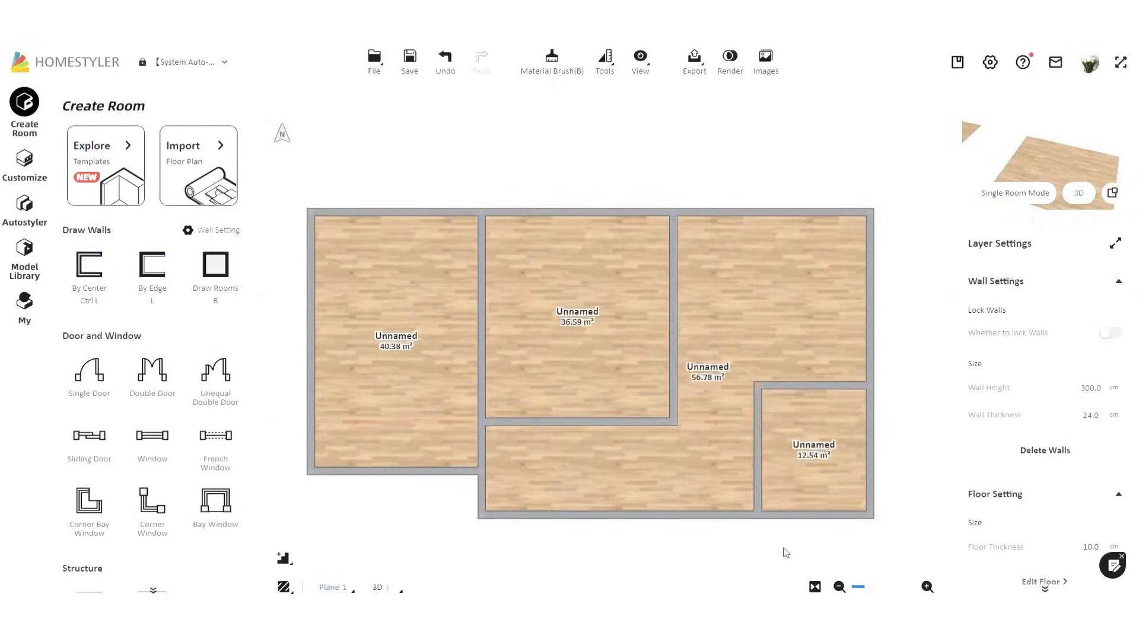
# - Draw the slanted top room with Draw Walls By Center and widen the lower-right room to 11.85 m²
pyautogui.click(733, 316)
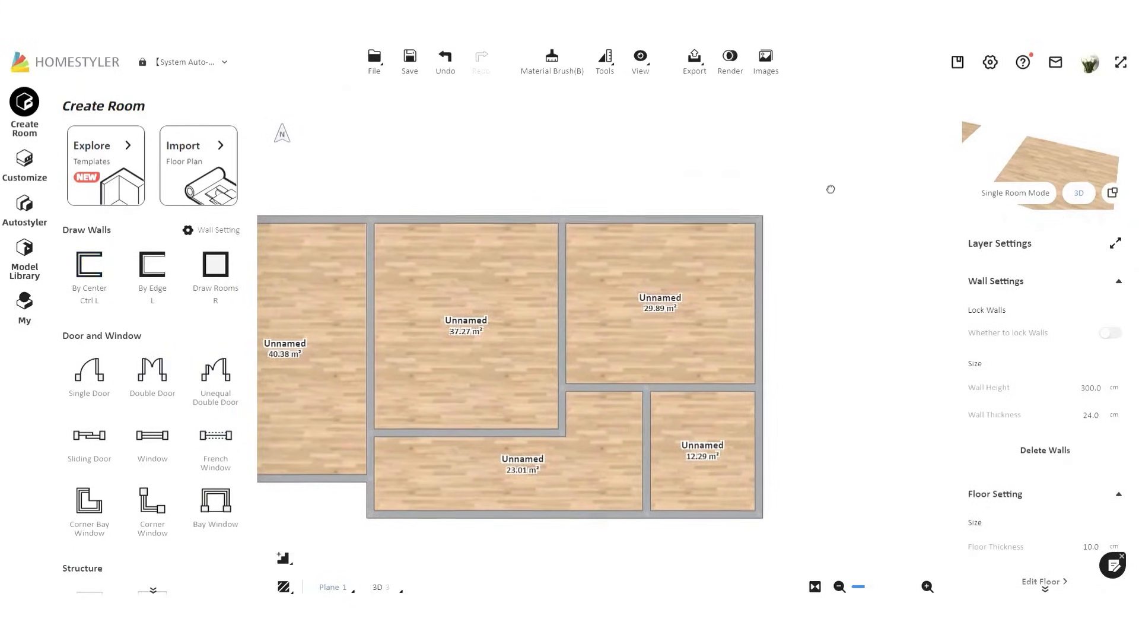
pyautogui.click(89, 265)
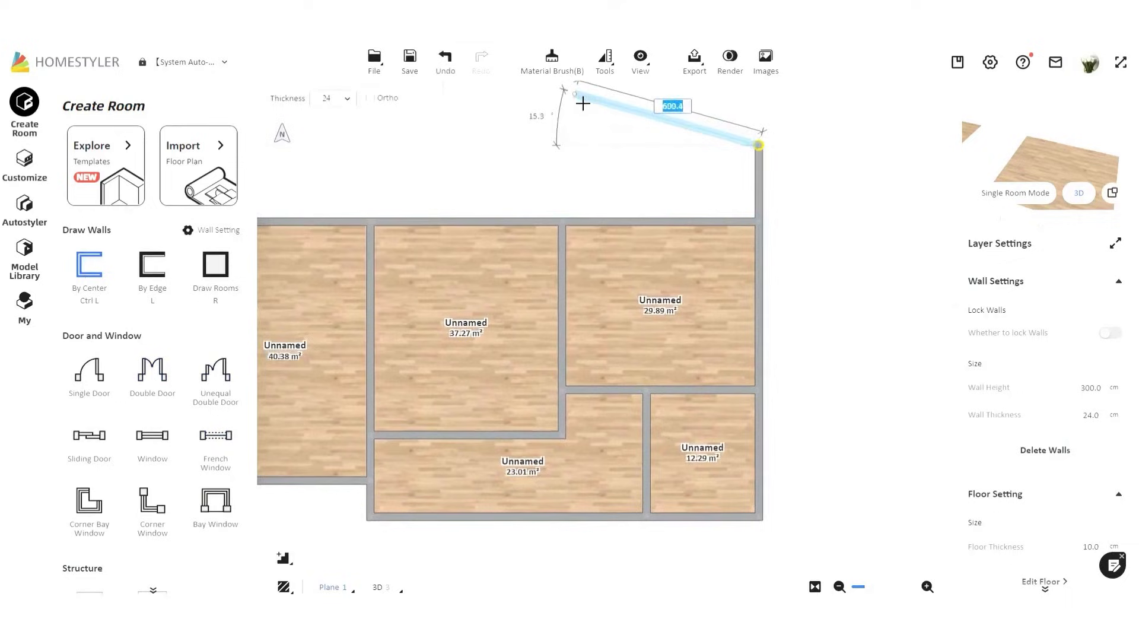
pyautogui.click(759, 145)
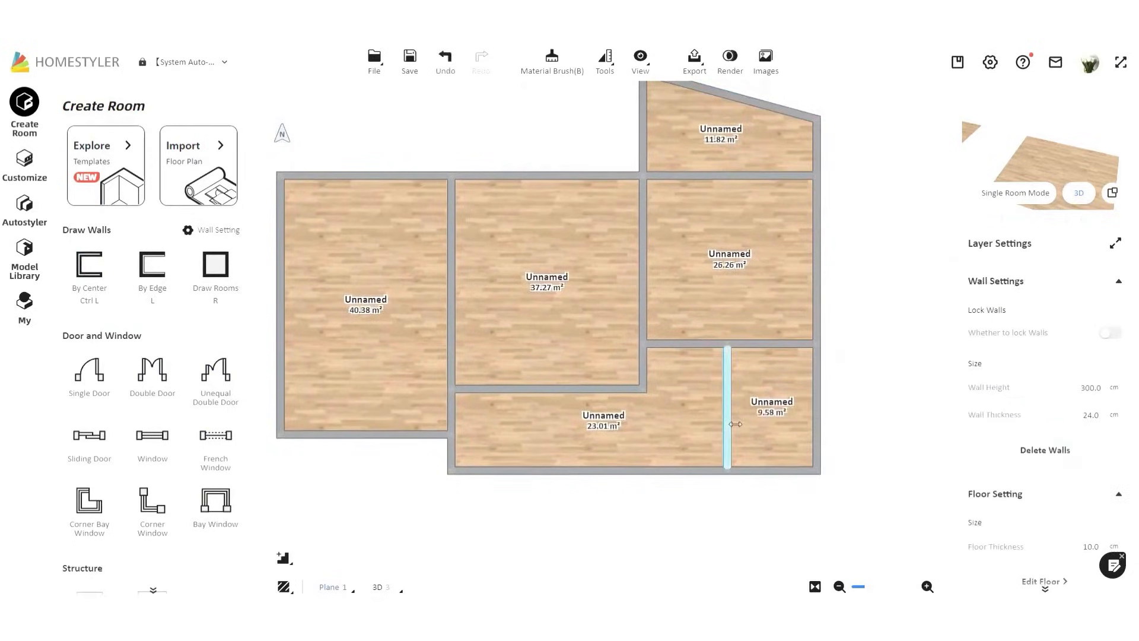
pyautogui.click(24, 249)
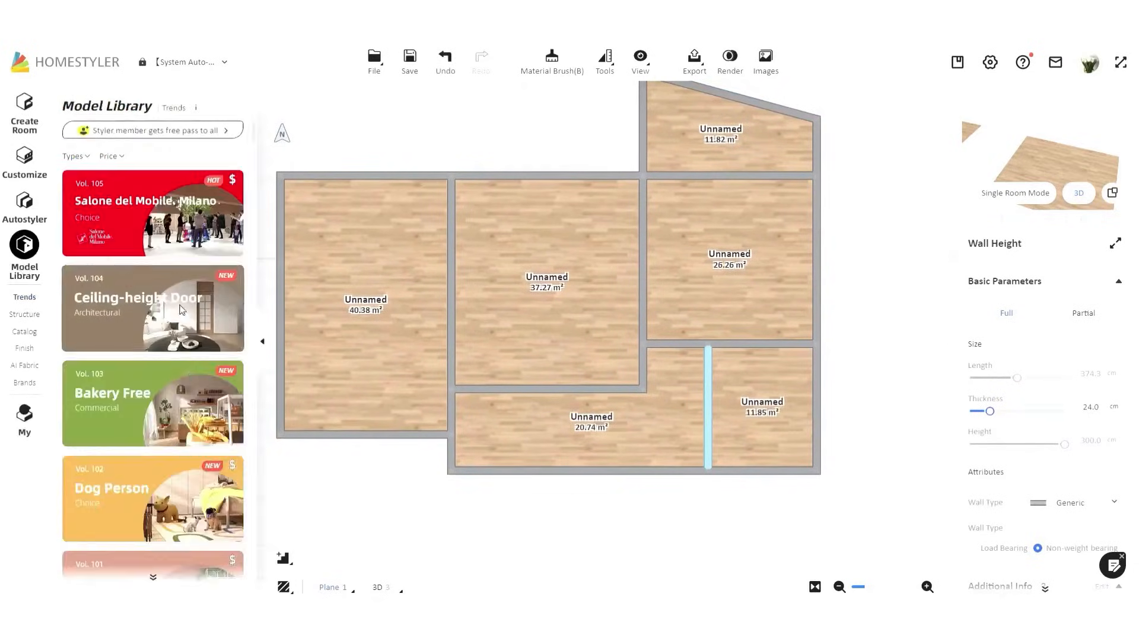
# - Place Vol. 104 ceiling-height doors in the interior walls connecting the rooms
pyautogui.click(153, 306)
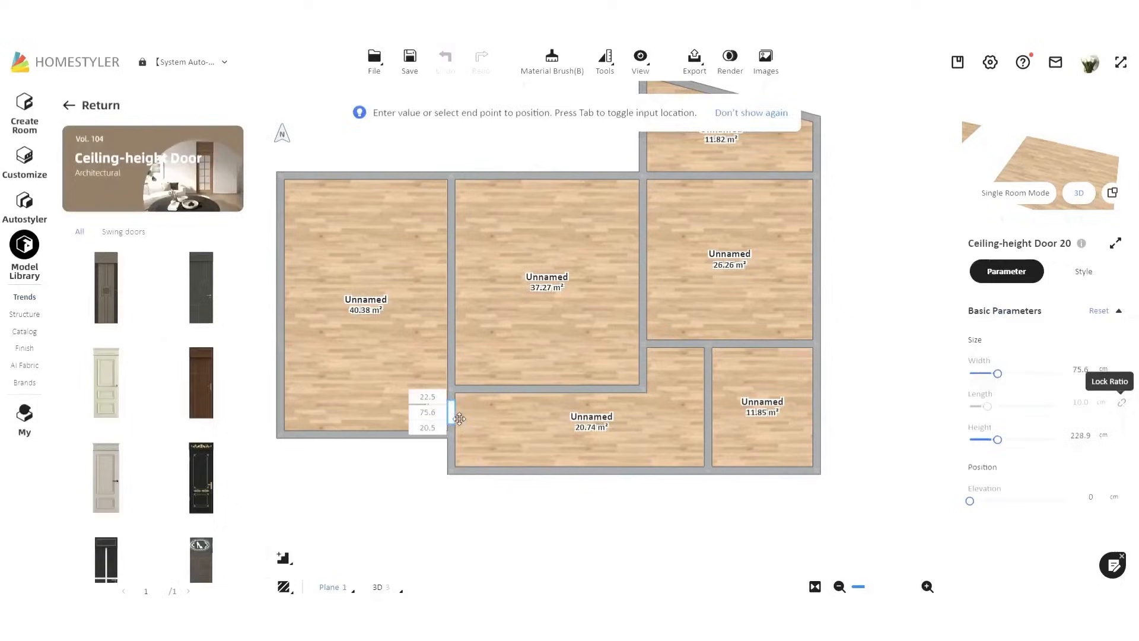
pyautogui.click(451, 411)
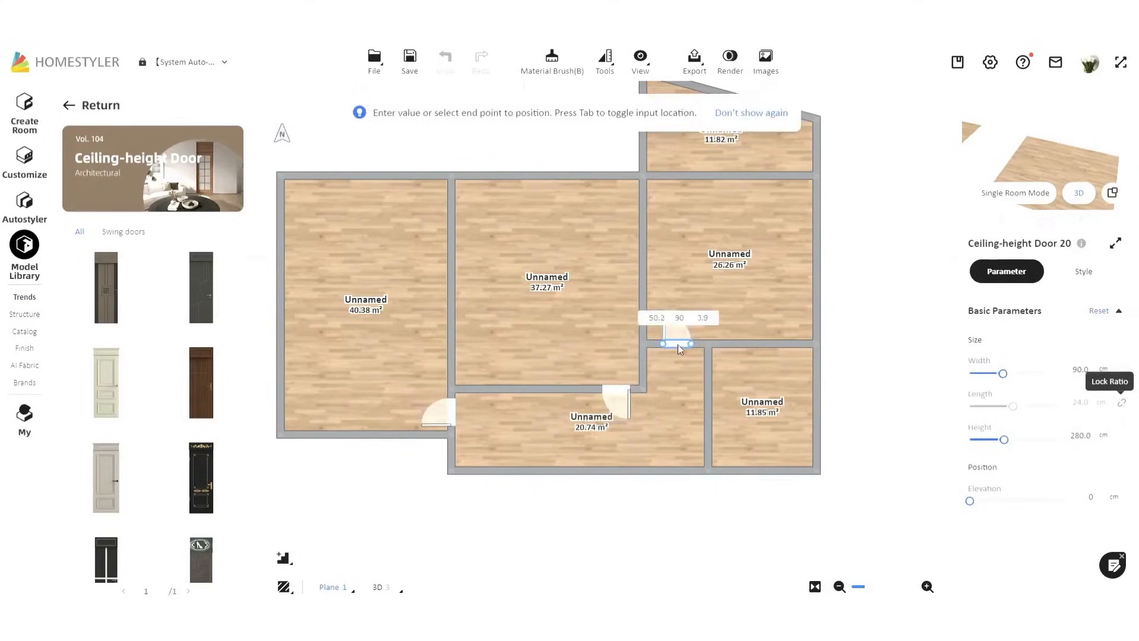
pyautogui.click(672, 337)
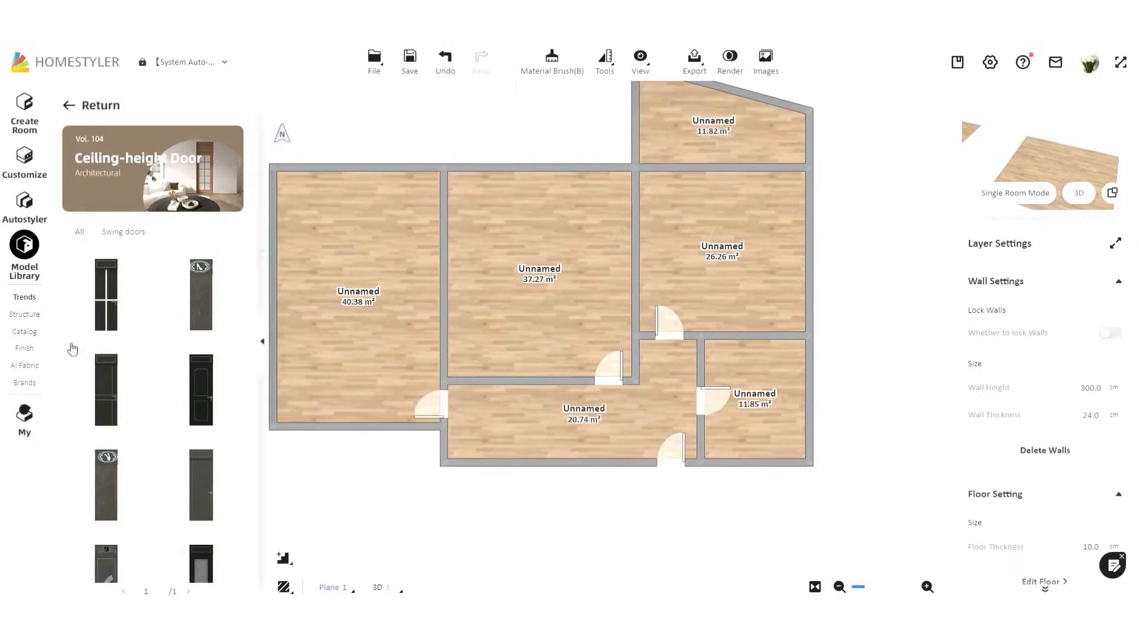
pyautogui.click(24, 314)
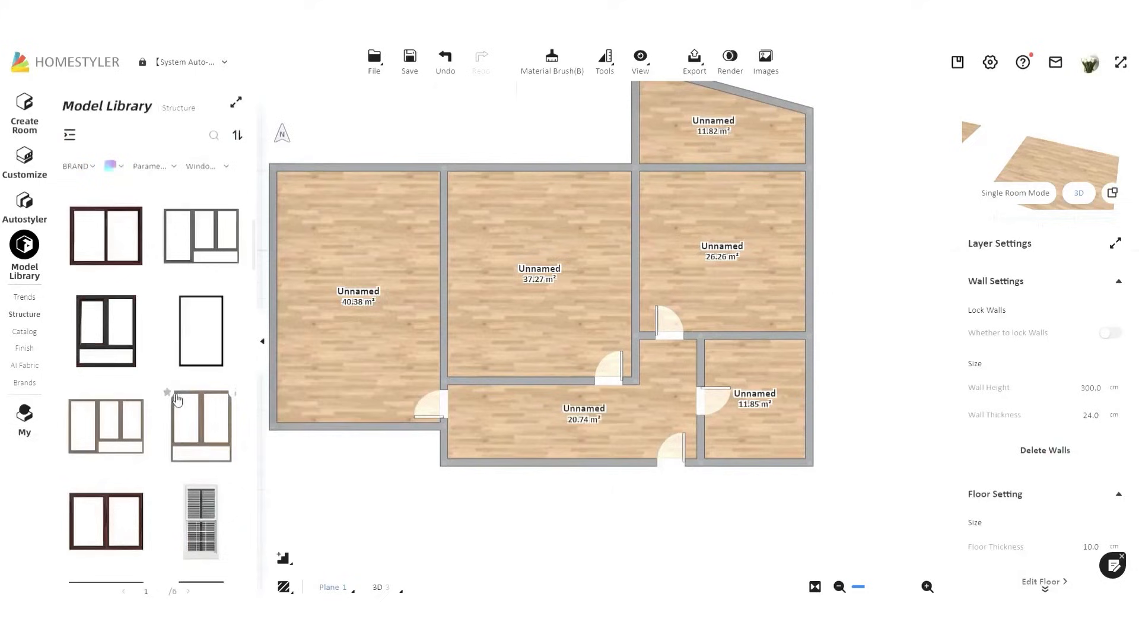
# - Place a window with Height 280 cm, then replace the selected door's Pocket frame trim
pyautogui.click(539, 167)
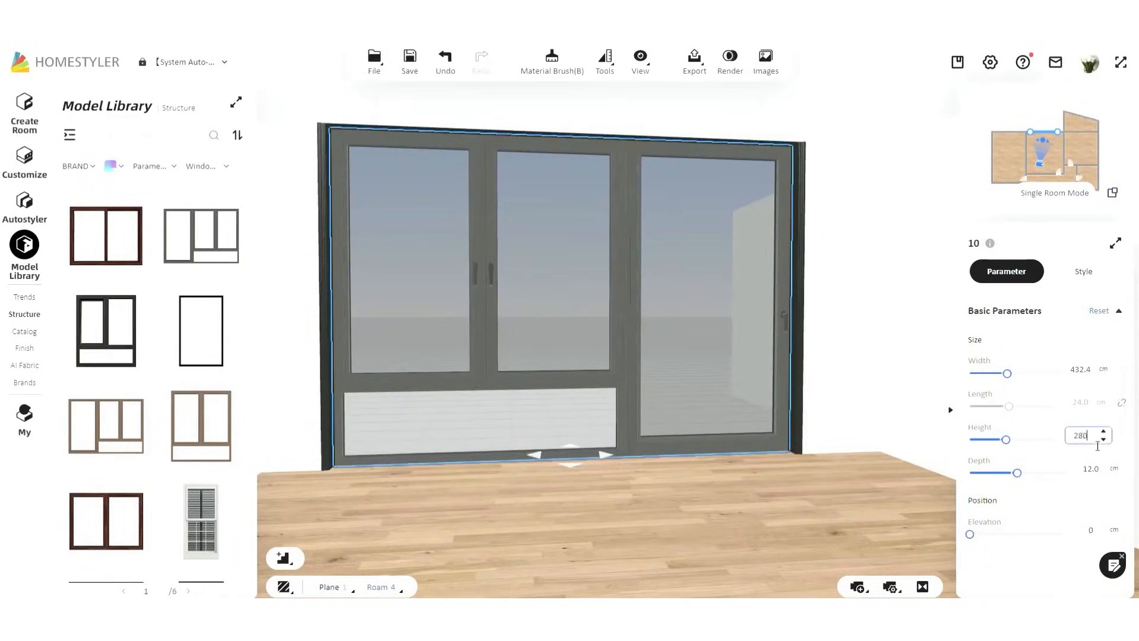
pyautogui.click(726, 539)
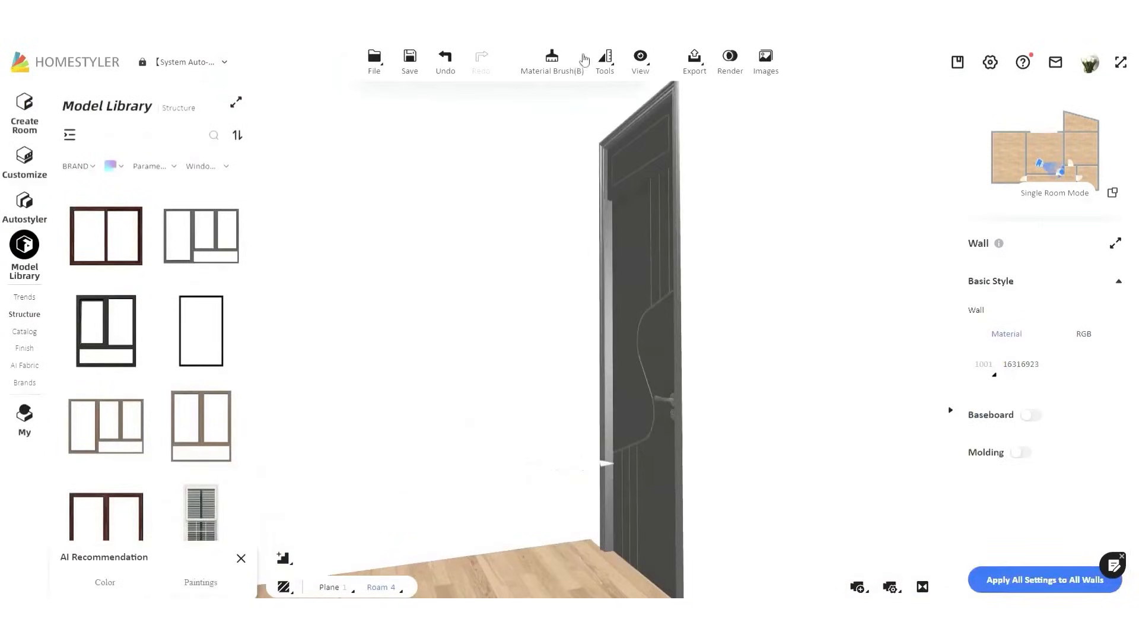
pyautogui.click(551, 61)
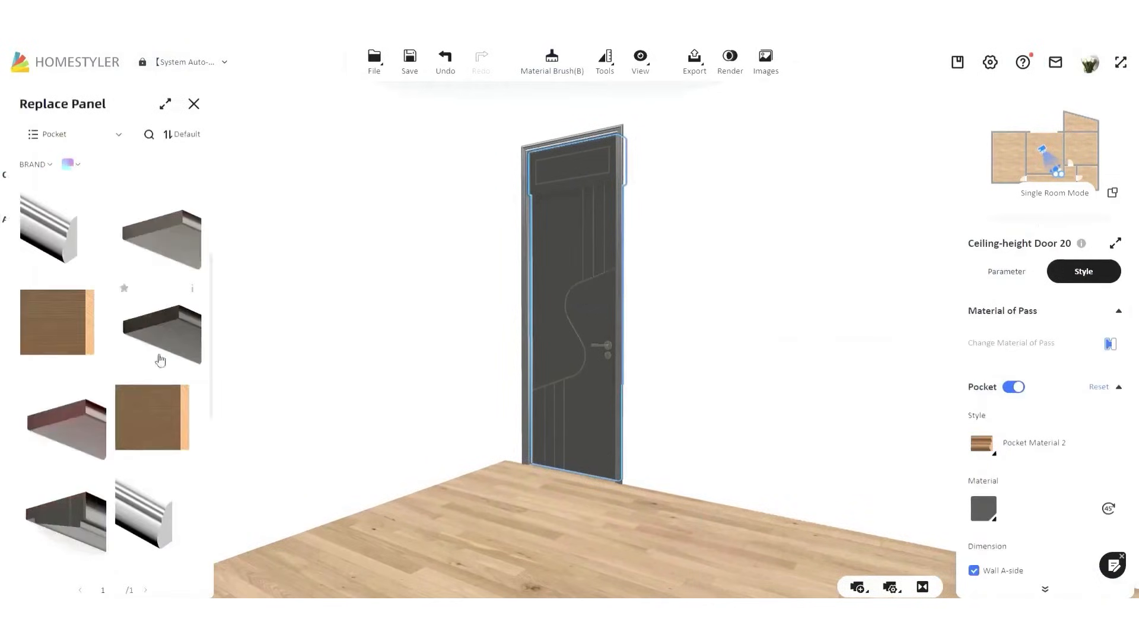
pyautogui.click(161, 240)
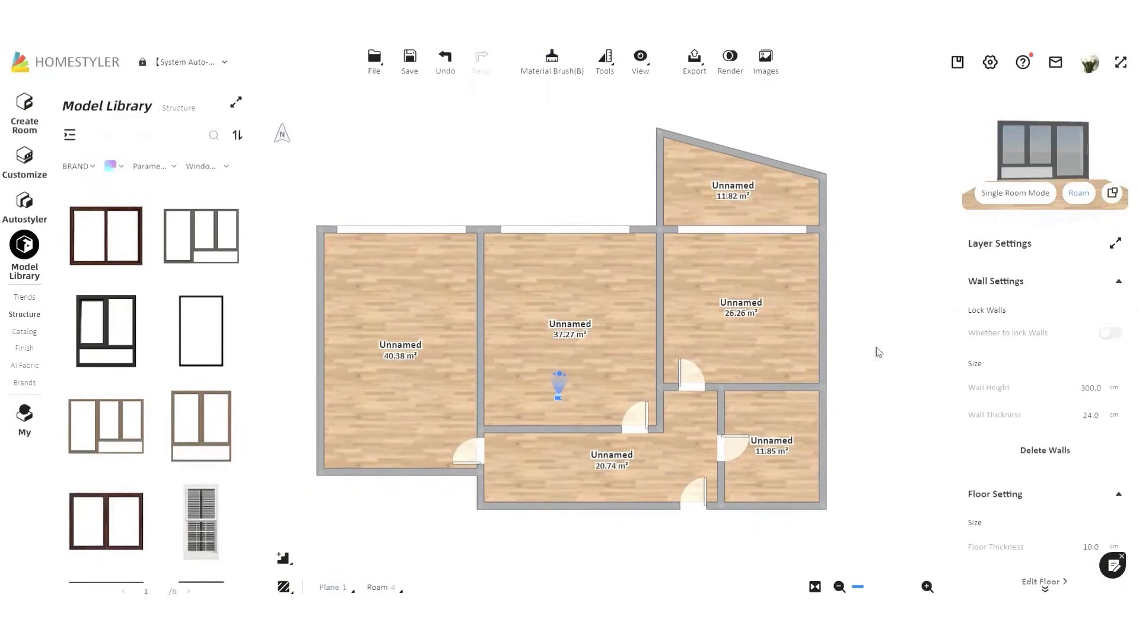
# - Set the top room's Current Type to Balcony, then name Kitchen and Bathroom
pyautogui.click(400, 230)
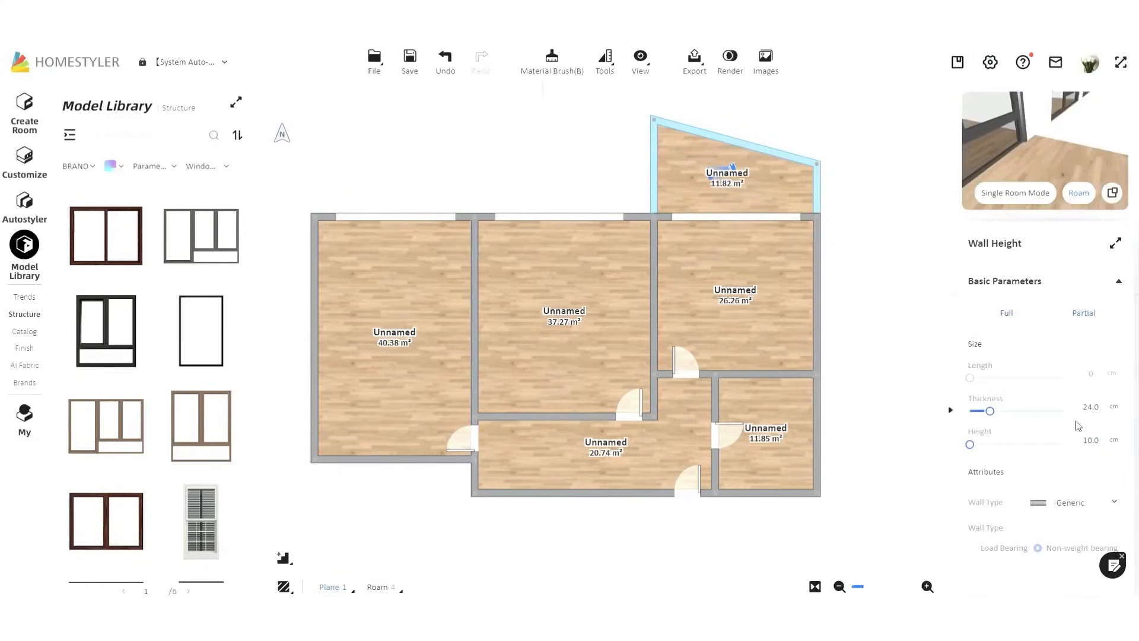
pyautogui.click(735, 172)
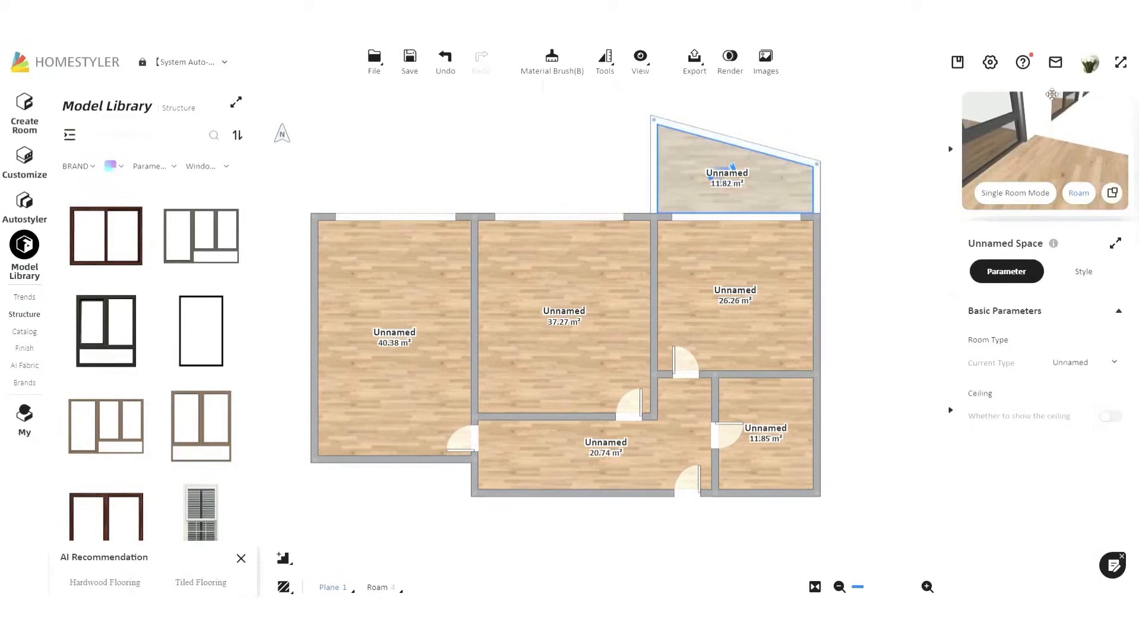
pyautogui.click(1083, 361)
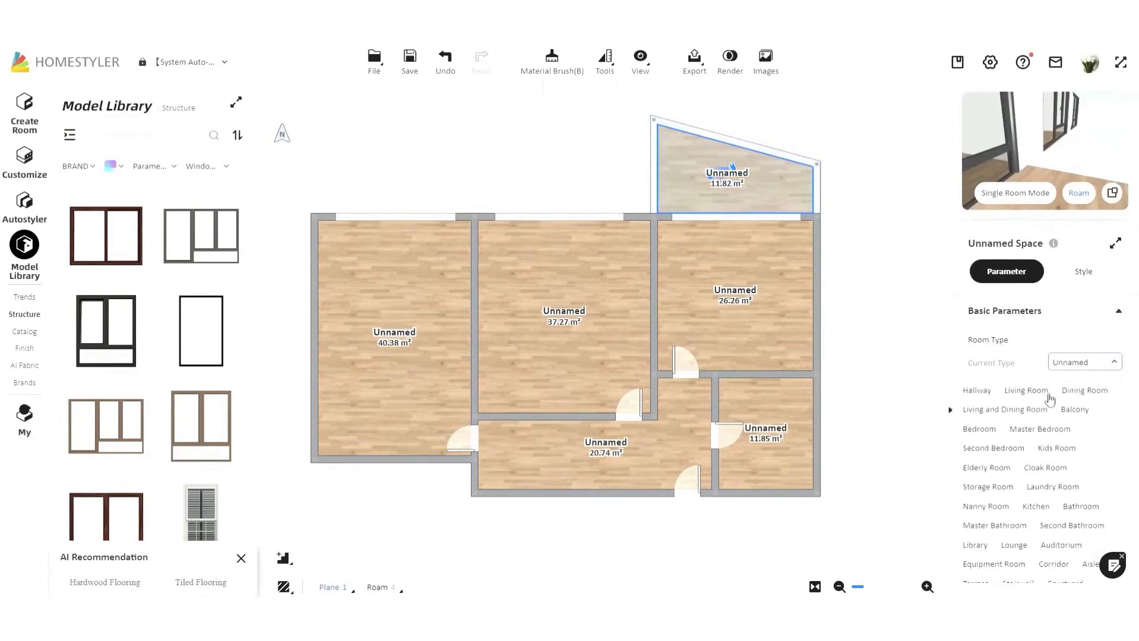
pyautogui.click(1075, 409)
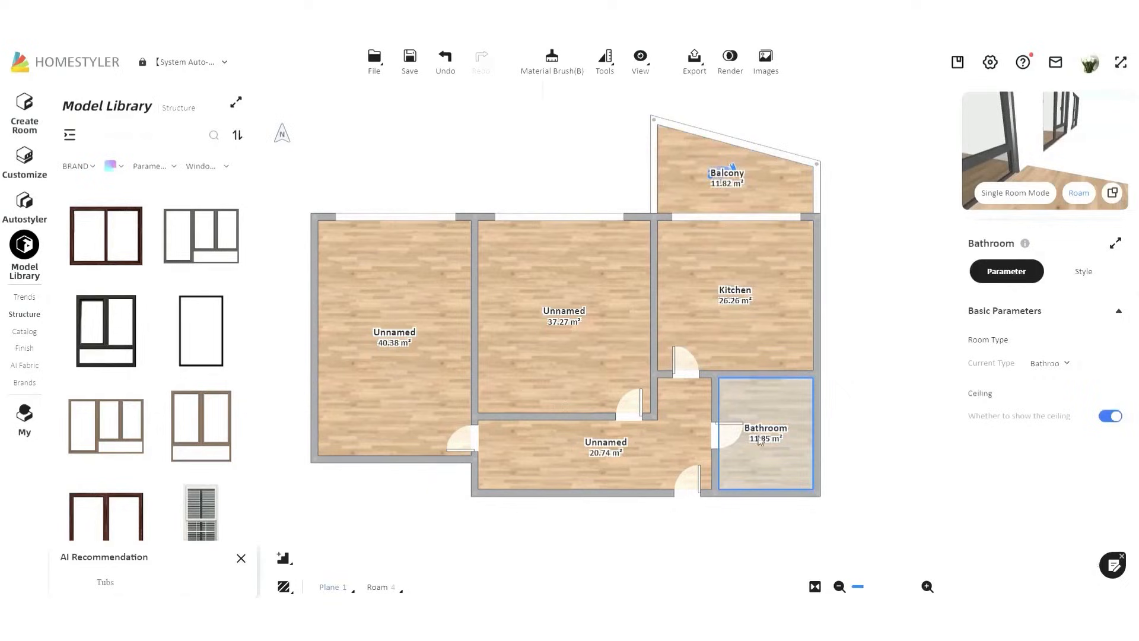
pyautogui.click(563, 311)
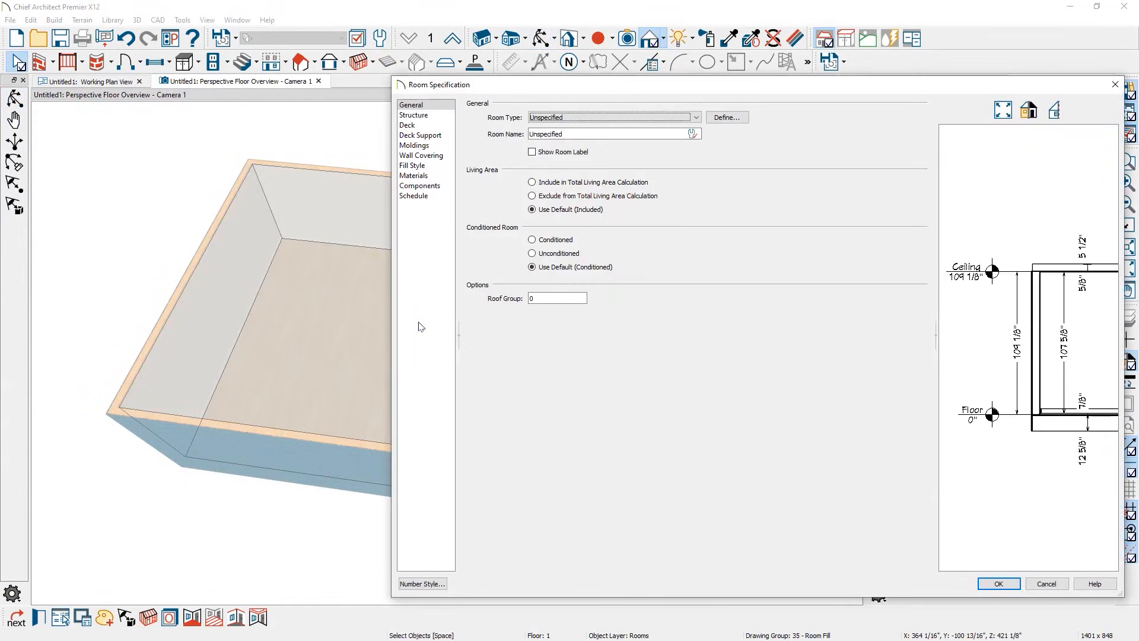
# - Set Room Type to Kitchen with room label shown and Ceiling 121 1/8", then confirm
pyautogui.click(694, 118)
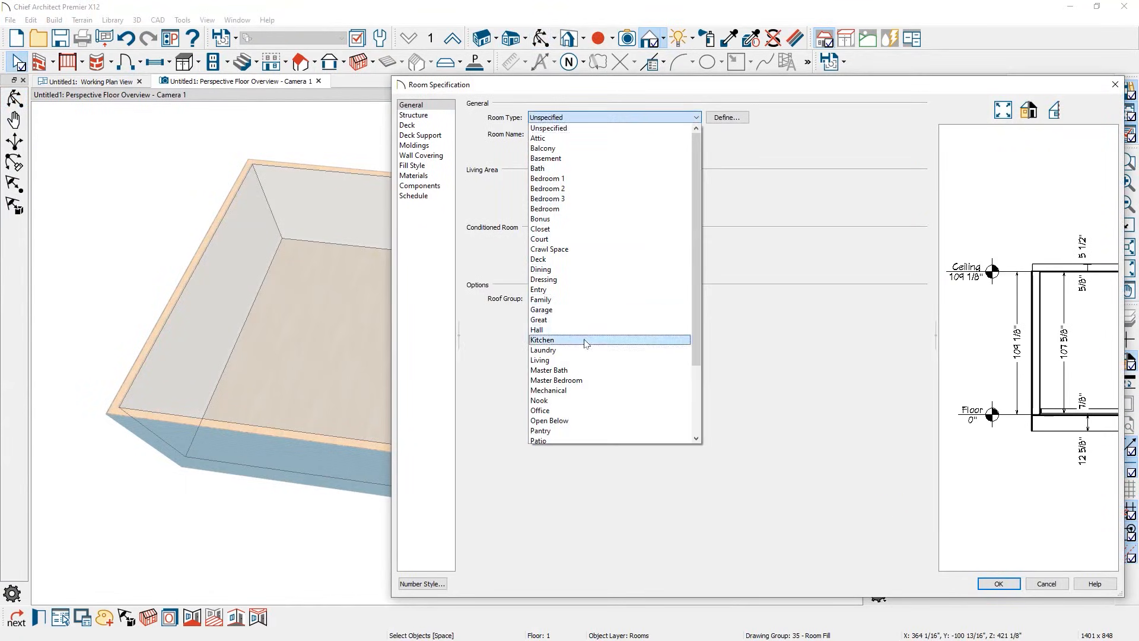
pyautogui.click(543, 340)
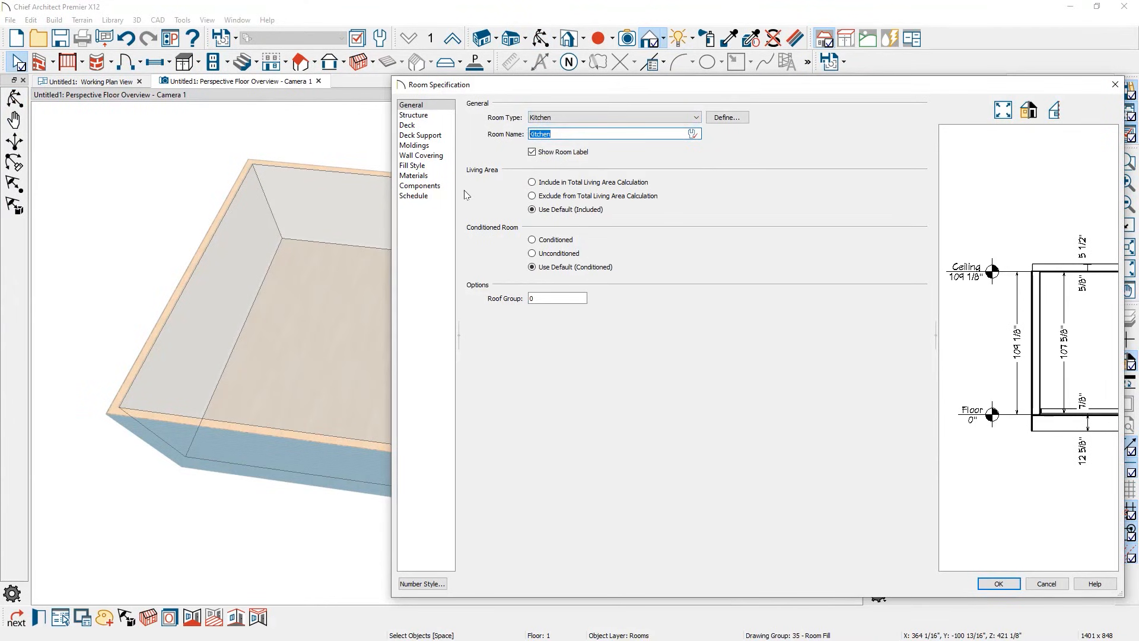
pyautogui.click(415, 115)
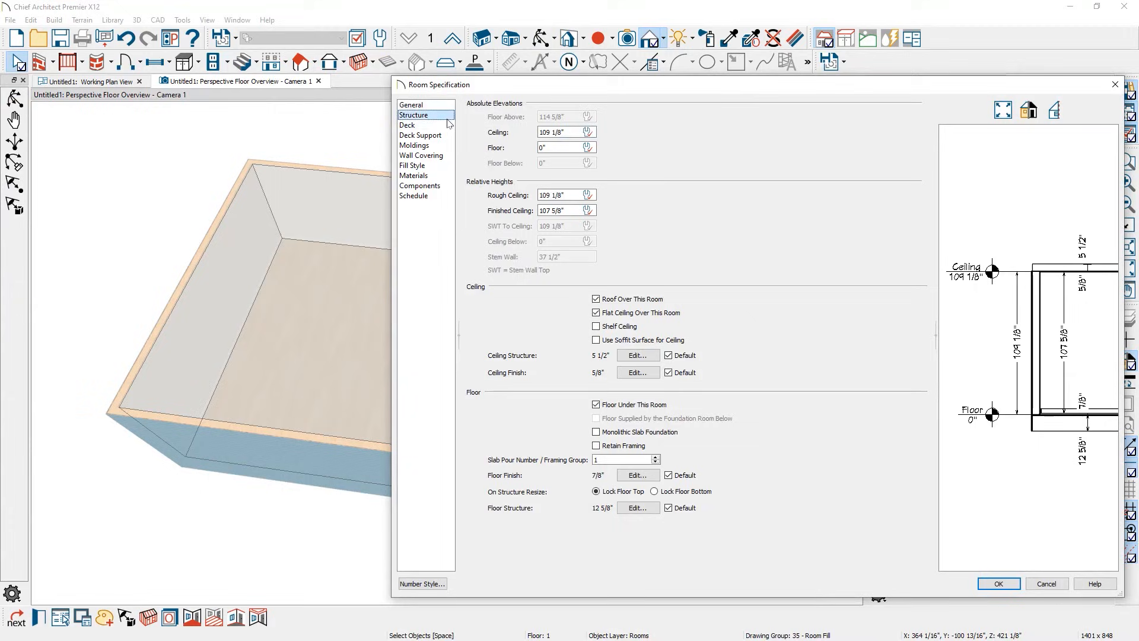
pyautogui.moveTo(918, 244)
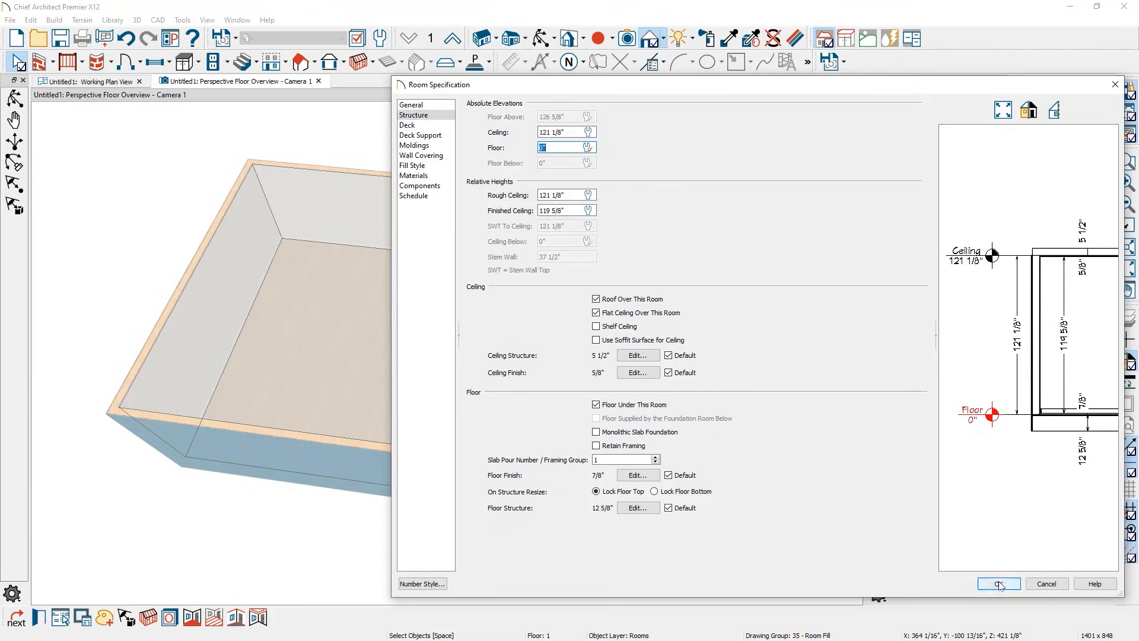
pyautogui.click(998, 583)
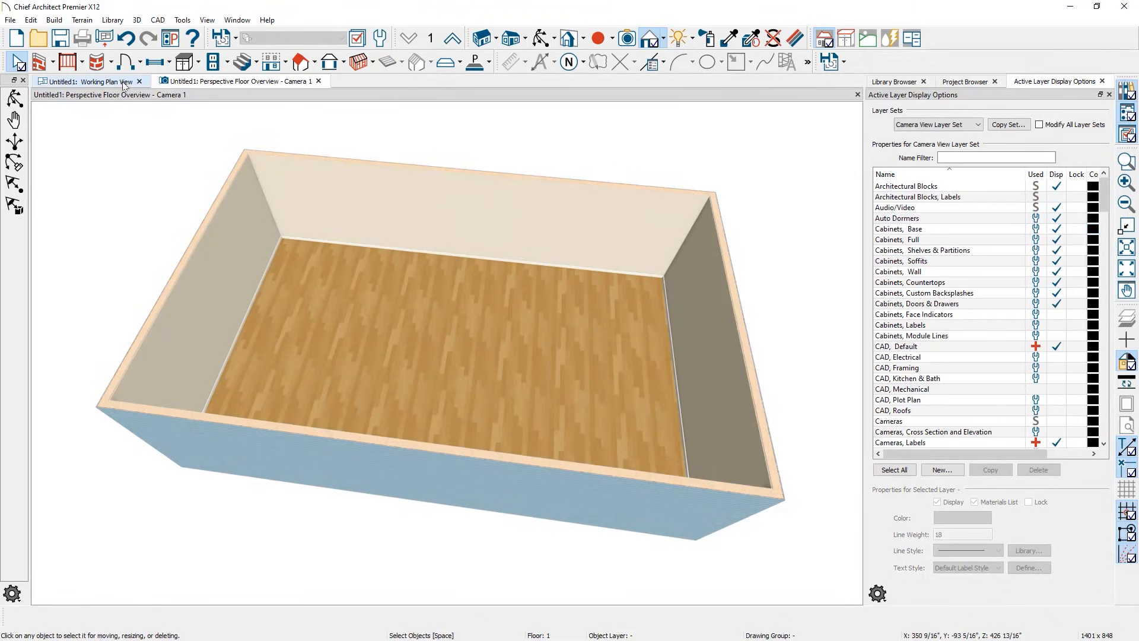
# - Tile plan and 3D views vertically and draw a wall dividing the kitchen in two
pyautogui.click(87, 81)
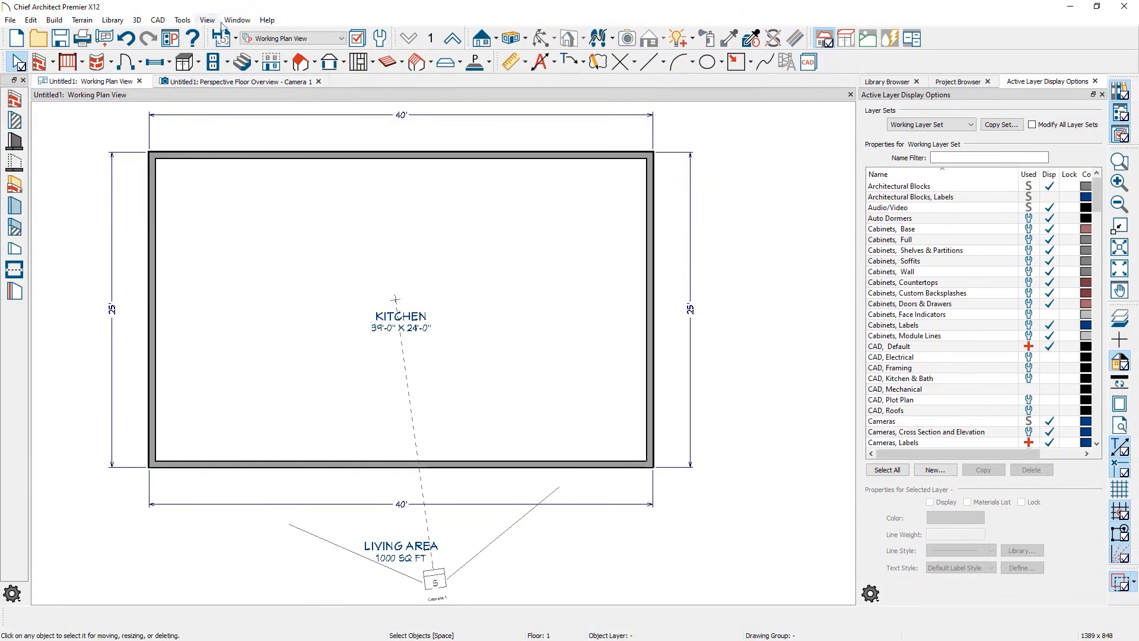
pyautogui.click(236, 20)
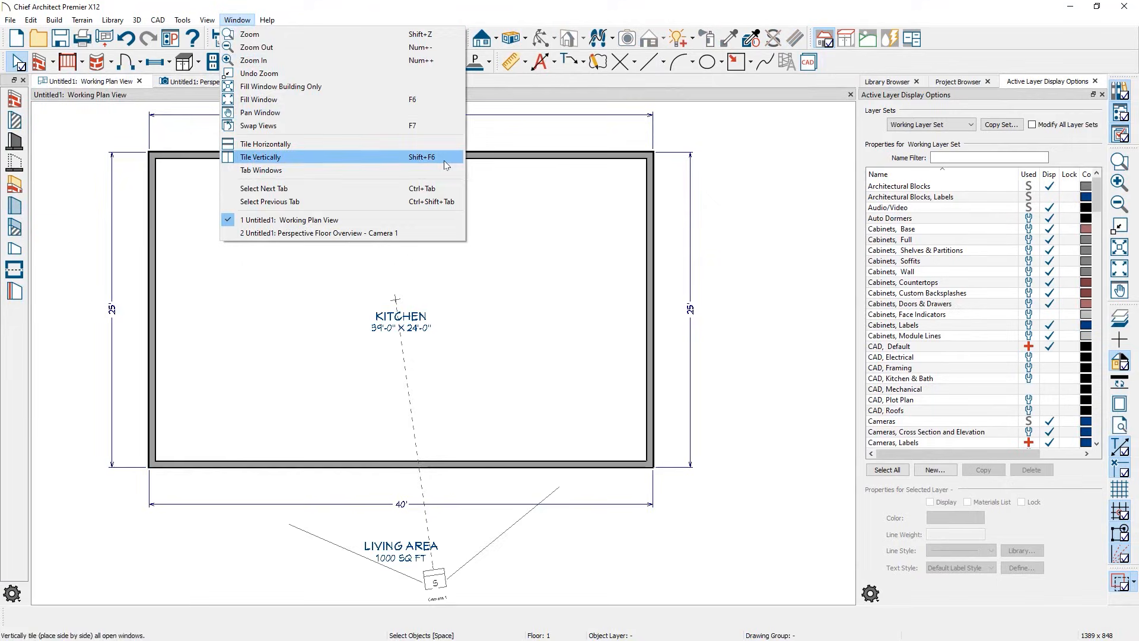
pyautogui.click(260, 157)
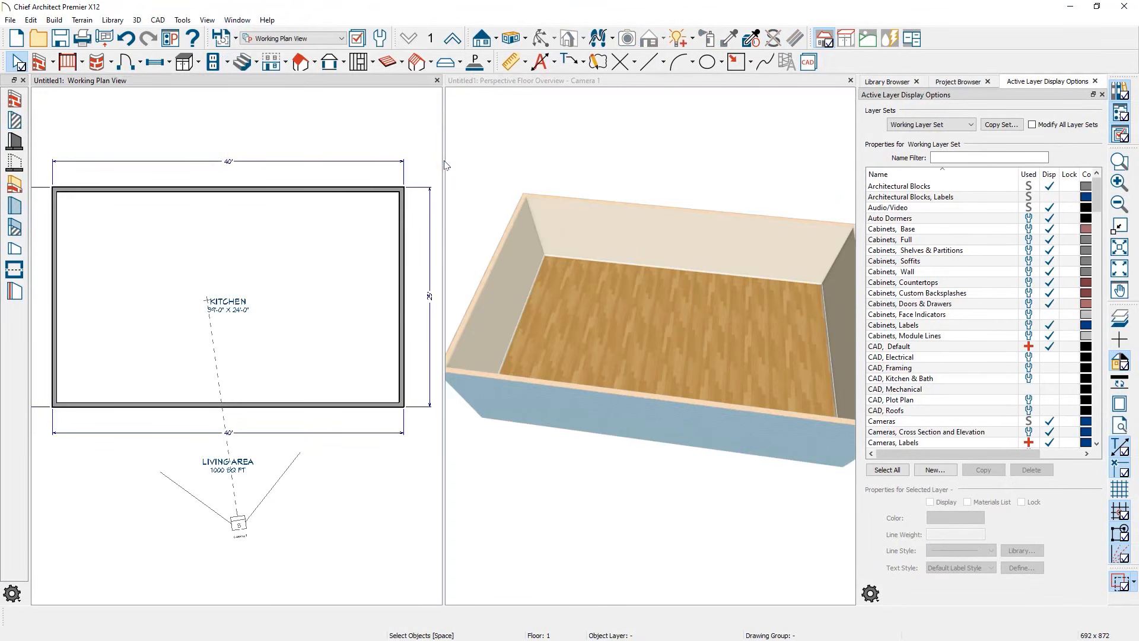
pyautogui.click(523, 80)
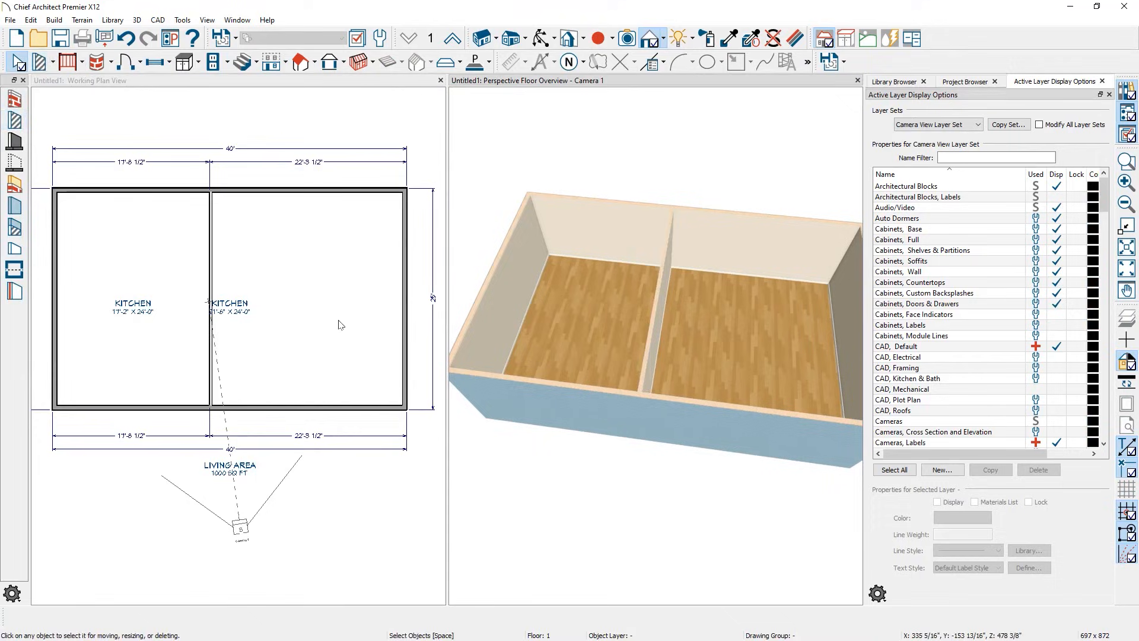
pyautogui.moveTo(180, 330)
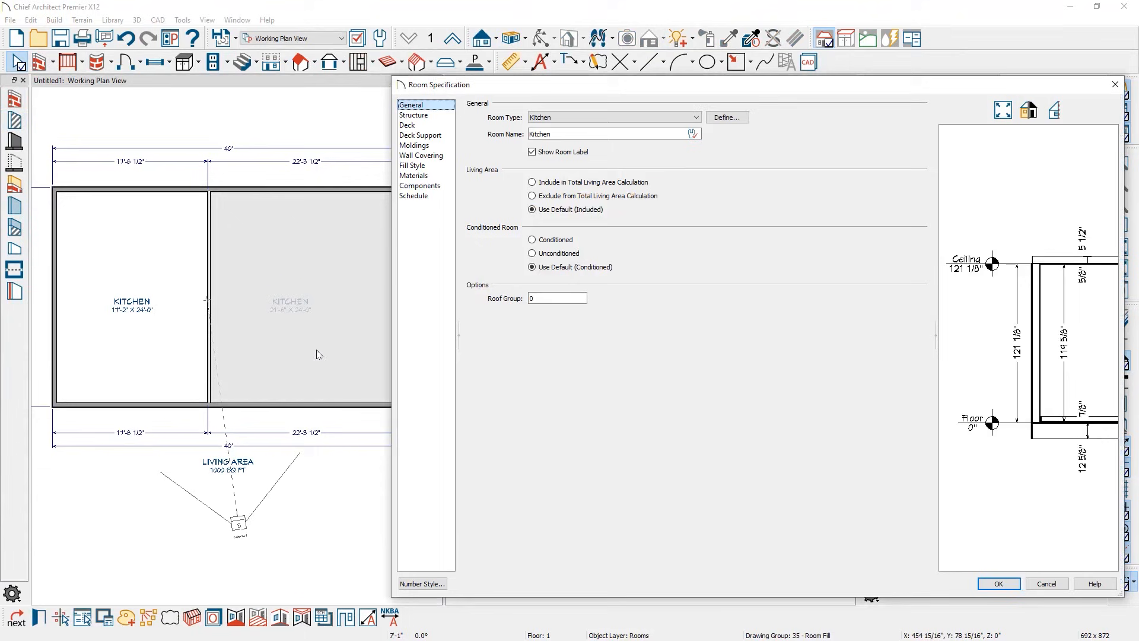
# - Set the right-hand room's Room Type to Garage
pyautogui.click(695, 118)
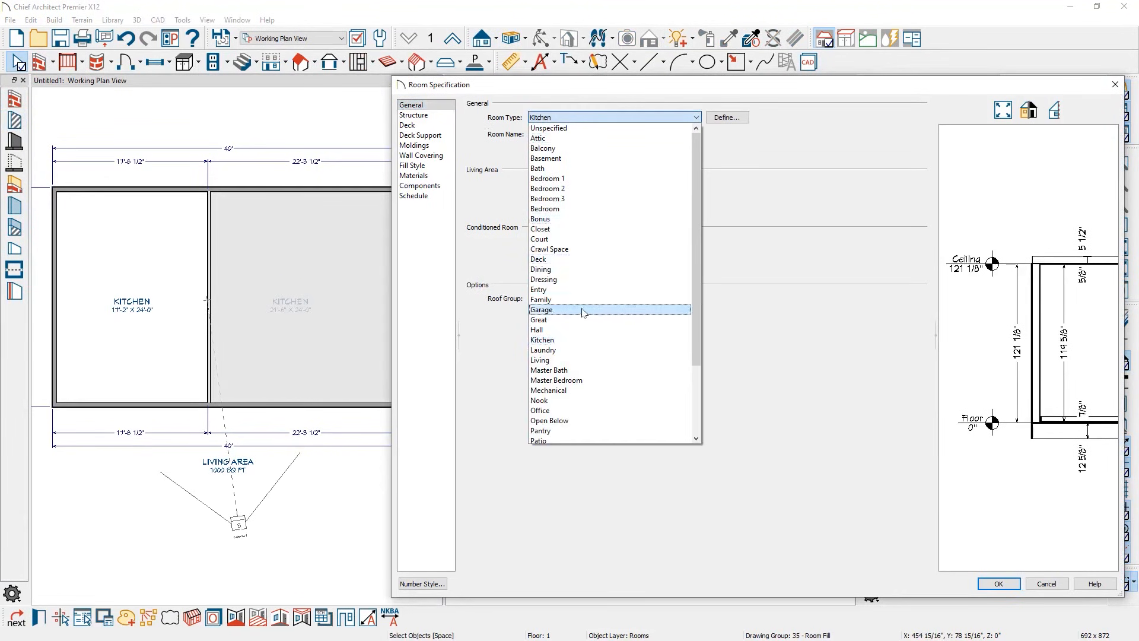
pyautogui.click(543, 310)
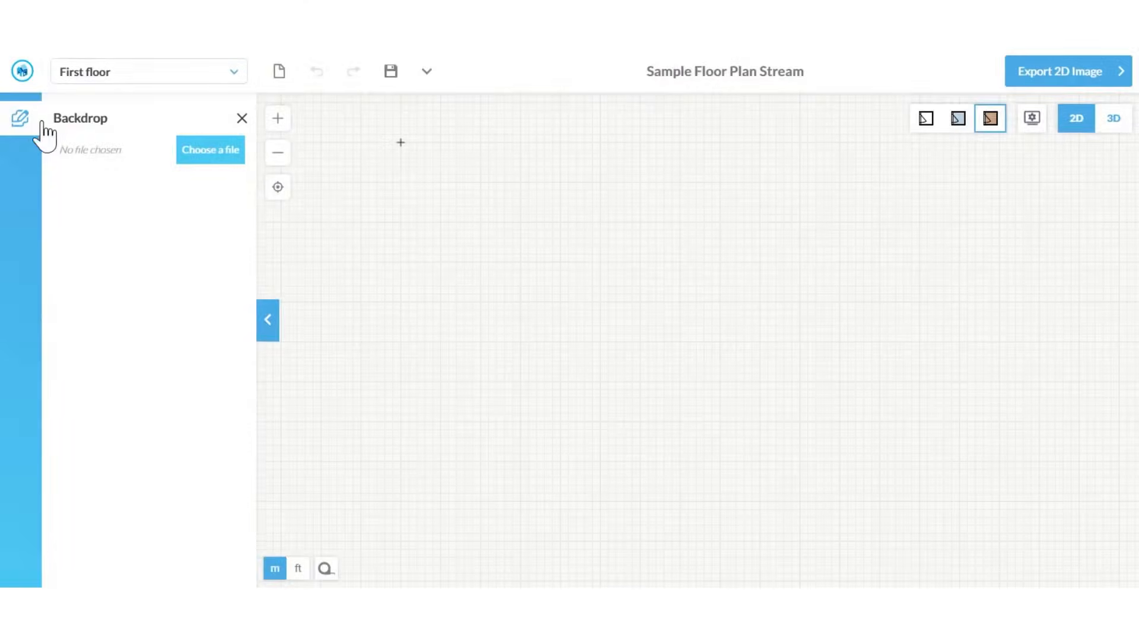
# - Import floorplan1.png as the plan's backdrop image
pyautogui.click(210, 150)
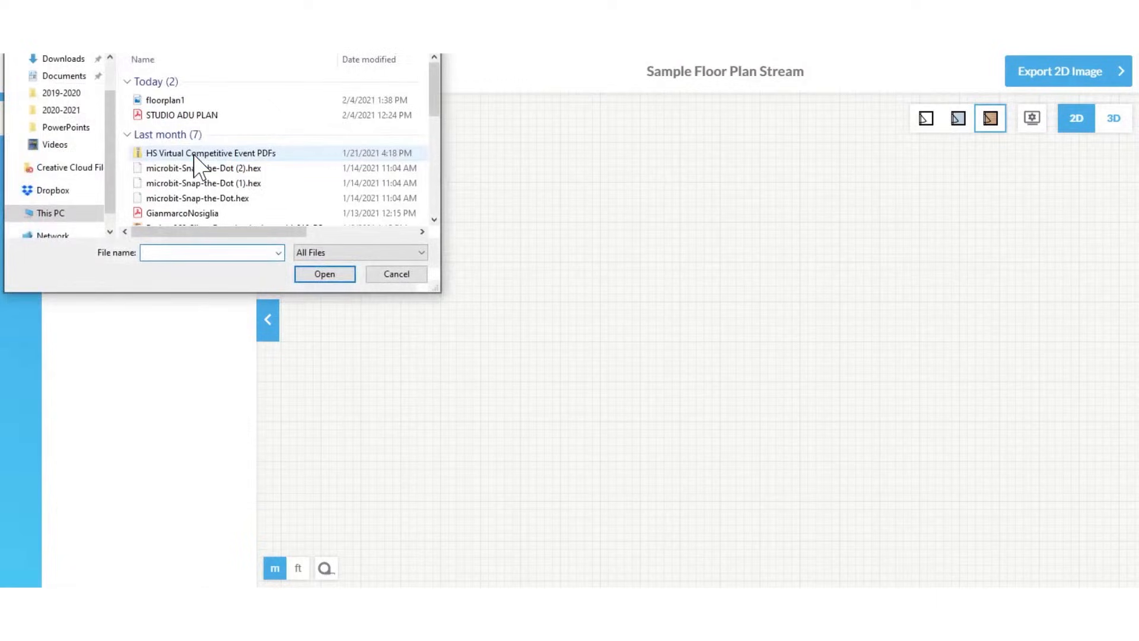
pyautogui.click(324, 274)
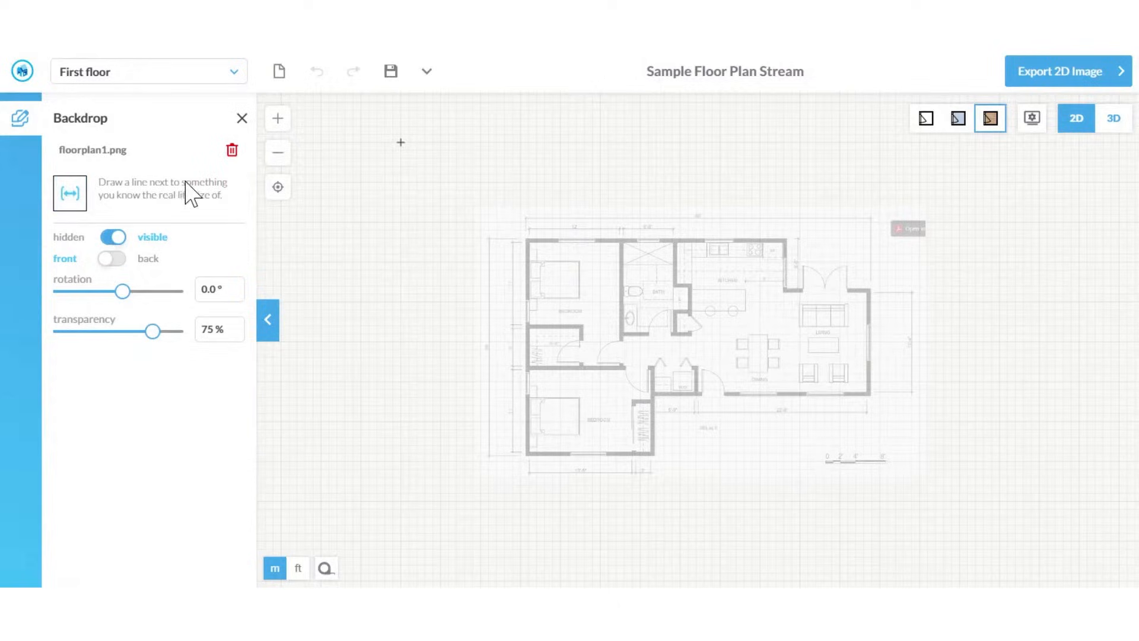
pyautogui.moveTo(161, 221)
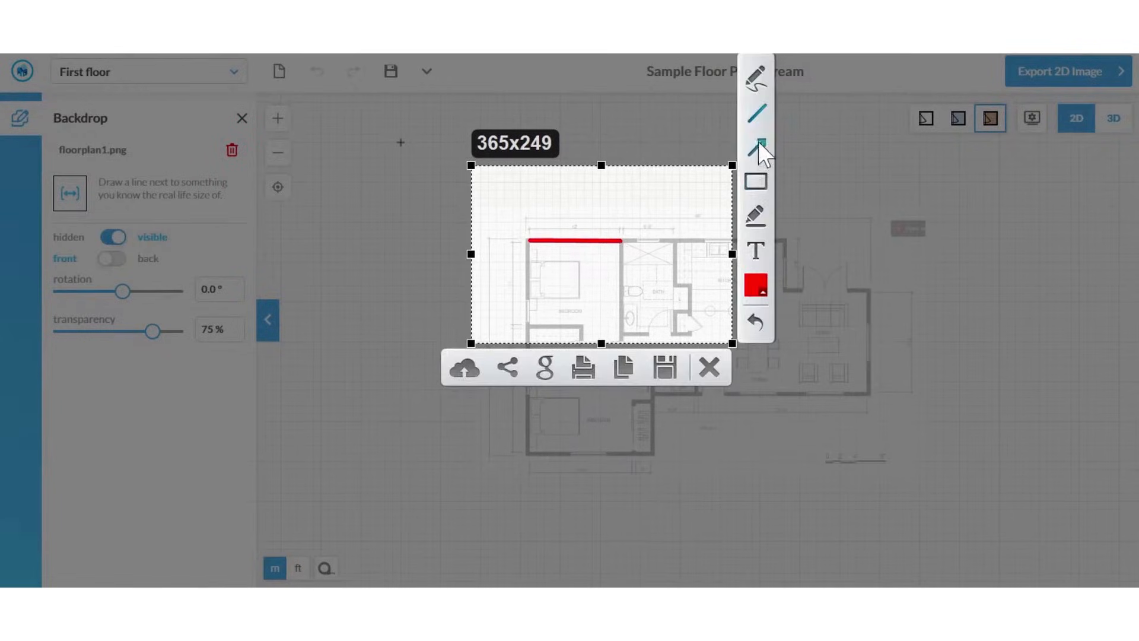
# - Scale the backdrop with a 12 ft reference along the top bedroom wall and bring up Build tools
pyautogui.click(756, 143)
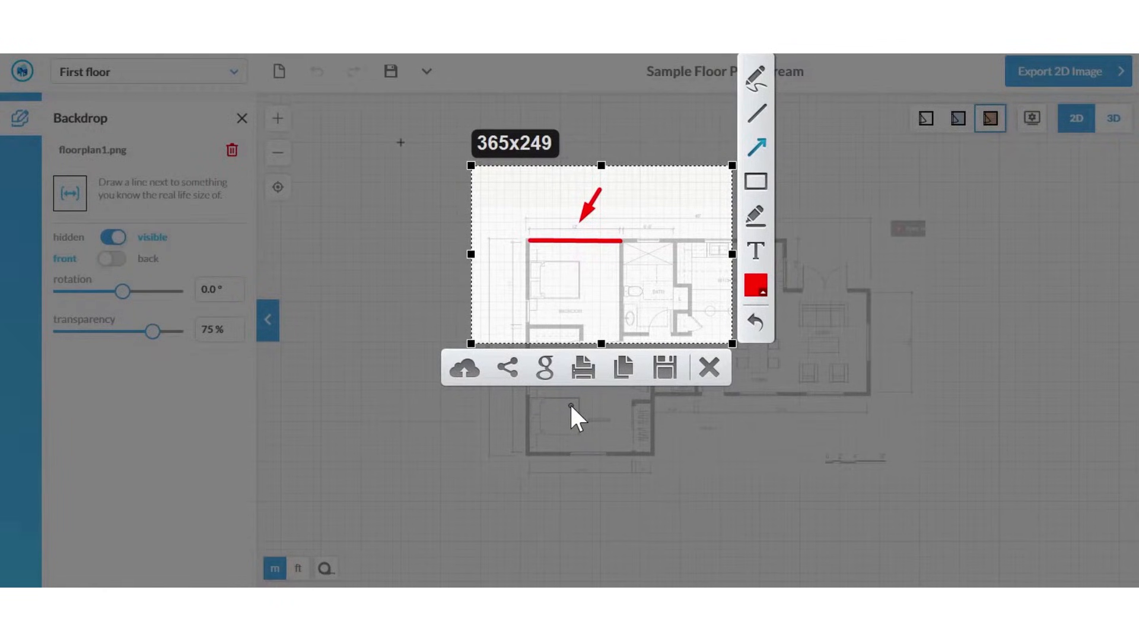
pyautogui.click(710, 367)
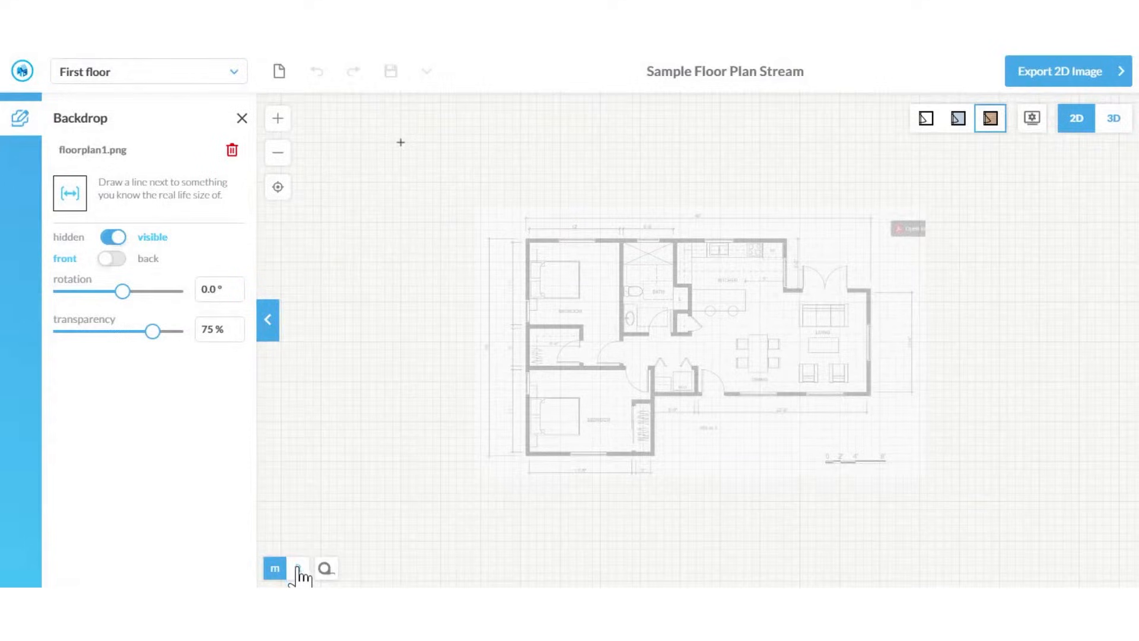
pyautogui.click(298, 567)
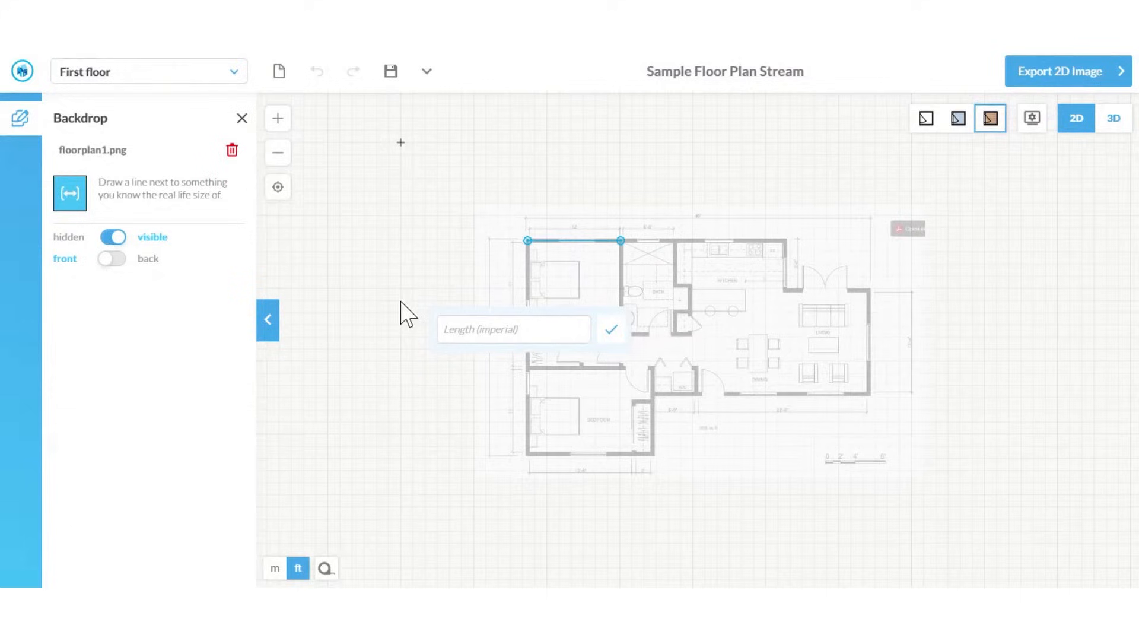
pyautogui.write('12')
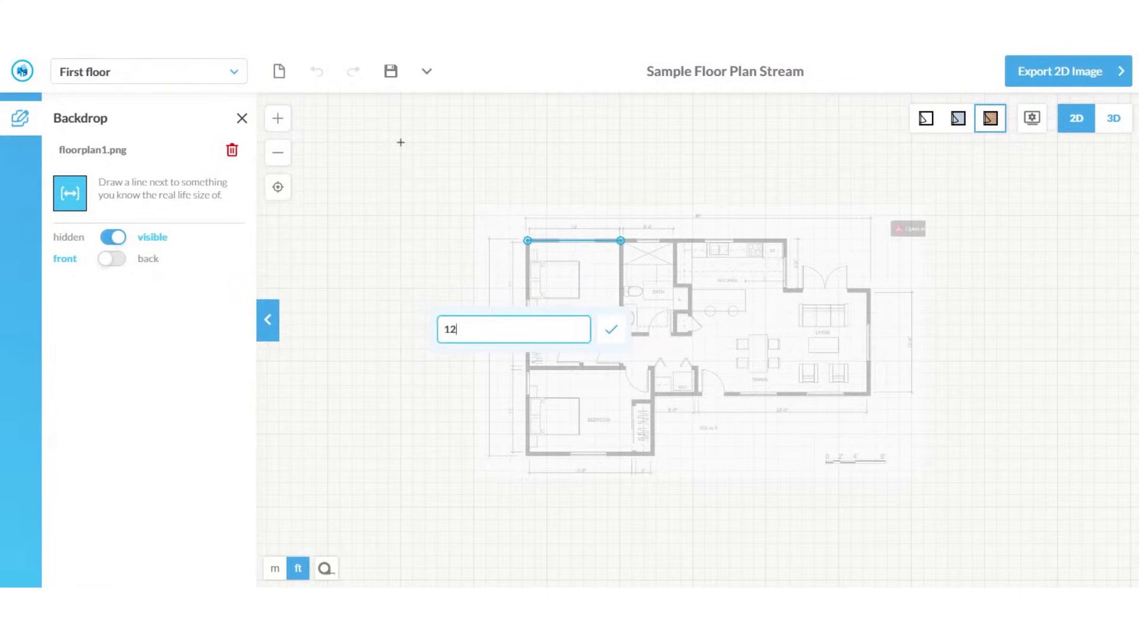
pyautogui.click(611, 329)
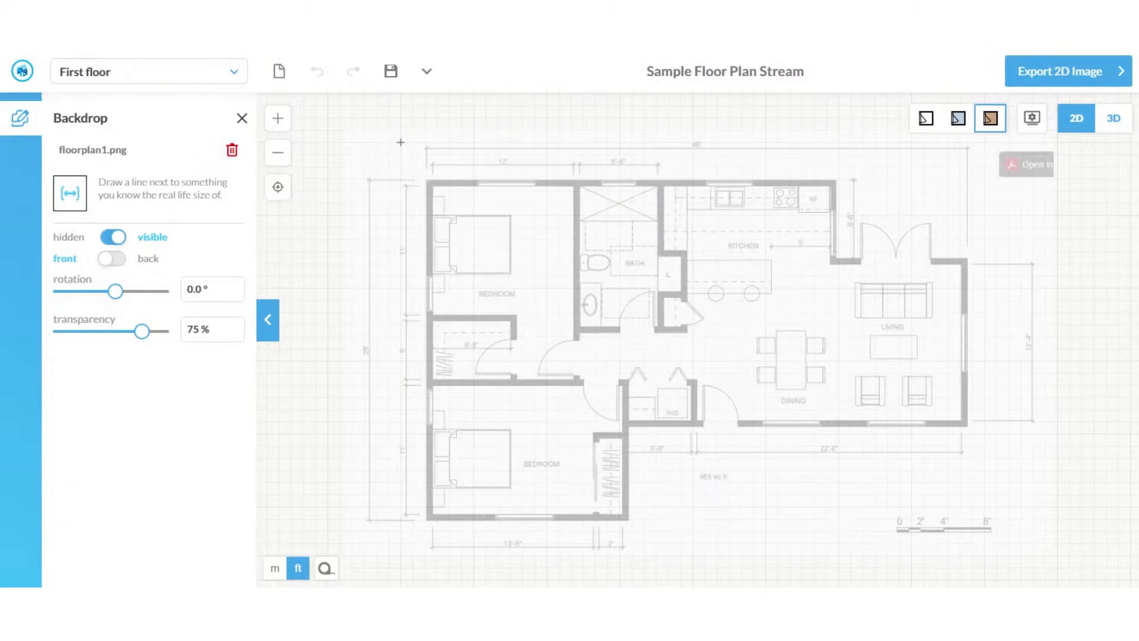
pyautogui.click(242, 117)
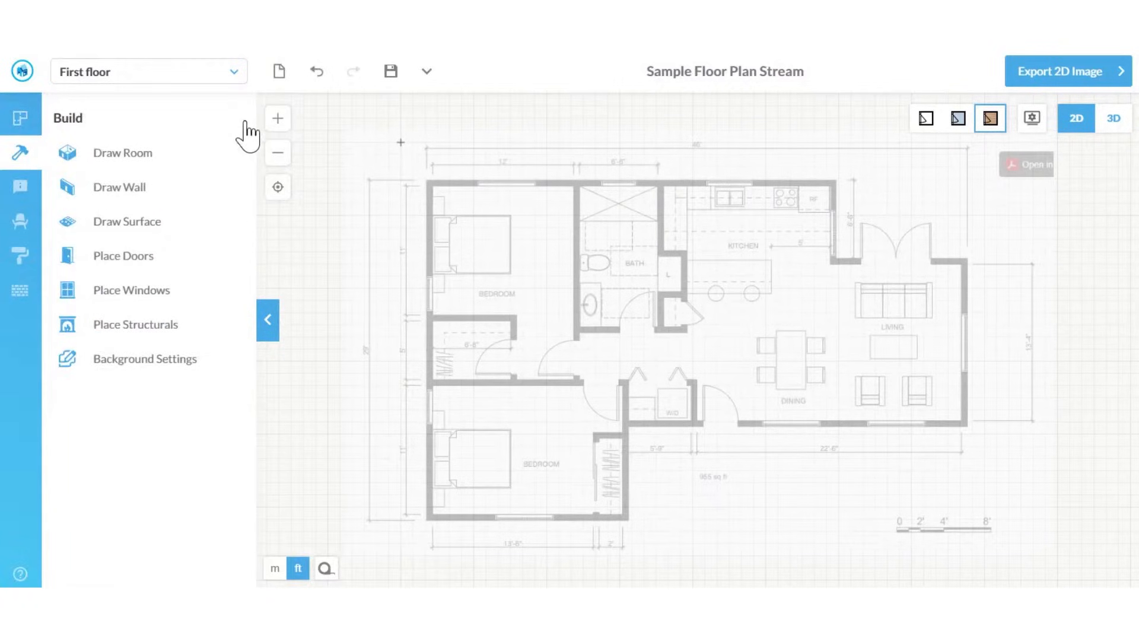
pyautogui.click(144, 358)
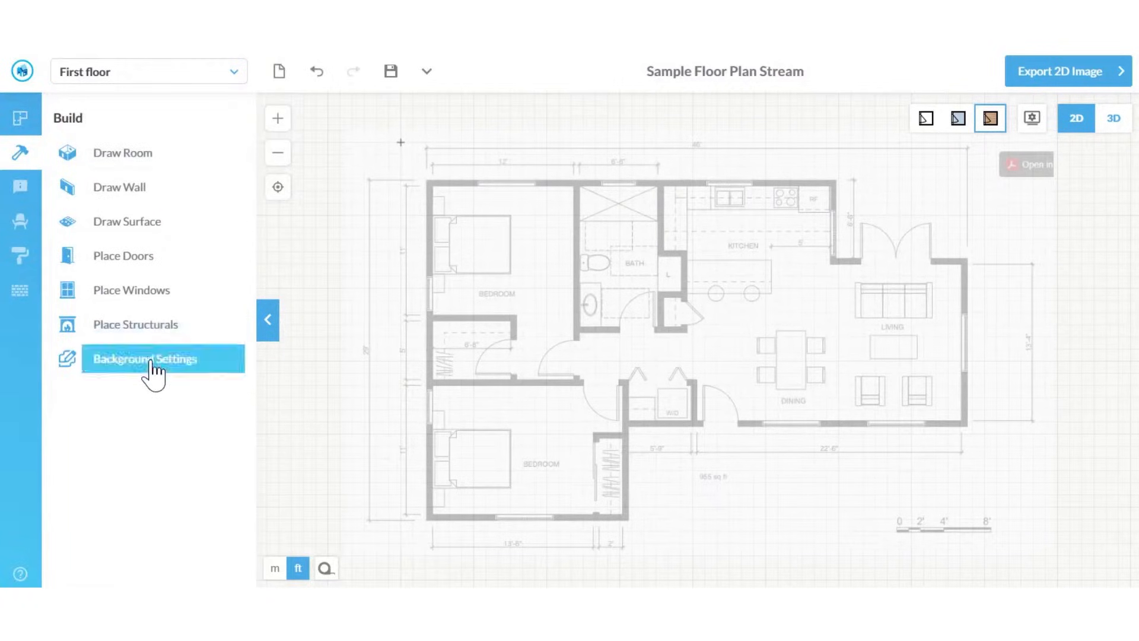
pyautogui.click(142, 358)
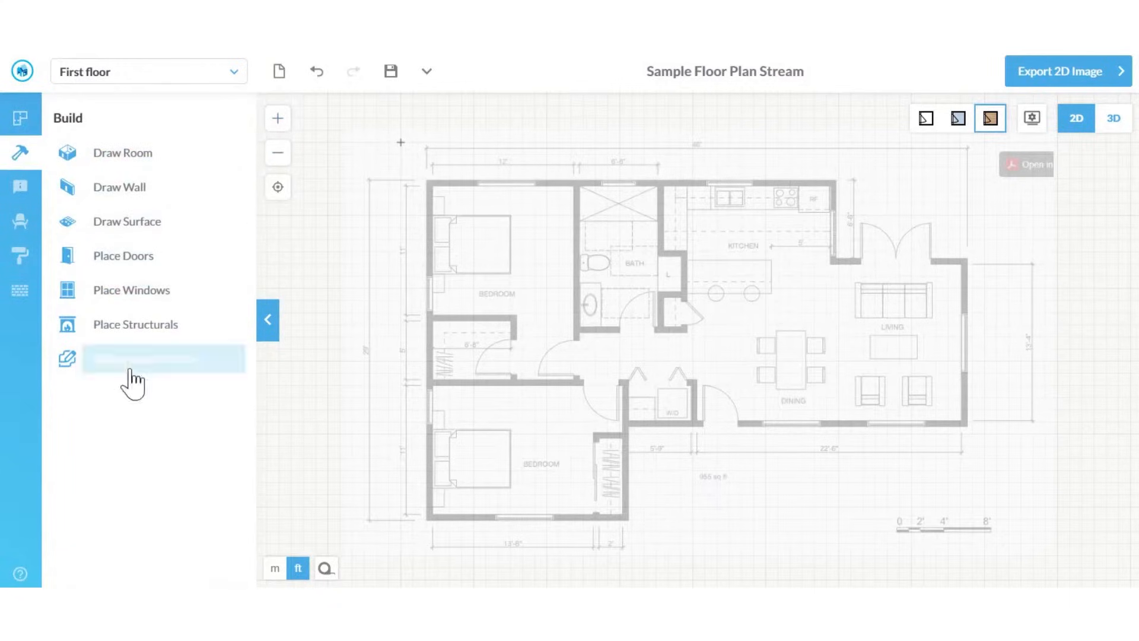
pyautogui.click(135, 358)
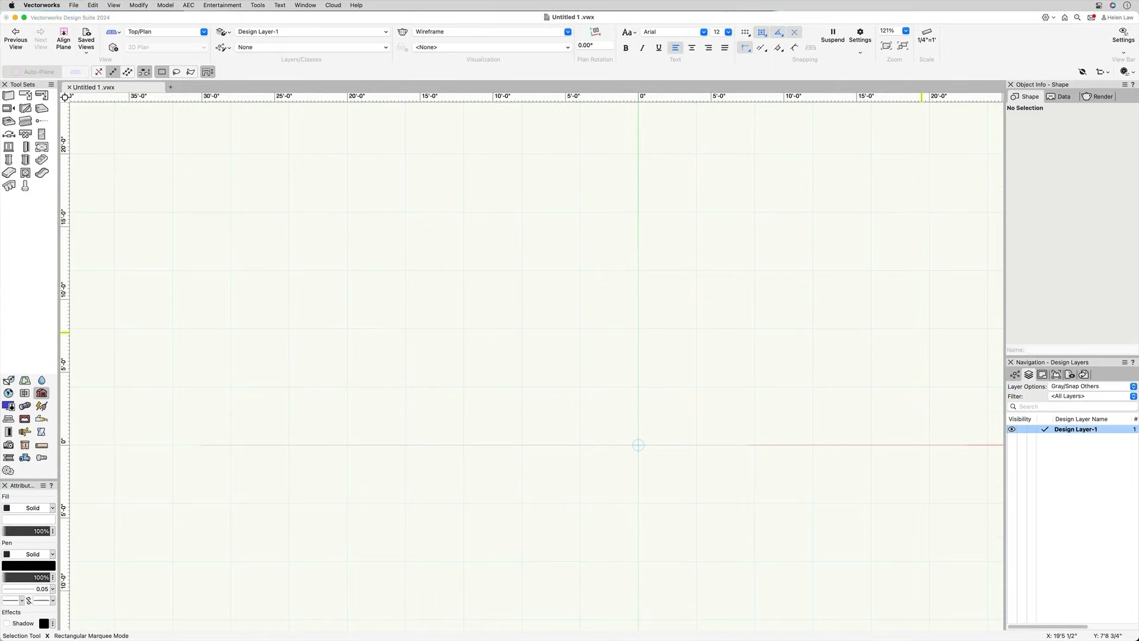
pyautogui.moveTo(376, 260)
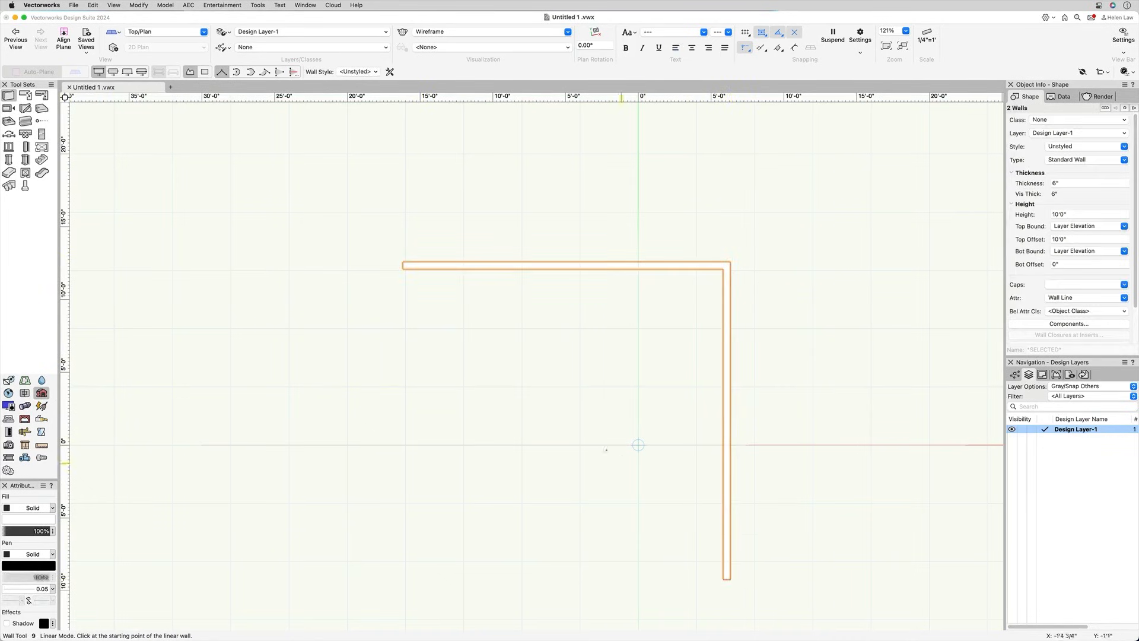
# - Insert a door into the top wall and a window at its midpoint
pyautogui.click(42, 134)
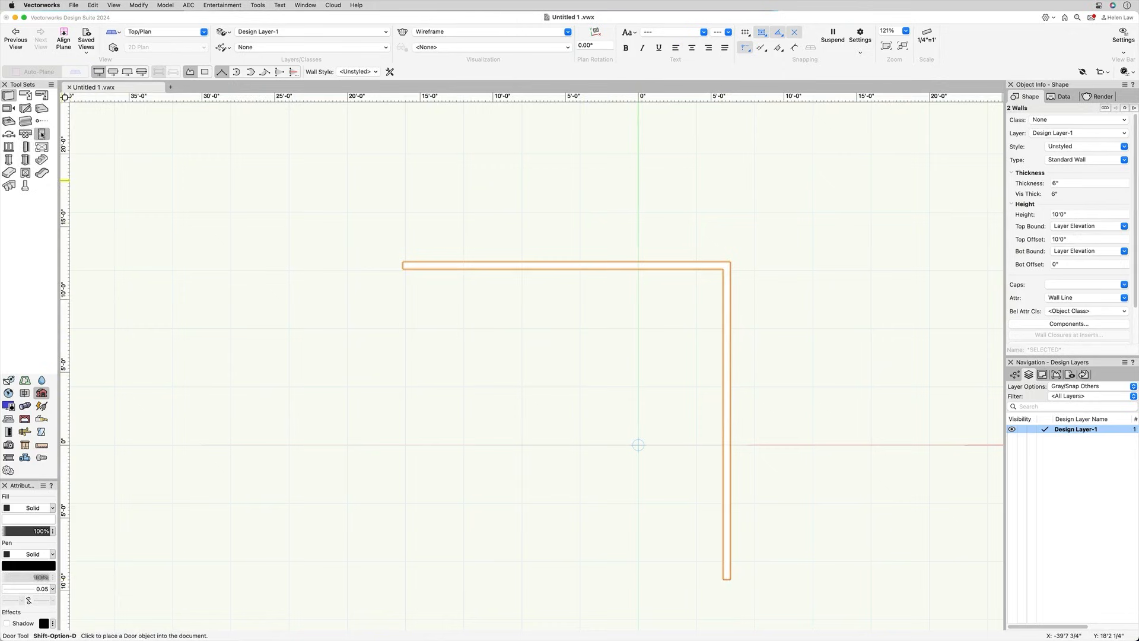
pyautogui.click(41, 134)
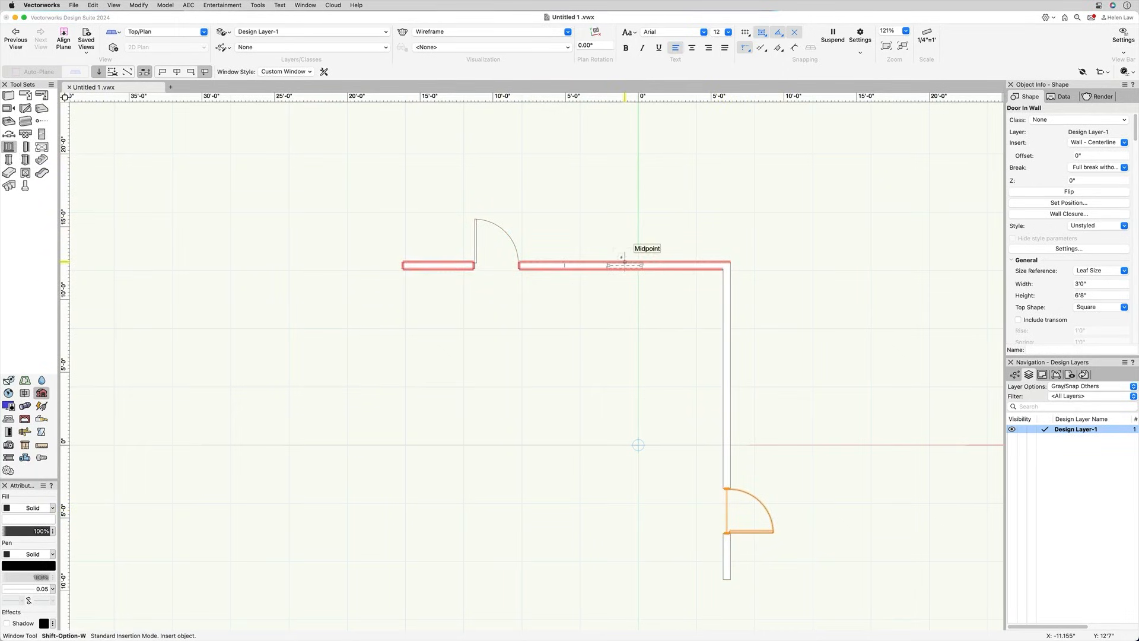
pyautogui.click(623, 264)
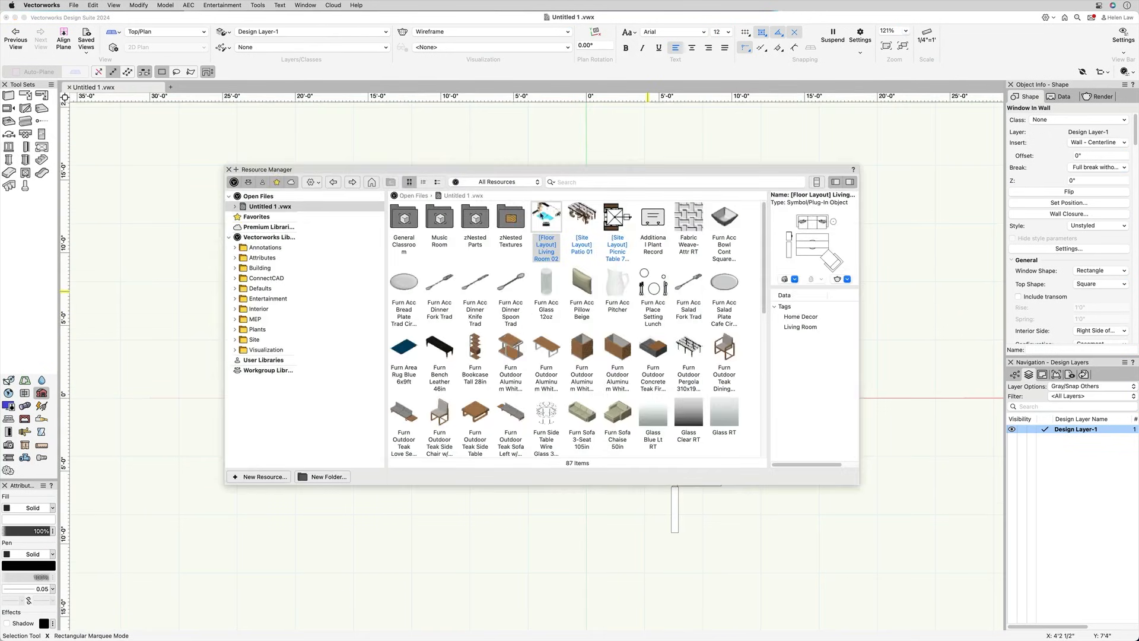
# - Open sheet layer A2.1 Building Sections of the Gallery 196 project
pyautogui.doubleClick(546, 216)
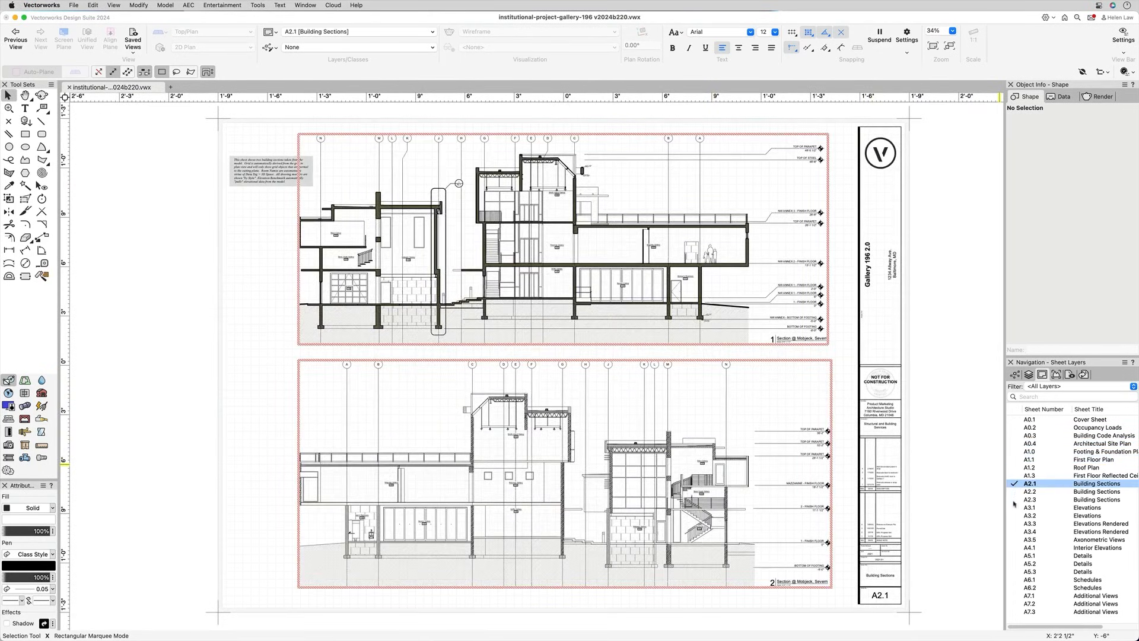
# - Open sheet A7.2 Additional Views, then browse to the A6.1 Schedules sheet
pyautogui.doubleClick(1030, 506)
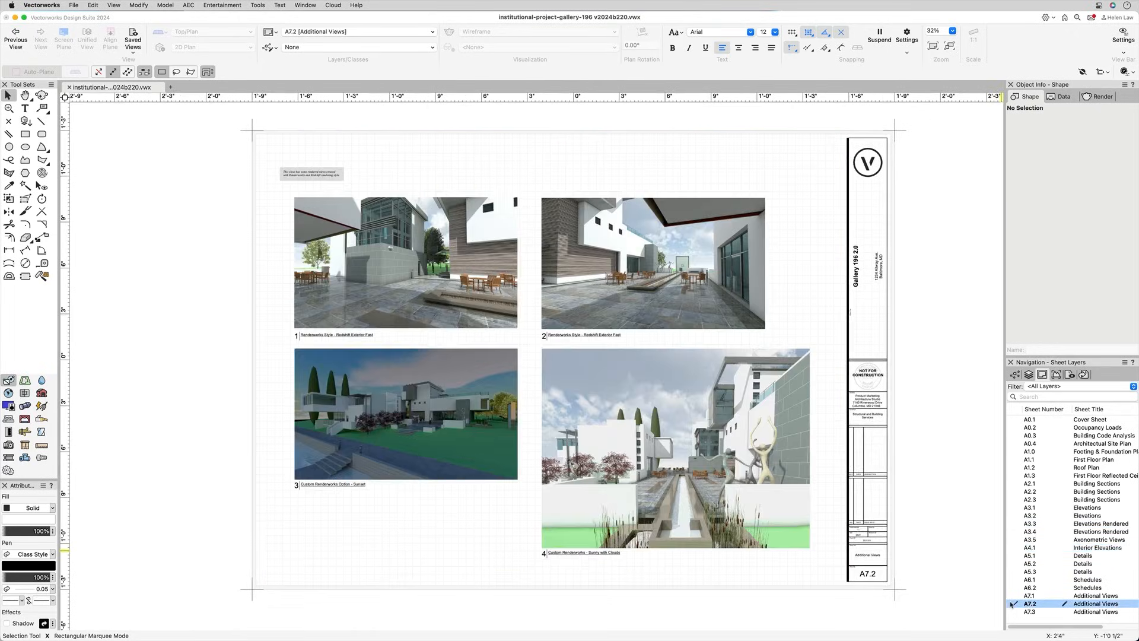
pyautogui.moveTo(1012, 557)
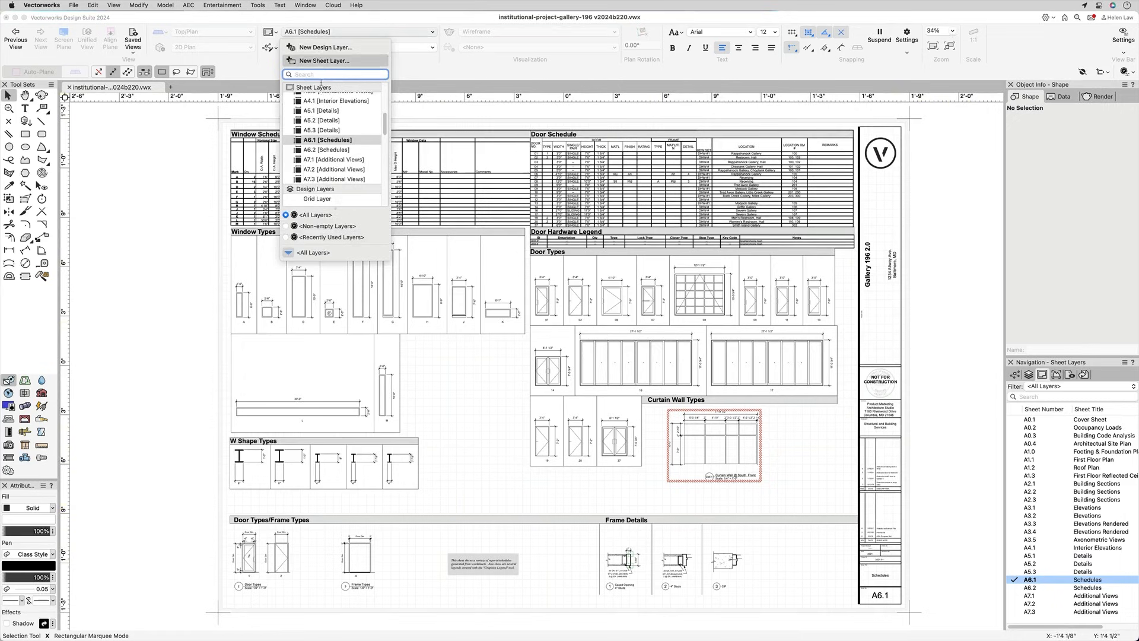
pyautogui.scroll(-3)
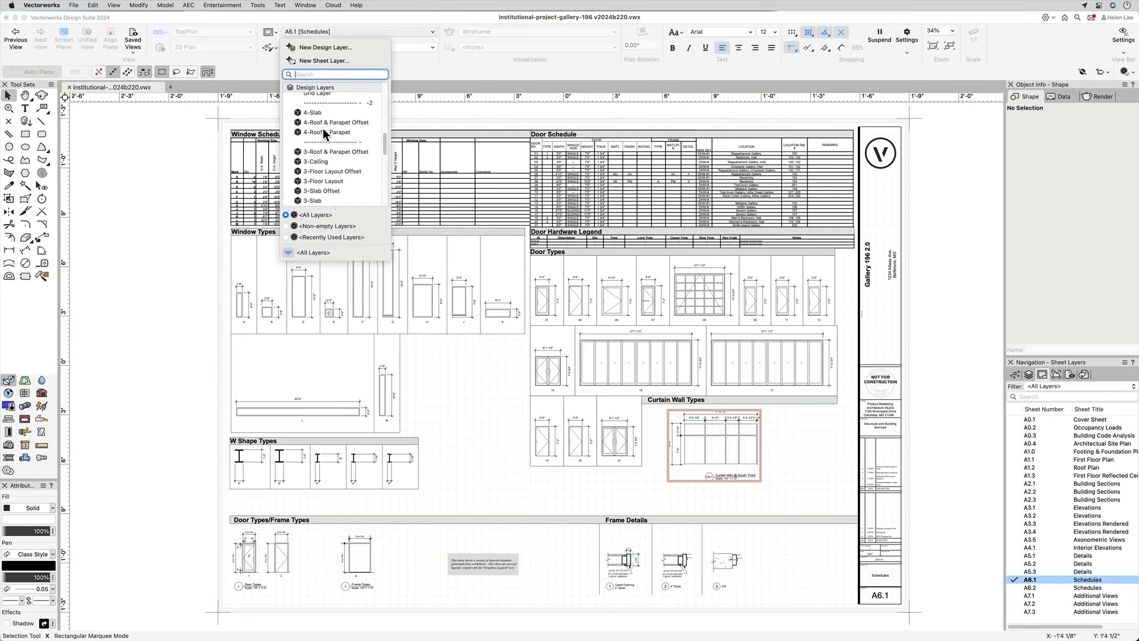
pyautogui.click(323, 181)
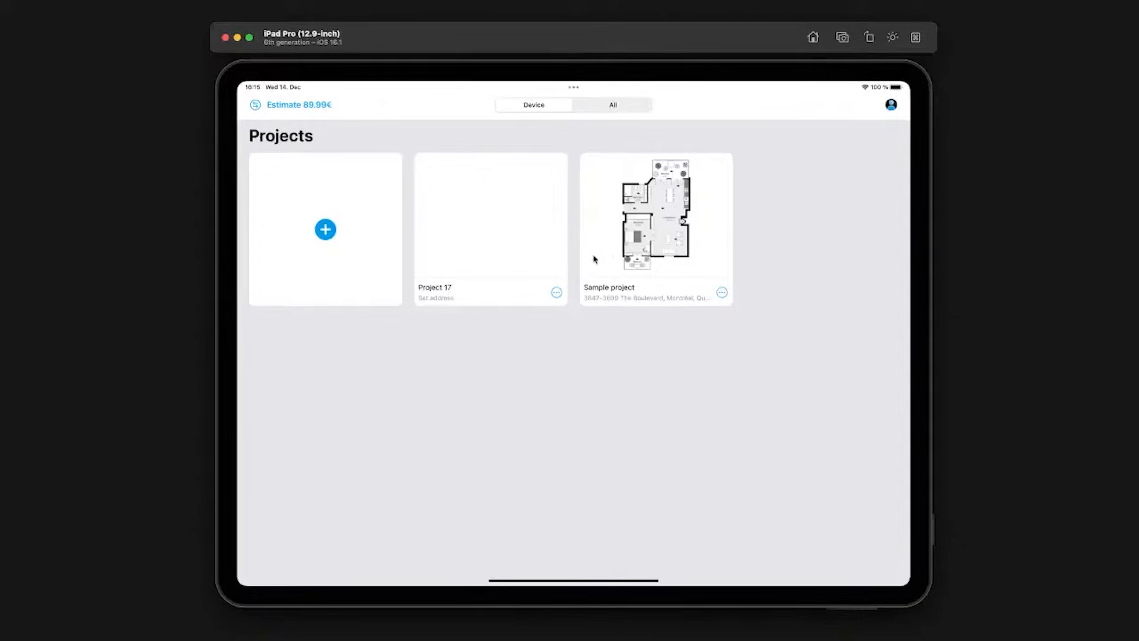
# - Create a new project, rename it 'Home sweet home' and start adding a floor
pyautogui.click(325, 229)
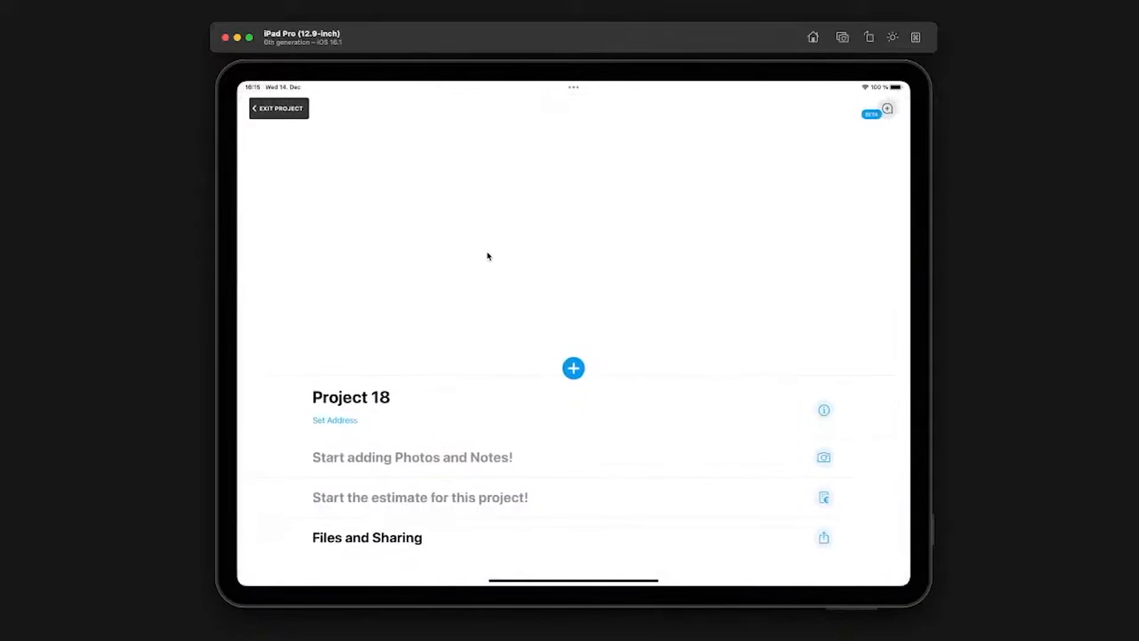
pyautogui.click(823, 409)
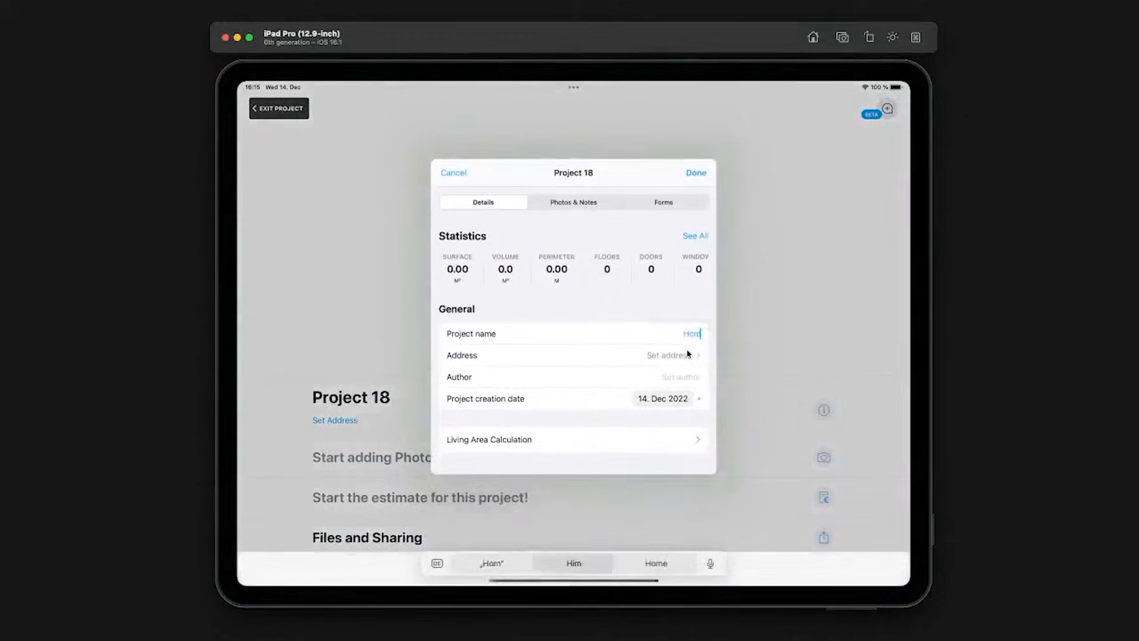
pyautogui.write('Home sweet home')
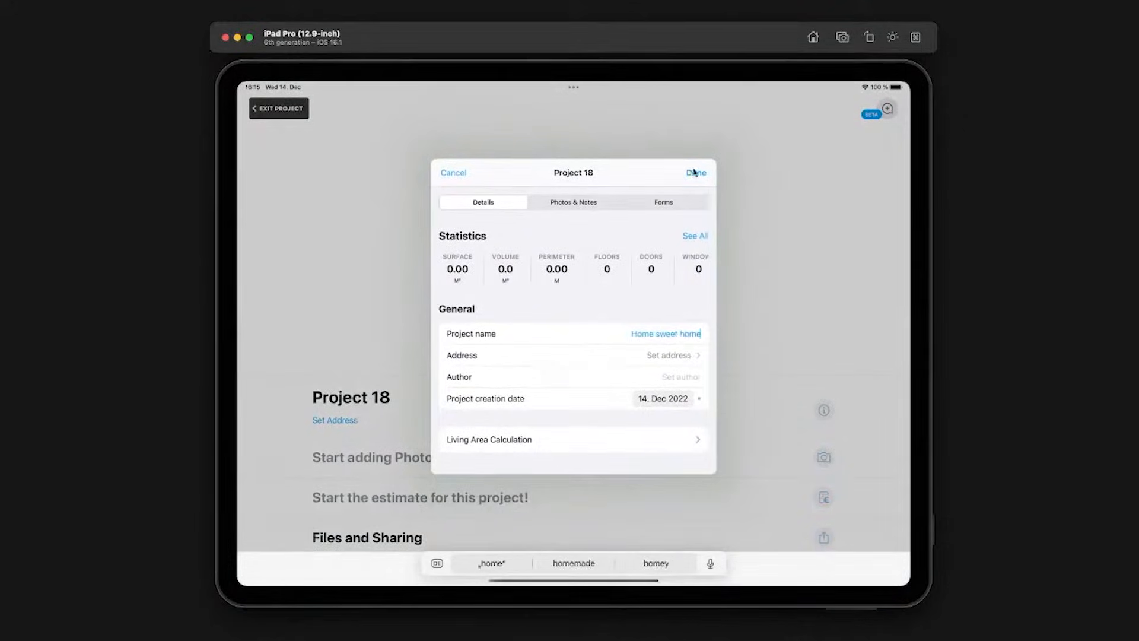
pyautogui.click(695, 172)
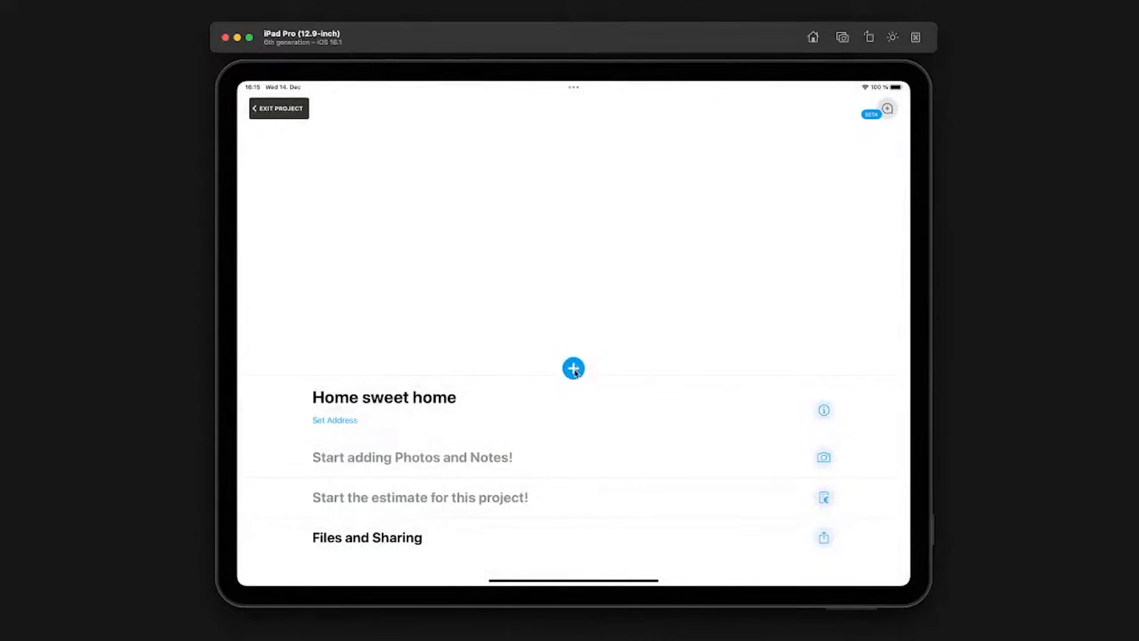
pyautogui.click(572, 368)
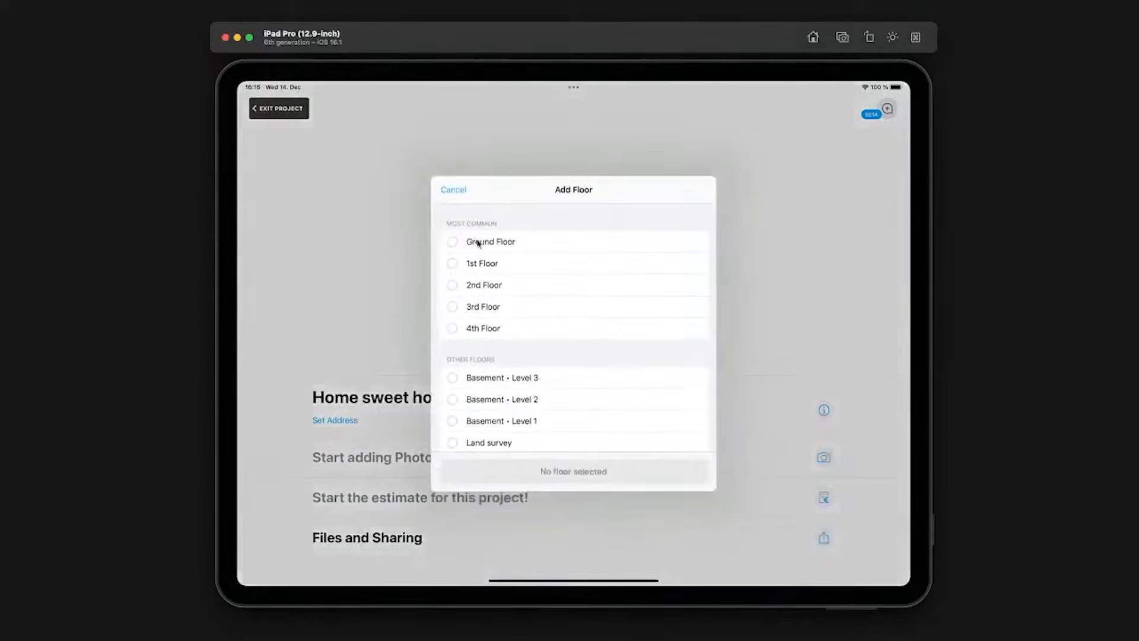
# - Add the Ground Floor and scan a Kitchen room with the camera, marking its corners
pyautogui.click(489, 241)
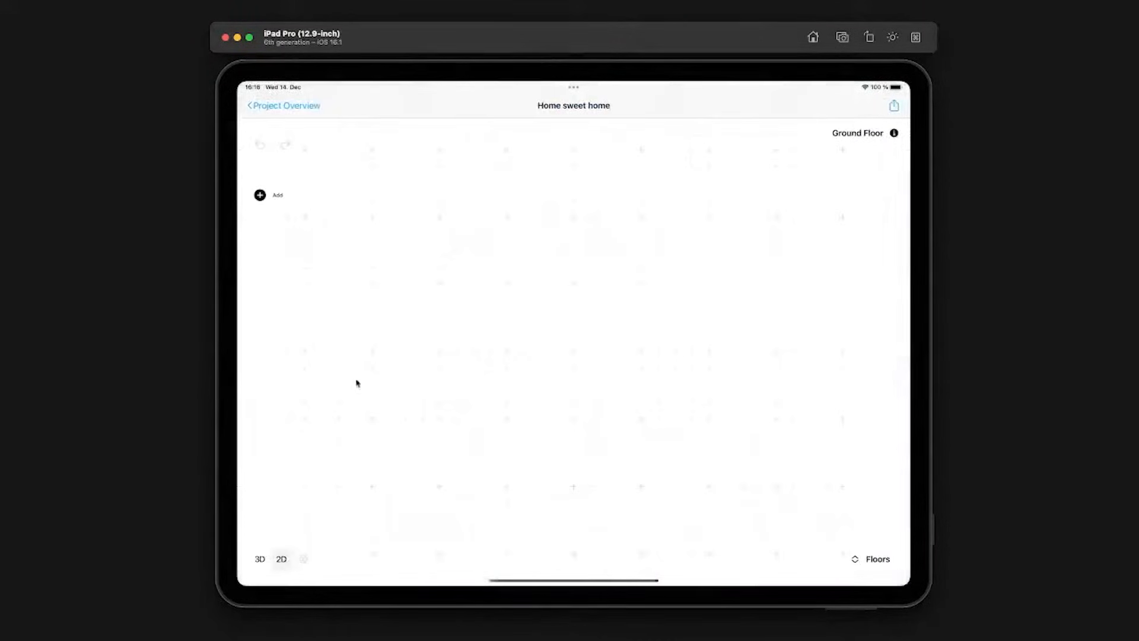
pyautogui.click(260, 194)
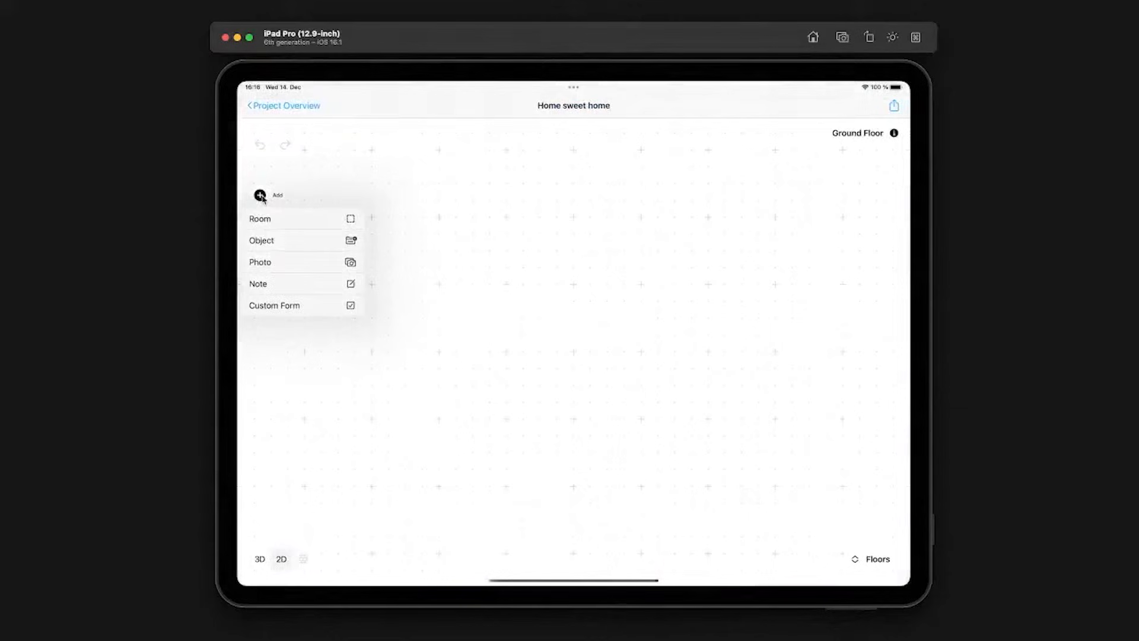
pyautogui.click(260, 219)
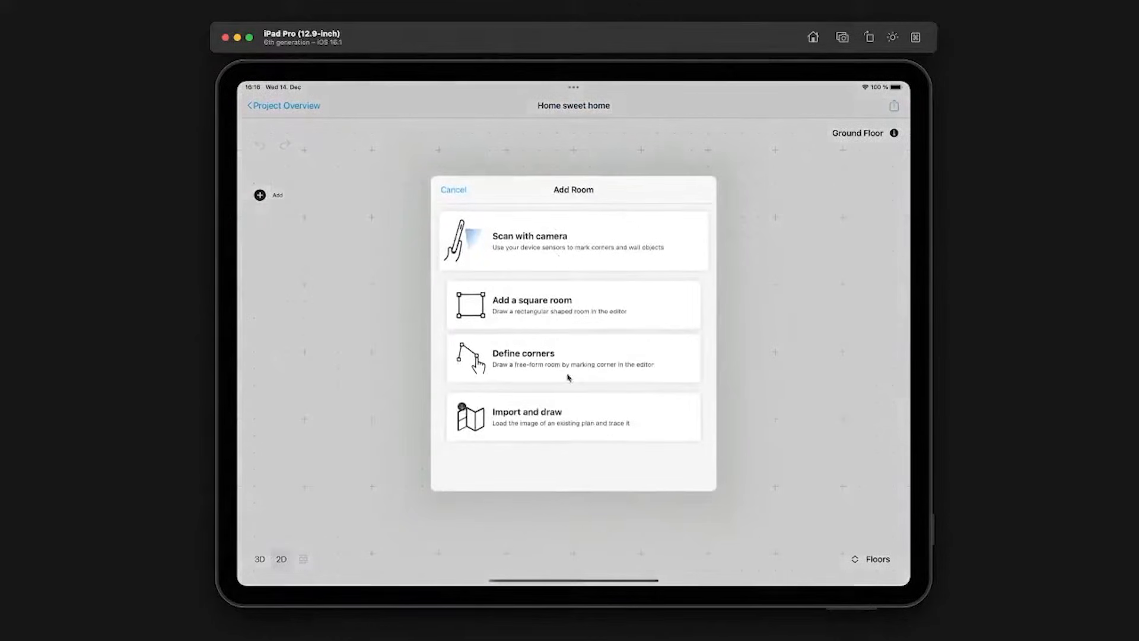
pyautogui.moveTo(506, 260)
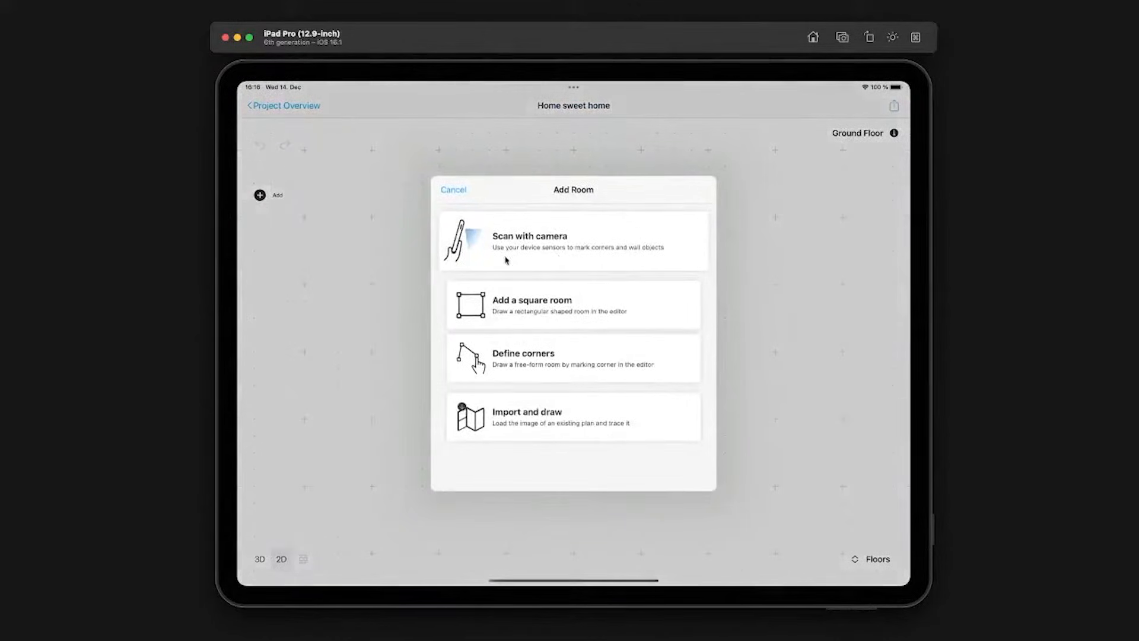
pyautogui.click(572, 241)
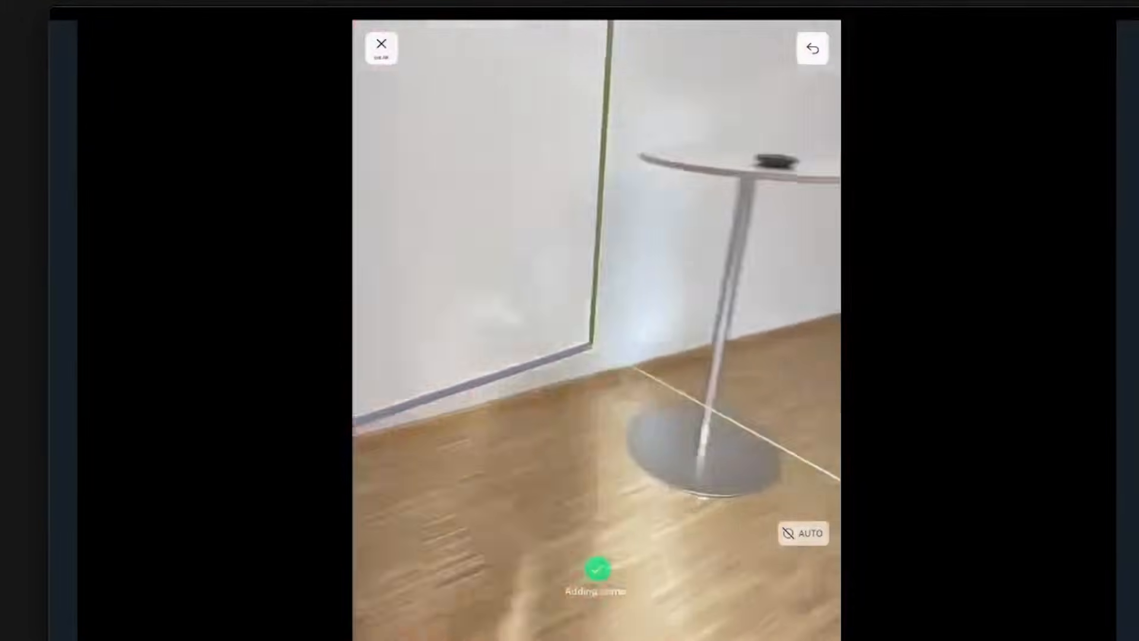
pyautogui.click(381, 44)
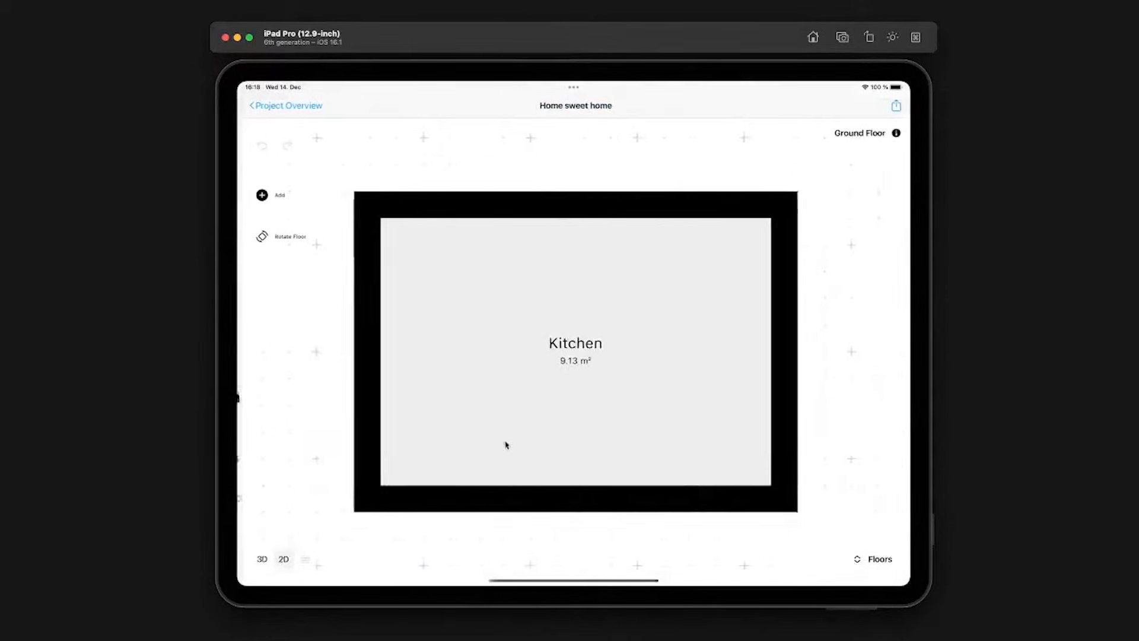
# - Add the remaining rooms (bathroom, bedroom, playroom) to the Ground Floor
pyautogui.click(269, 194)
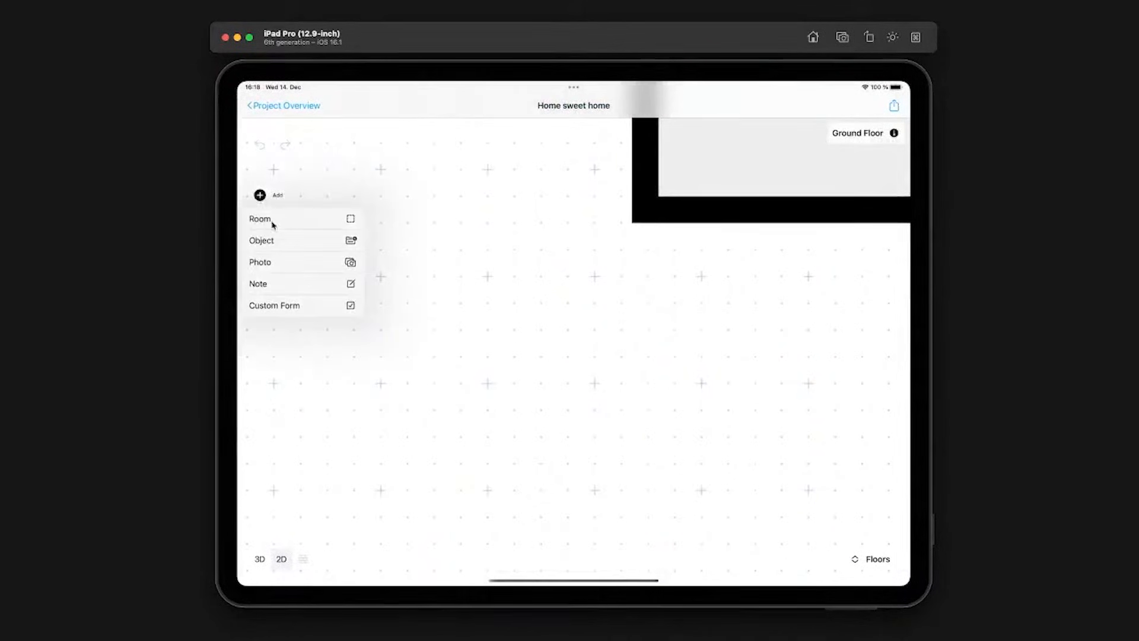
pyautogui.click(260, 218)
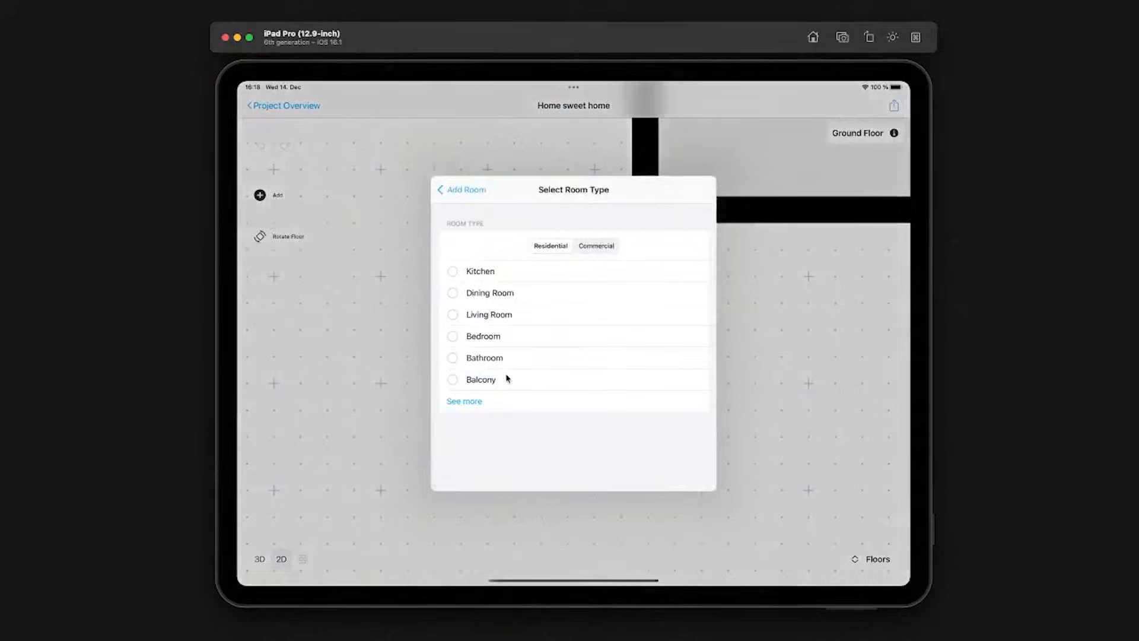
pyautogui.click(460, 190)
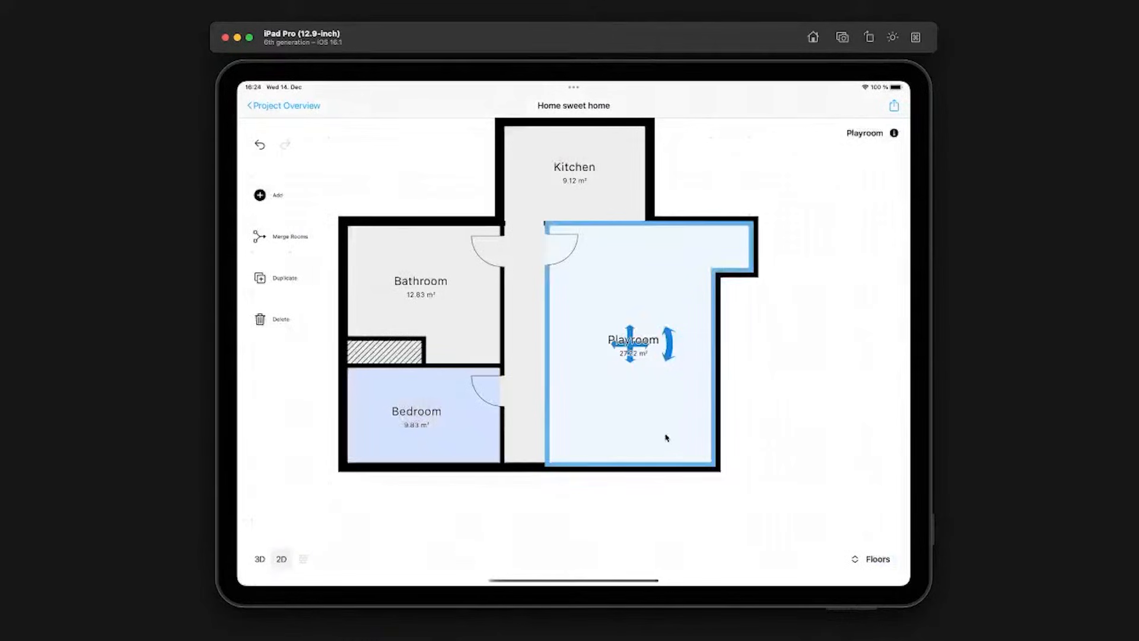
# - Retype the Playroom as Living Room, rename it 'Cozy Living Room' and return to the project overview
pyautogui.click(894, 133)
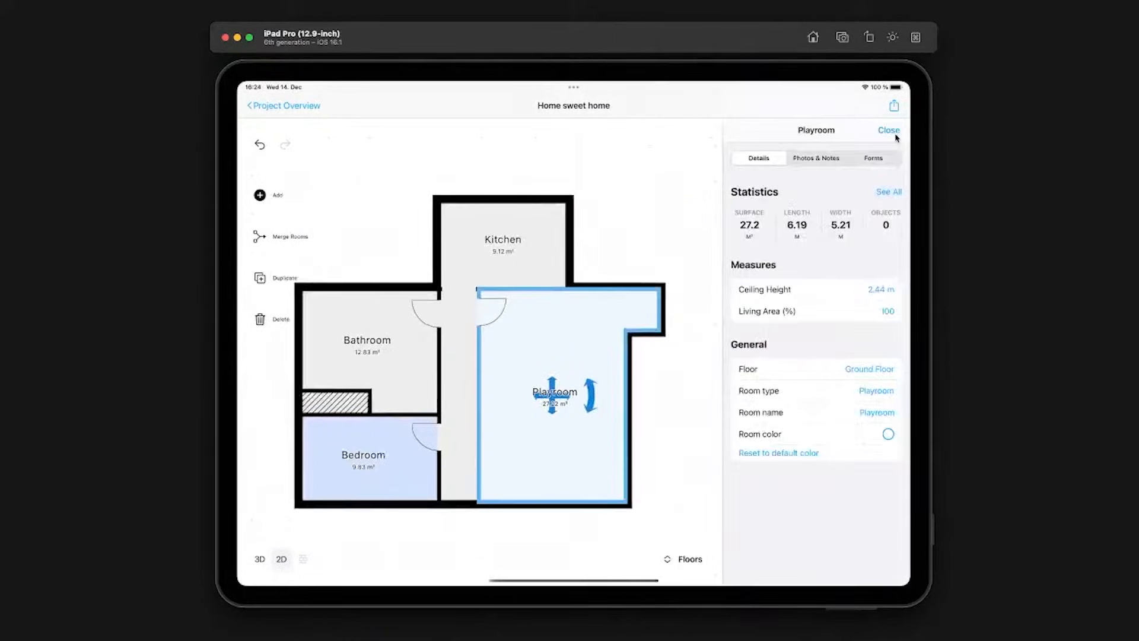
pyautogui.click(876, 391)
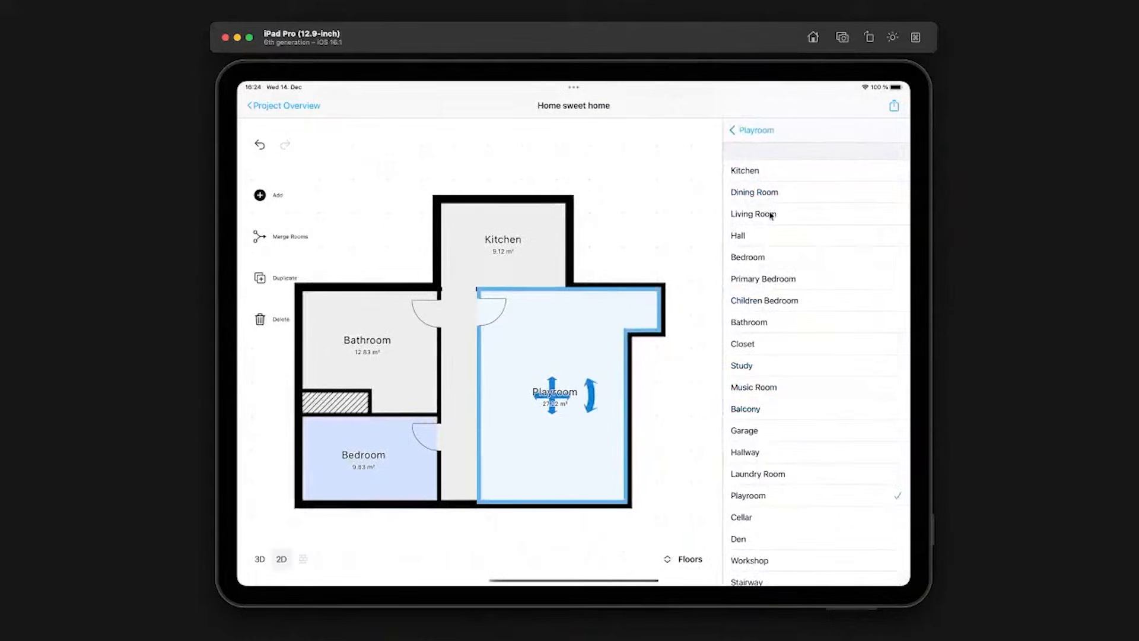
pyautogui.click(754, 214)
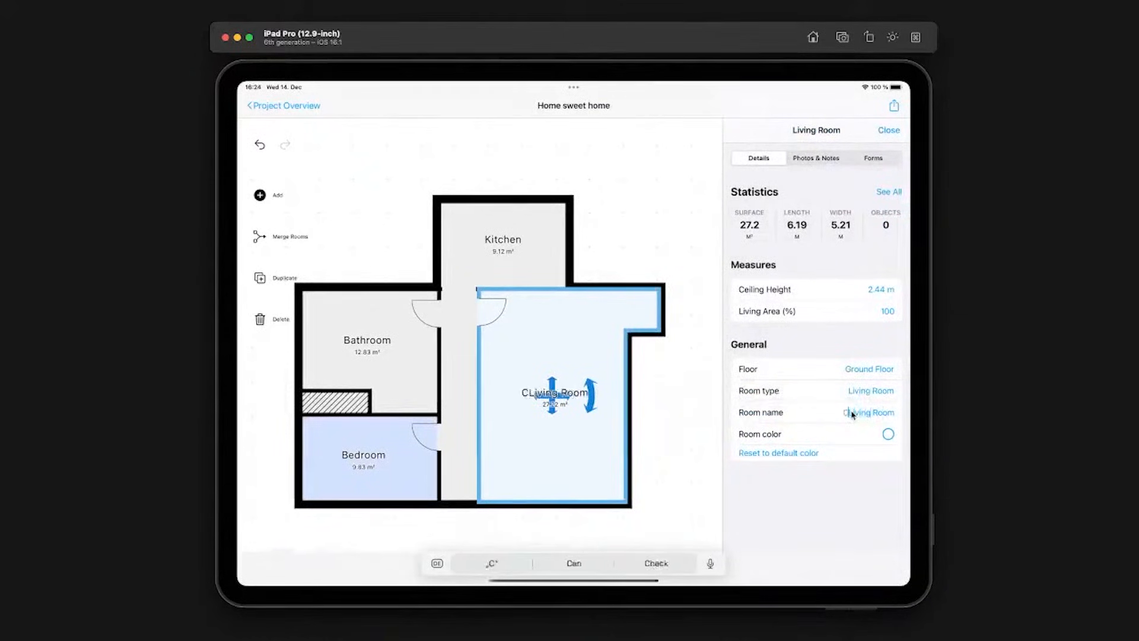
pyautogui.write('Cozy')
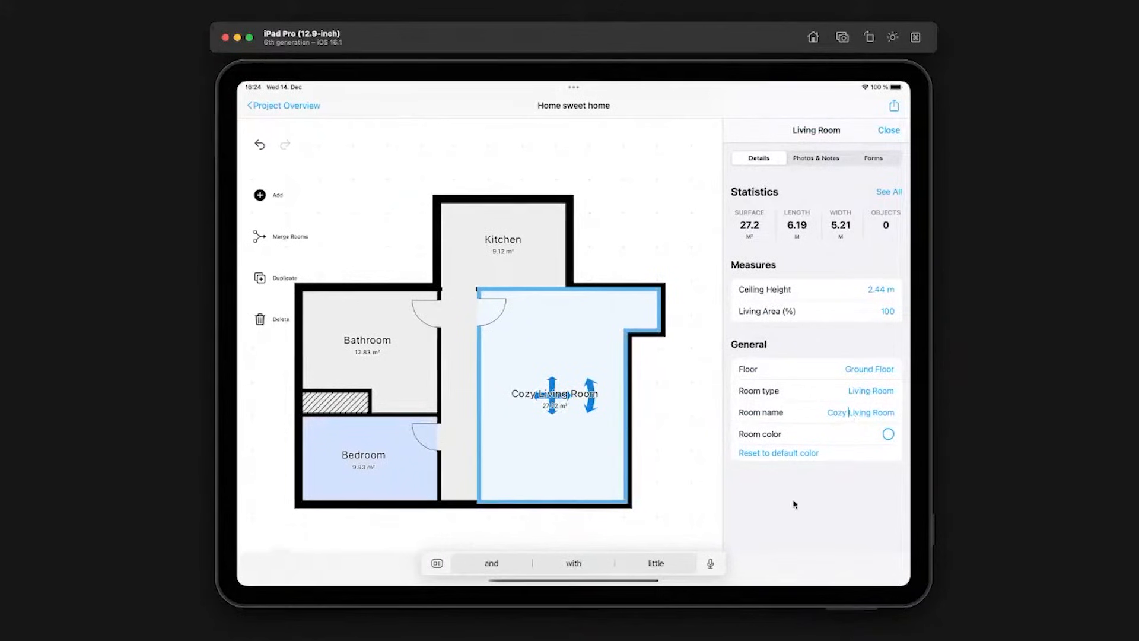
pyautogui.click(888, 434)
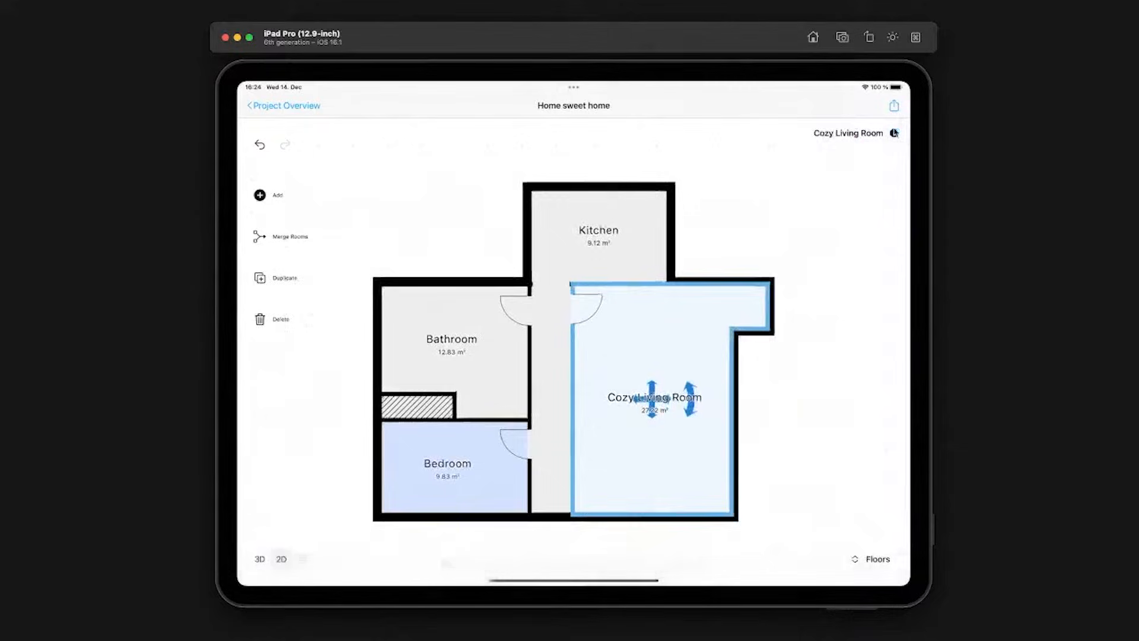
pyautogui.click(283, 105)
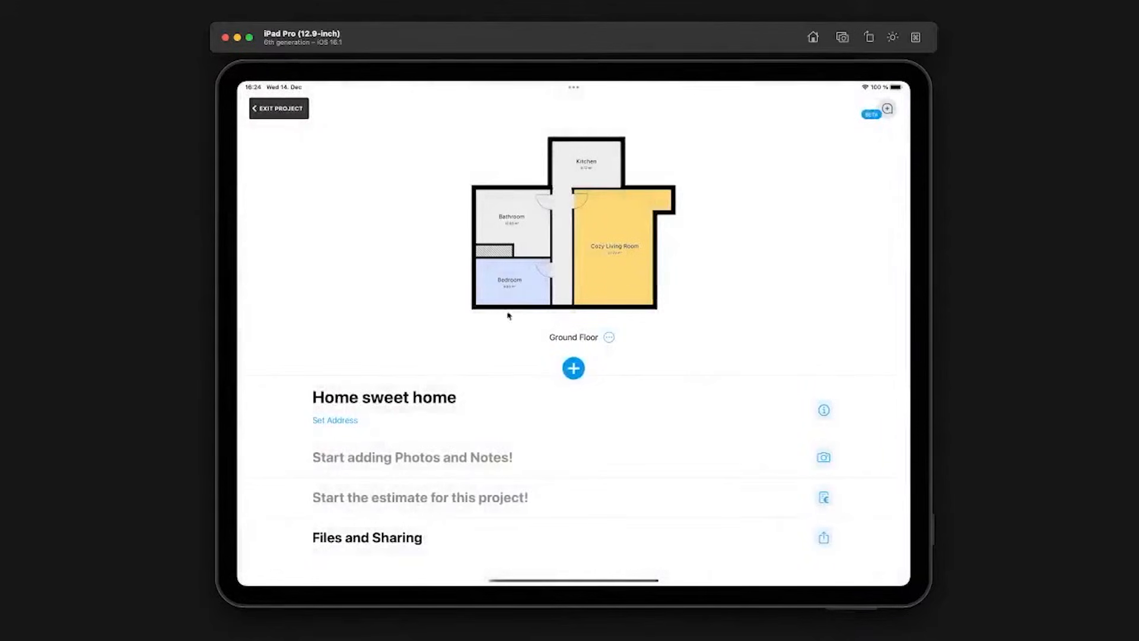
# - Place a Double Bed object in the Bedroom via the object search
pyautogui.click(512, 280)
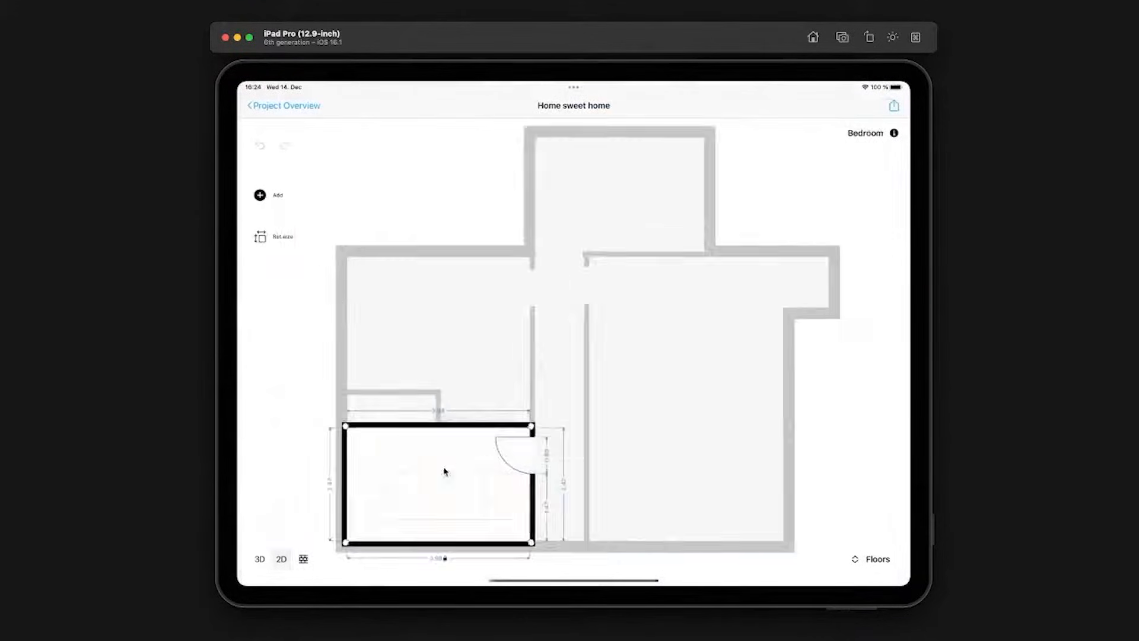
pyautogui.click(887, 434)
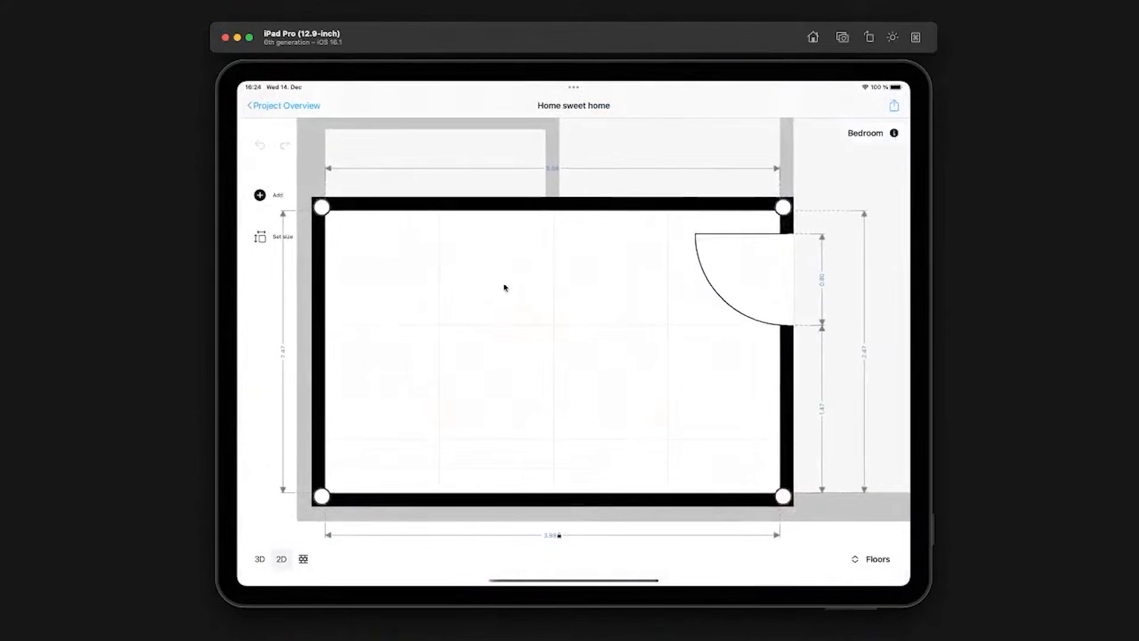
pyautogui.click(269, 194)
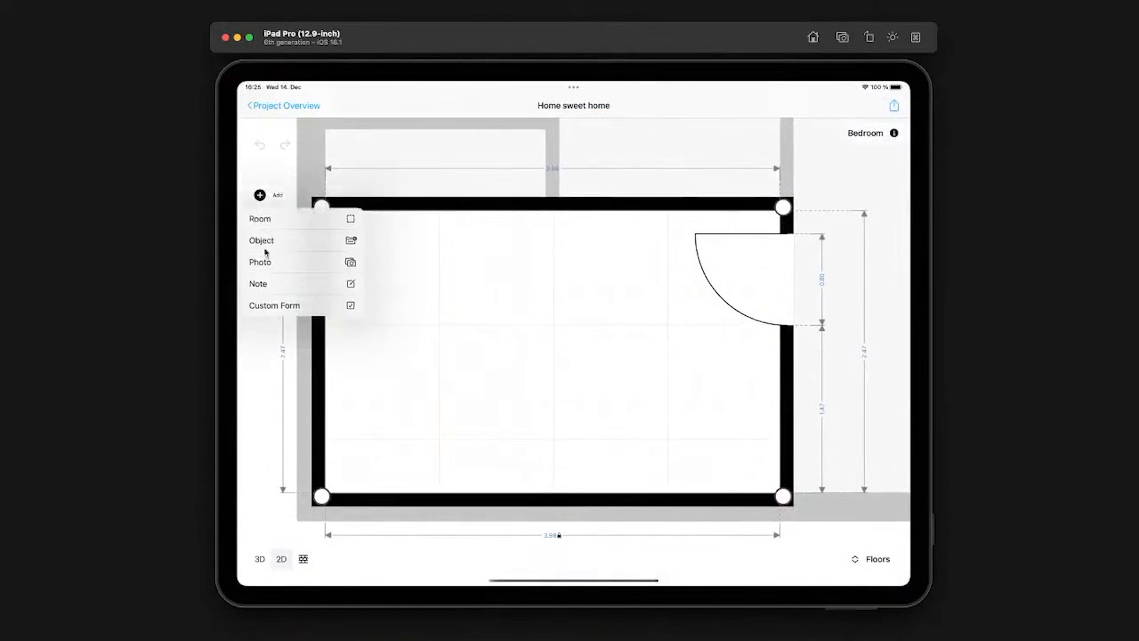
pyautogui.click(261, 240)
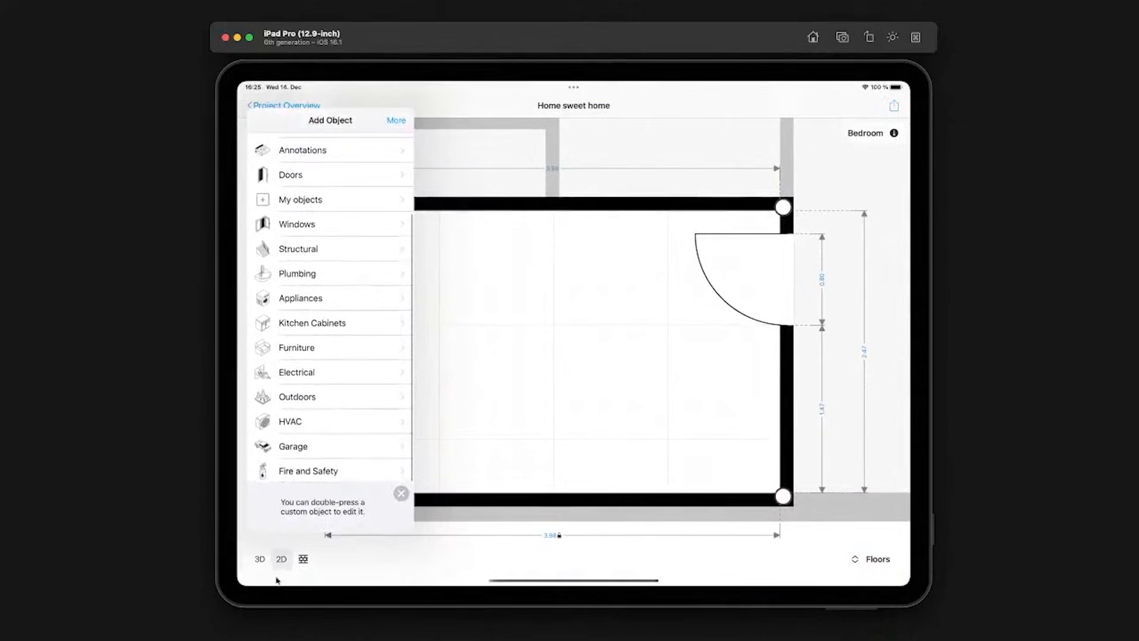
pyautogui.write('Bed')
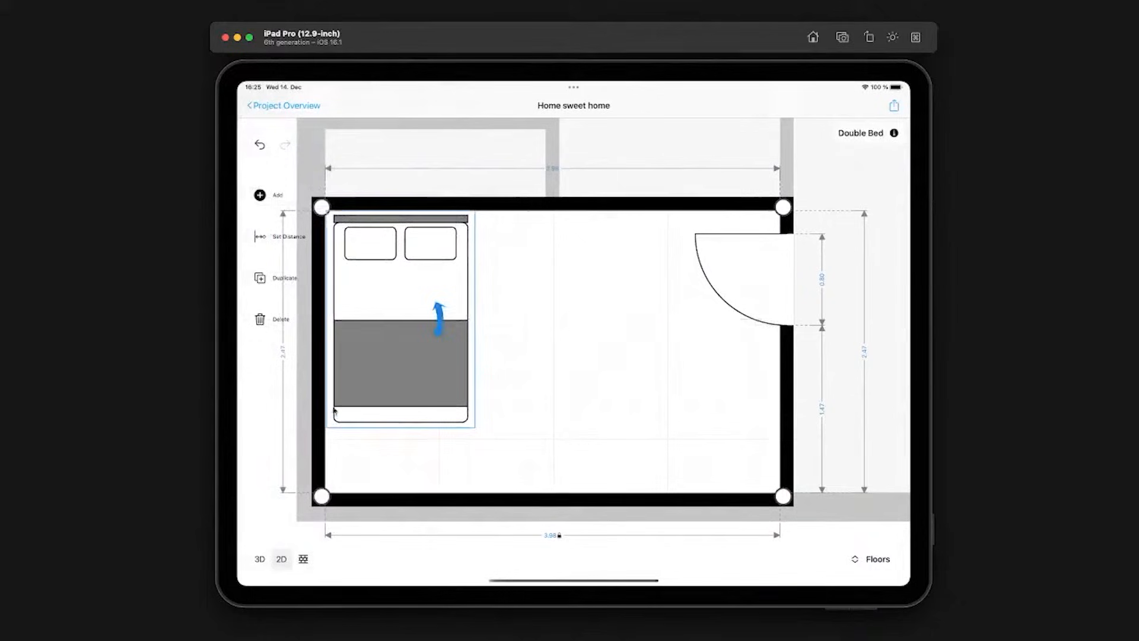
# - Insert a French Window into the bedroom's bottom wall
pyautogui.click(260, 195)
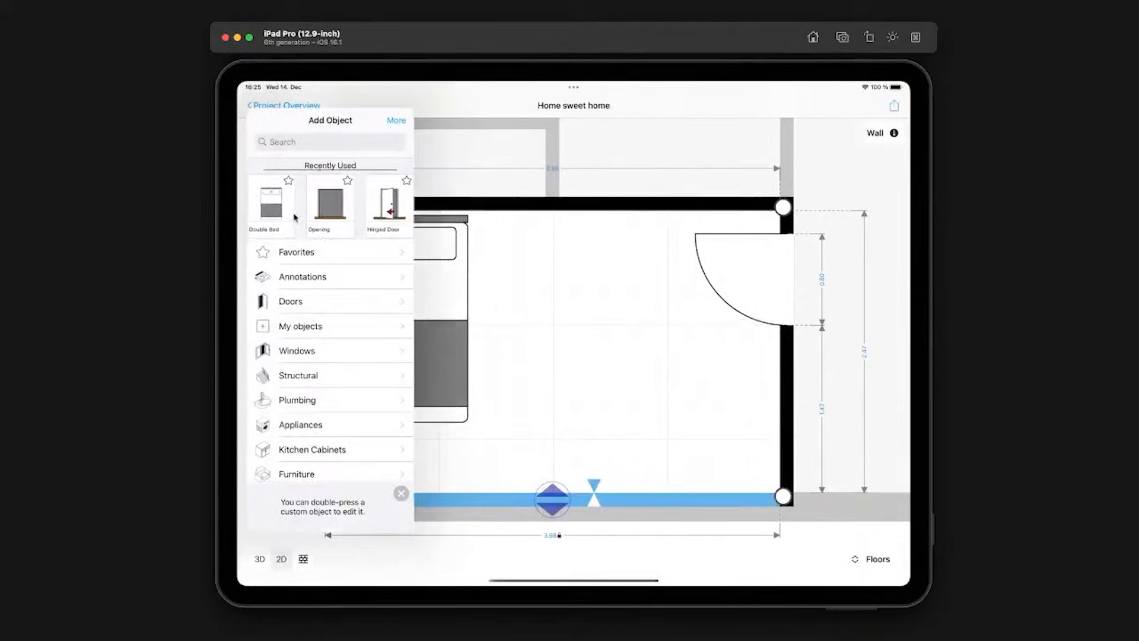
pyautogui.click(297, 351)
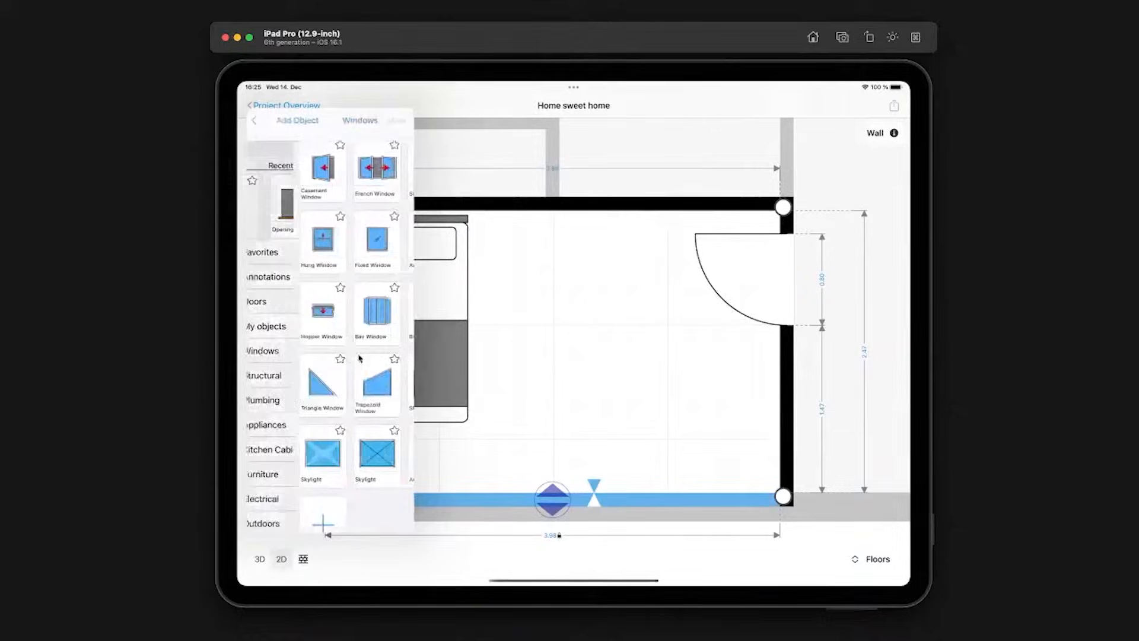
pyautogui.click(376, 170)
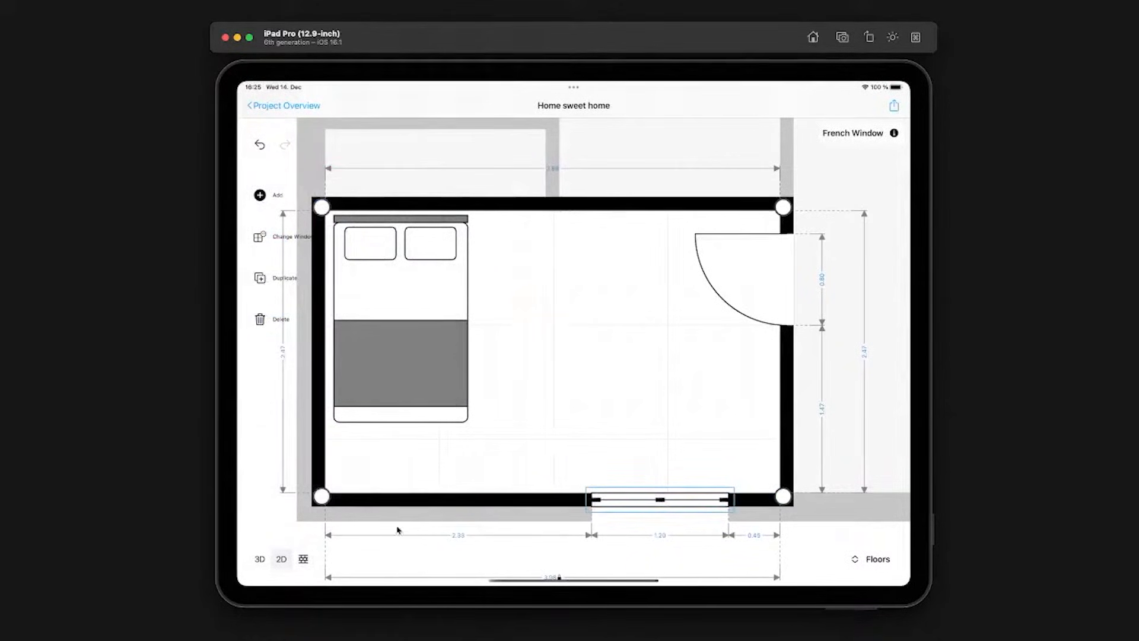
pyautogui.click(547, 180)
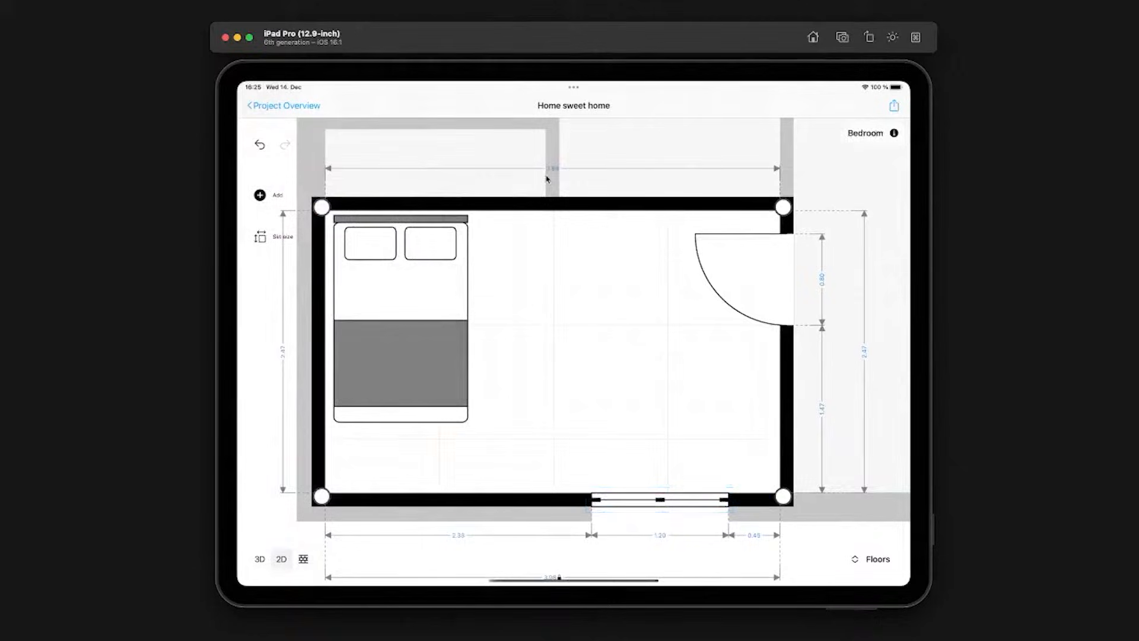
# - Move the left wall to make the bedroom L-shaped, confirming the locked dimension, and browse the furniture catalogue
pyautogui.click(509, 497)
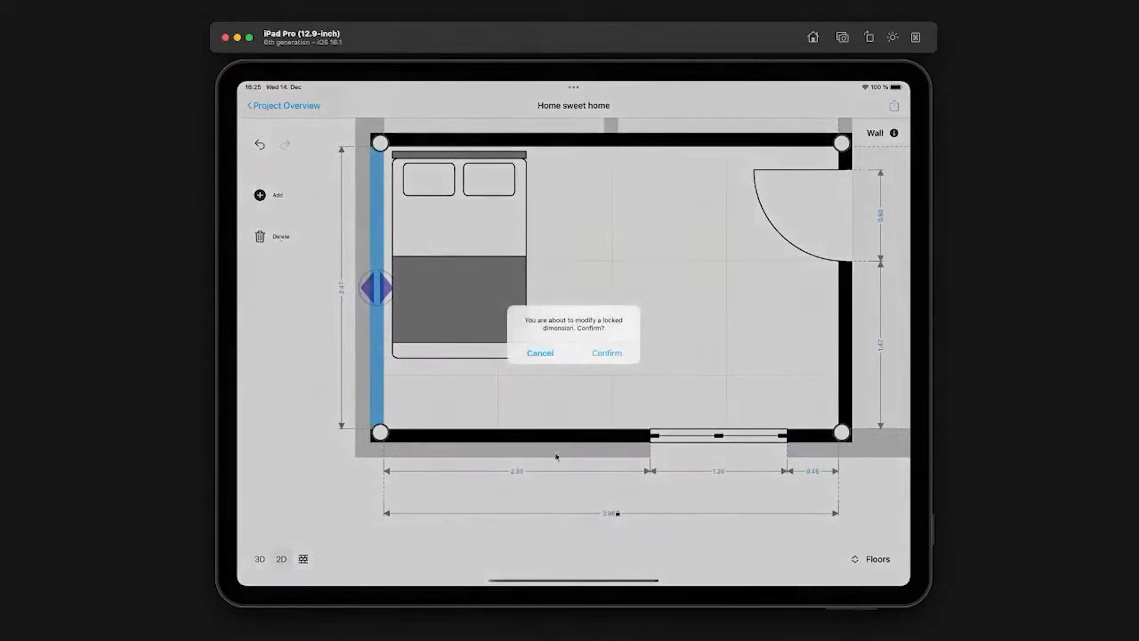
pyautogui.click(607, 354)
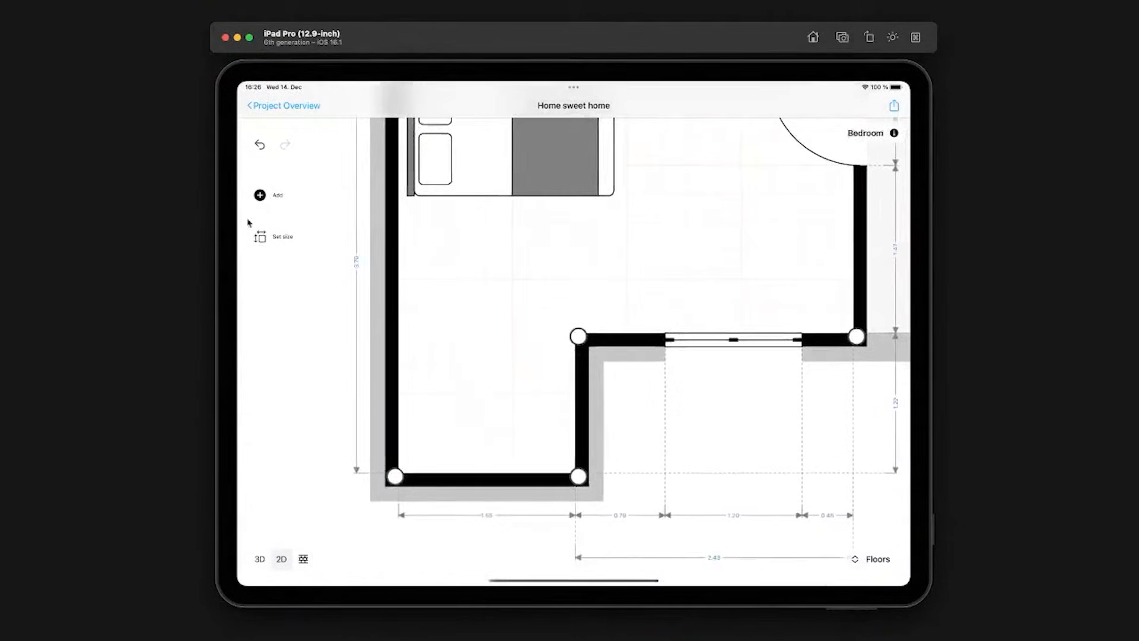
pyautogui.click(260, 195)
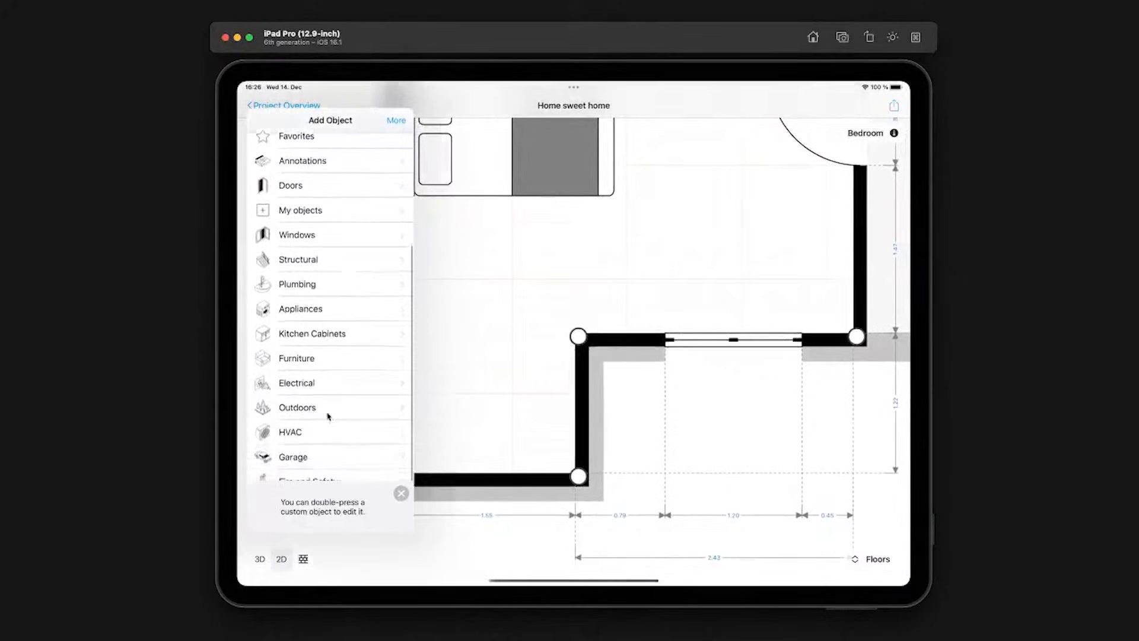
pyautogui.click(296, 357)
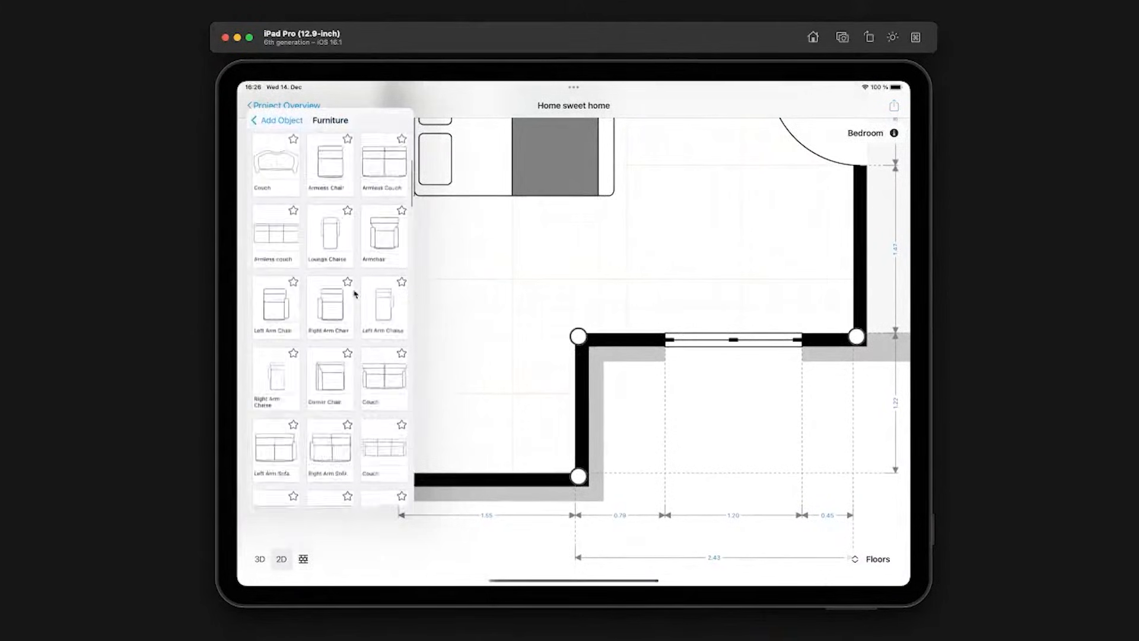
pyautogui.scroll(-3)
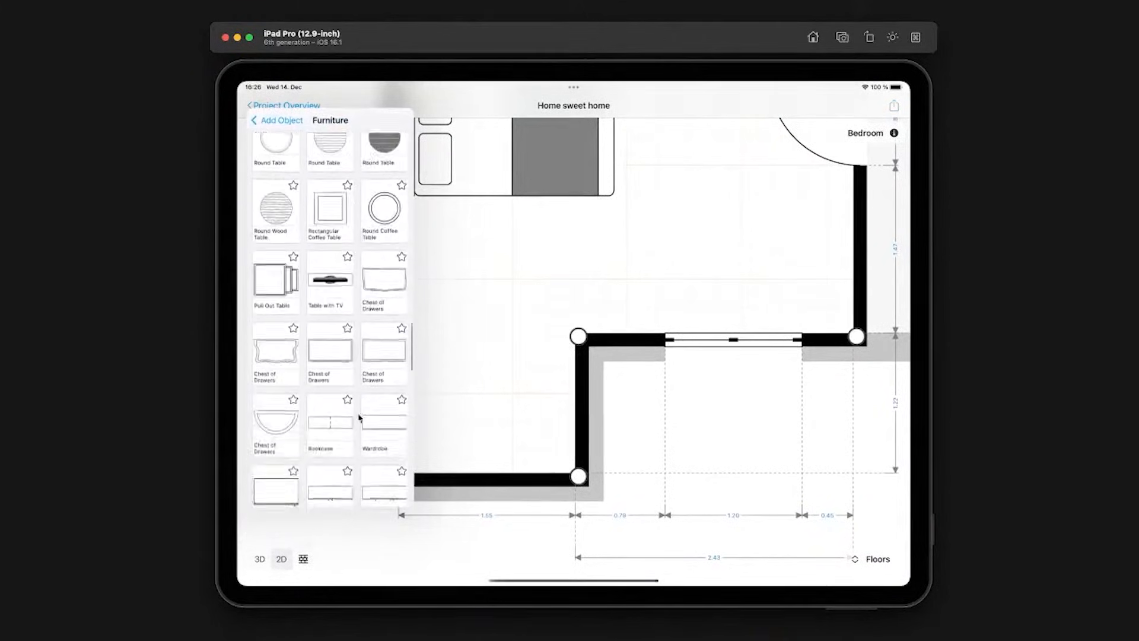